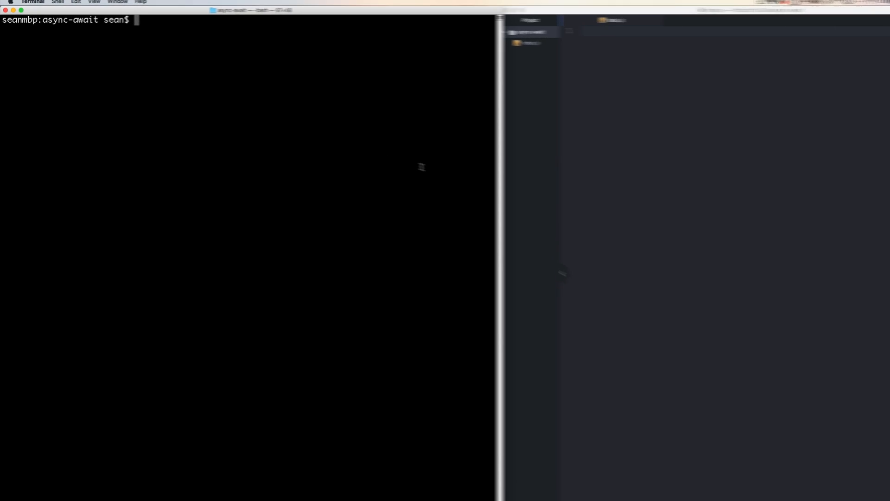
Run npm install request, then begin the npm install for request-promise.
{"action": "type", "text": "npm"}
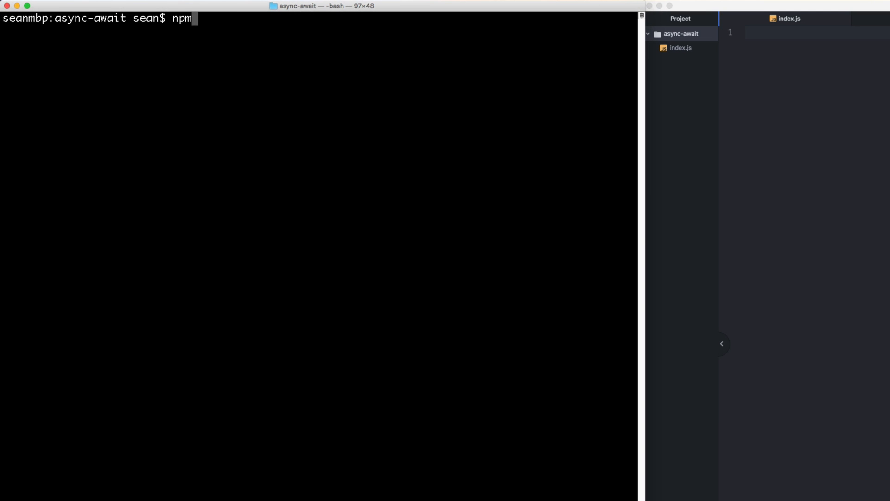
{"action": "type", "text": "install"}
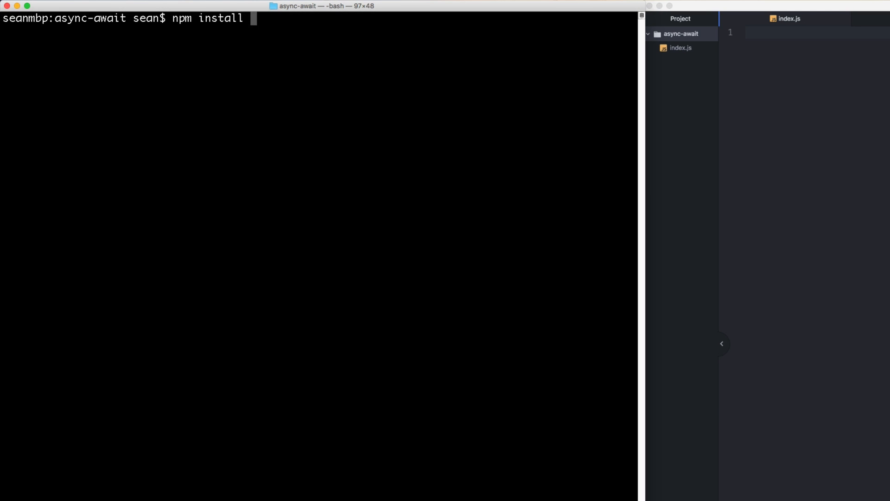
{"action": "type", "text": "request"}
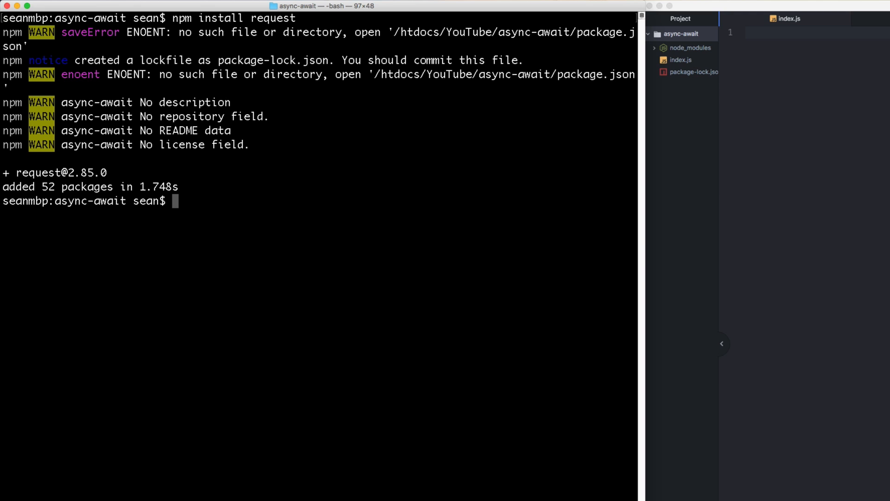
{"action": "type", "text": "npm"}
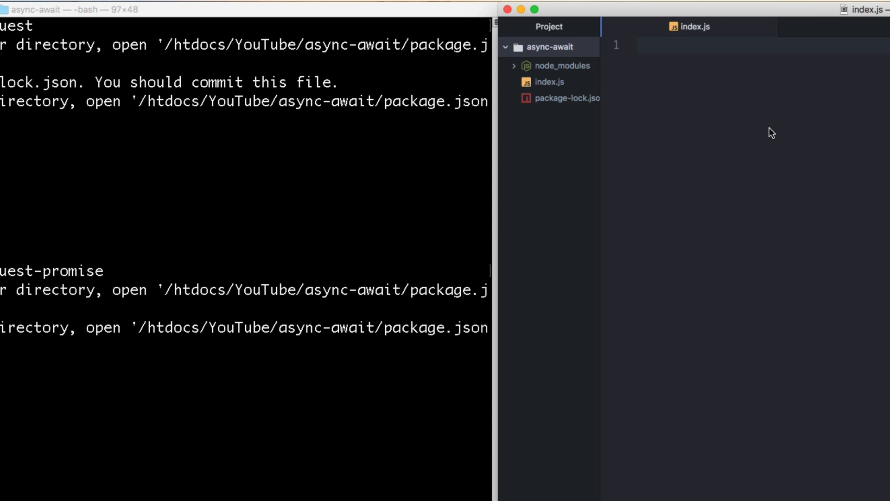
Declare const request = require('request-promise') at the top of index.js.
{"action": "type", "text": "const requiest"}
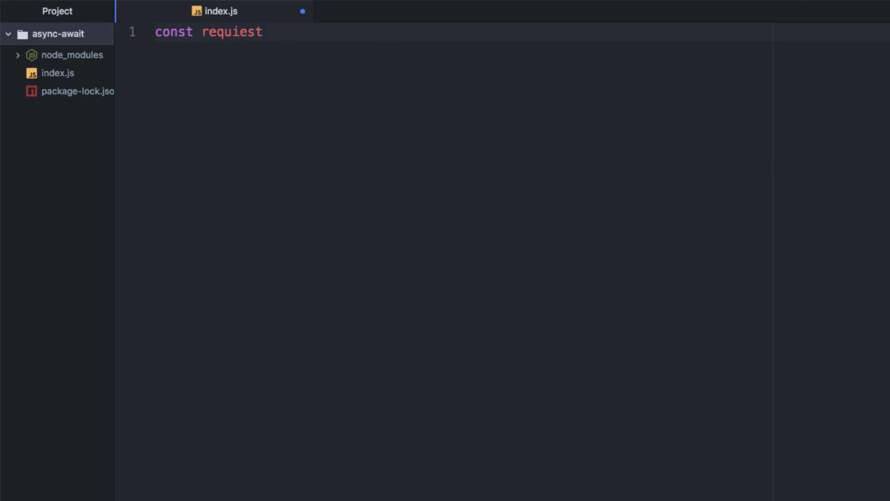
{"action": "key", "text": "Backspace"}
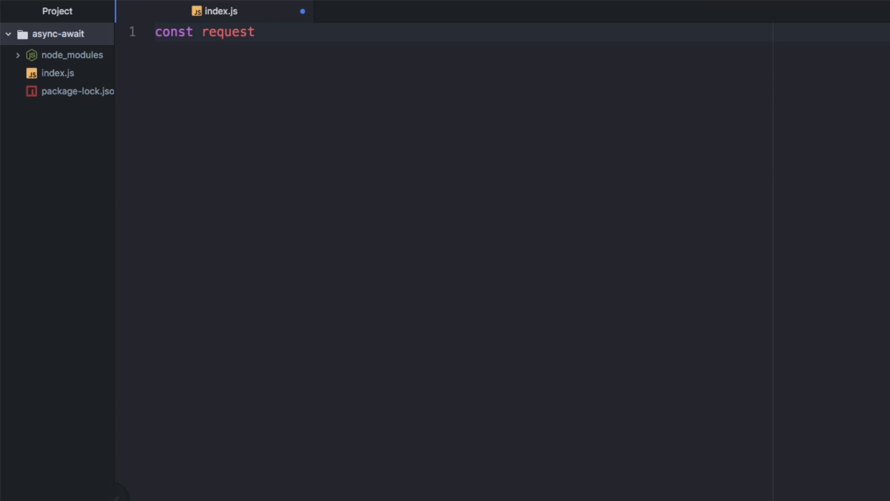
{"action": "type", "text": "= requi"}
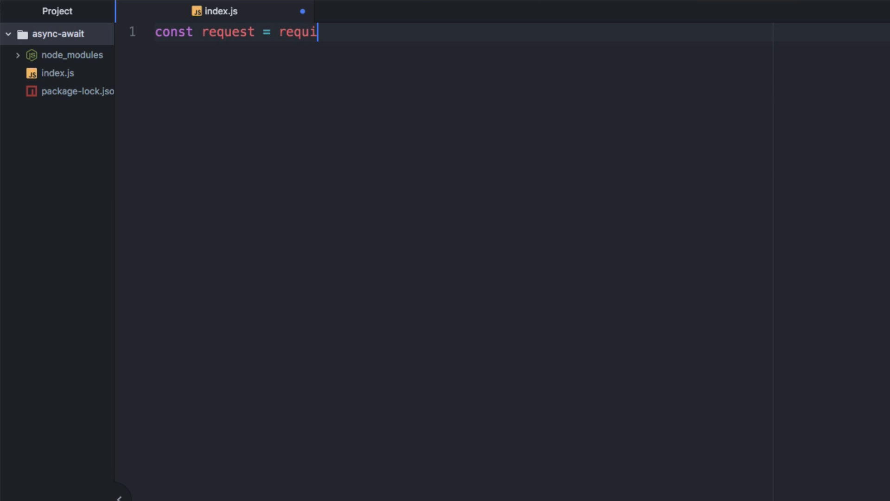
{"action": "type", "text": "re('')"}
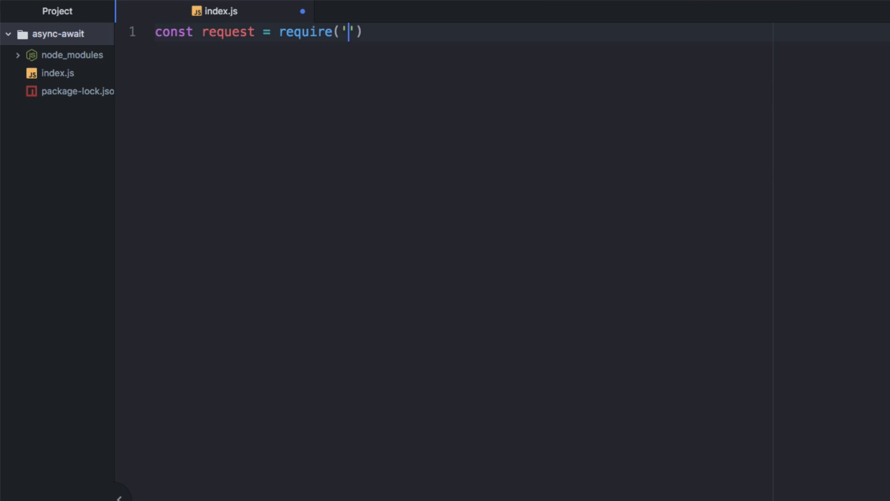
{"action": "type", "text": "request-promise"}
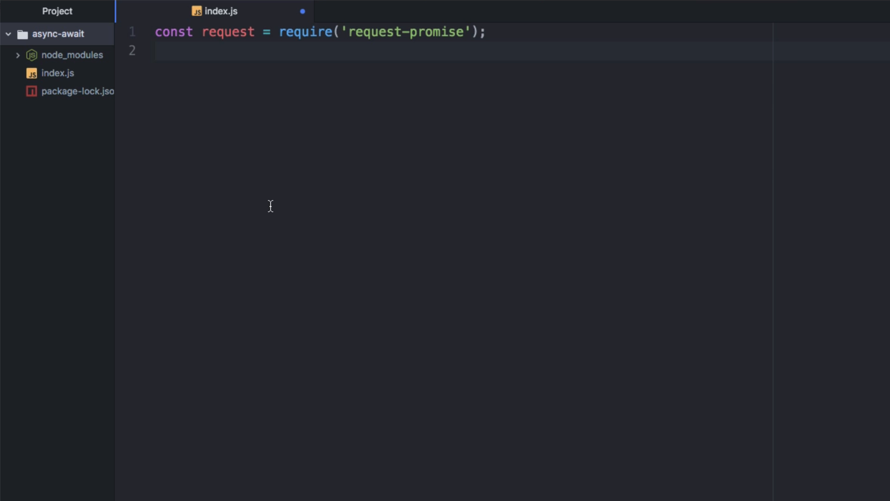
{"action": "type", "text": "const endp"}
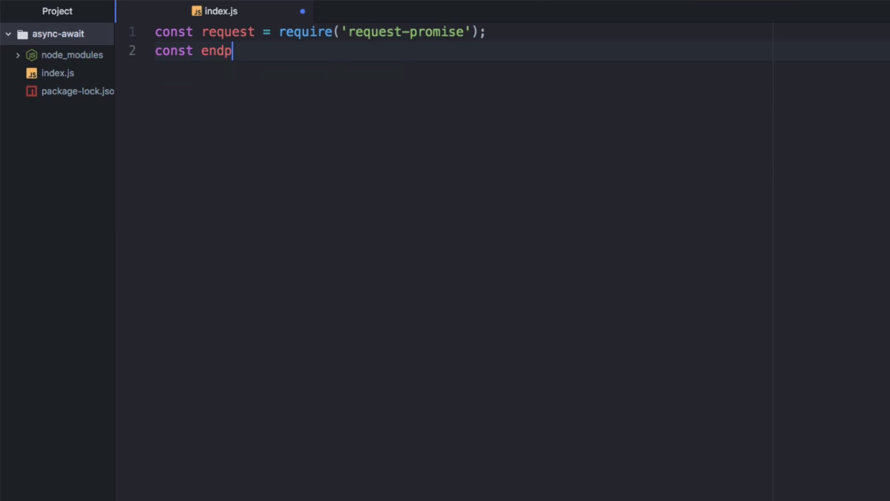
{"action": "type", "text": "oint = \"http"}
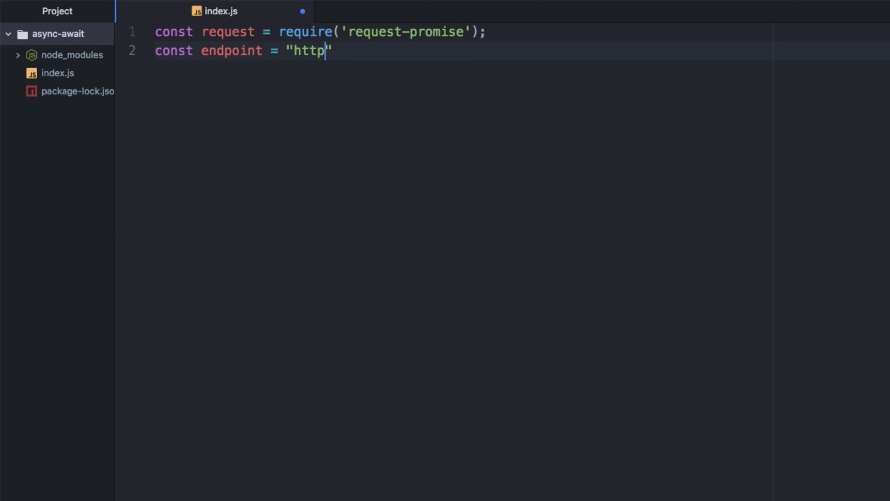
{"action": "type", "text": "s:"}
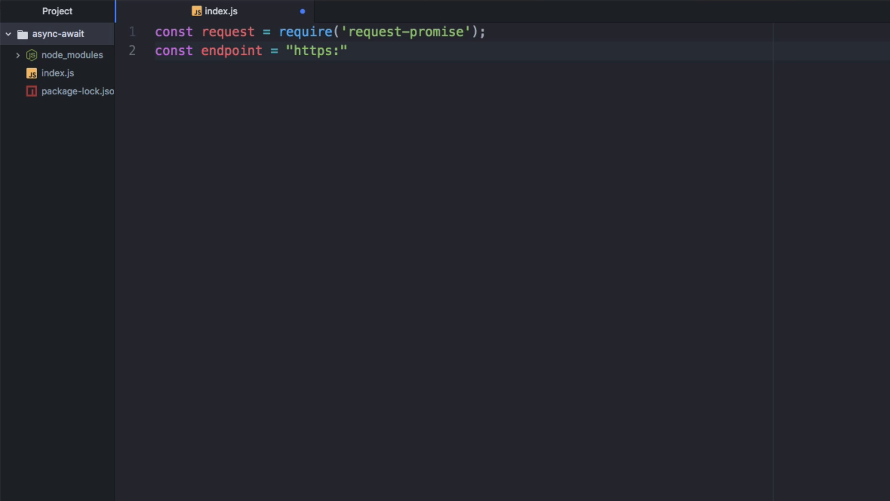
{"action": "type", "text": "//api.gi"}
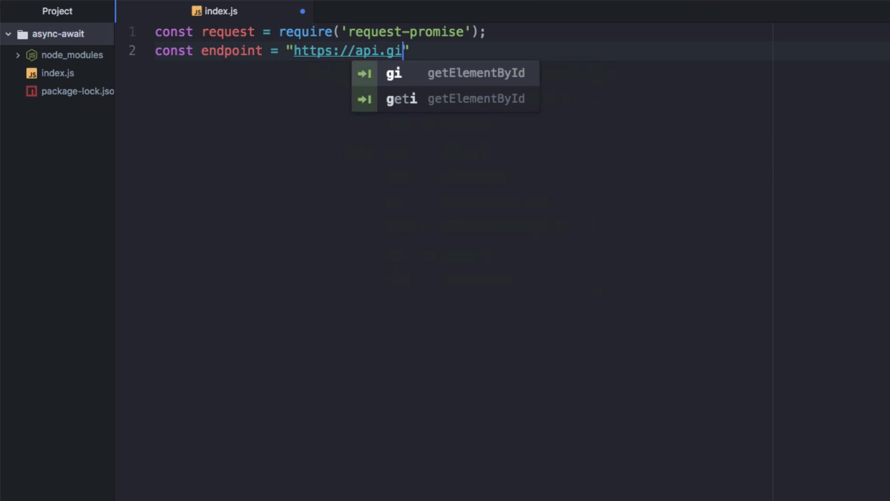
{"action": "type", "text": "thub.com"}
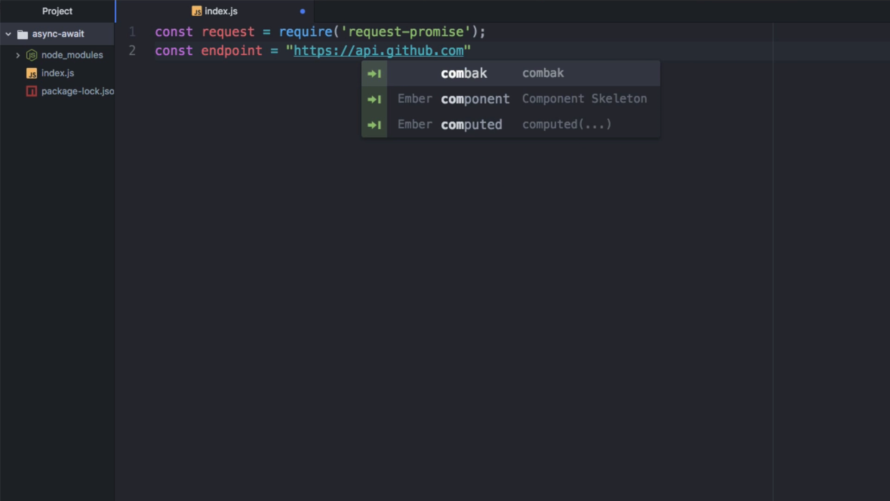
{"action": "type", "text": "/users';"}
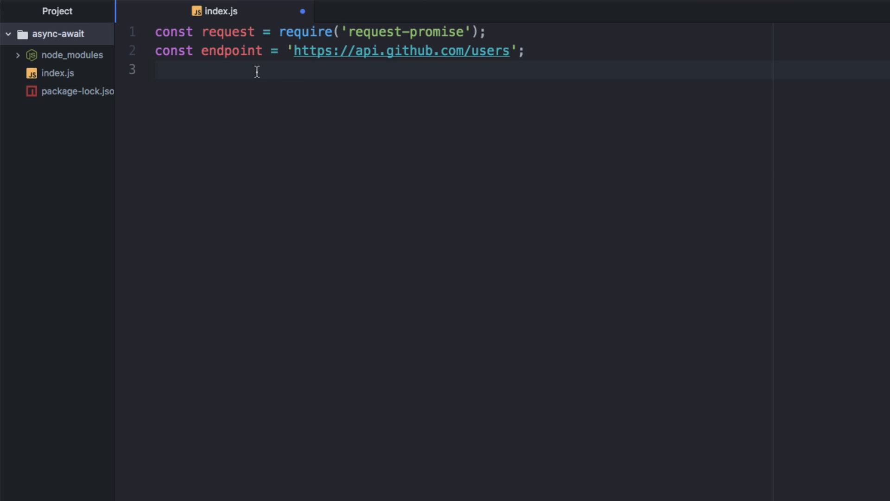
Start an async function expression with an opening body below the endpoint.
{"action": "key", "text": "enter"}
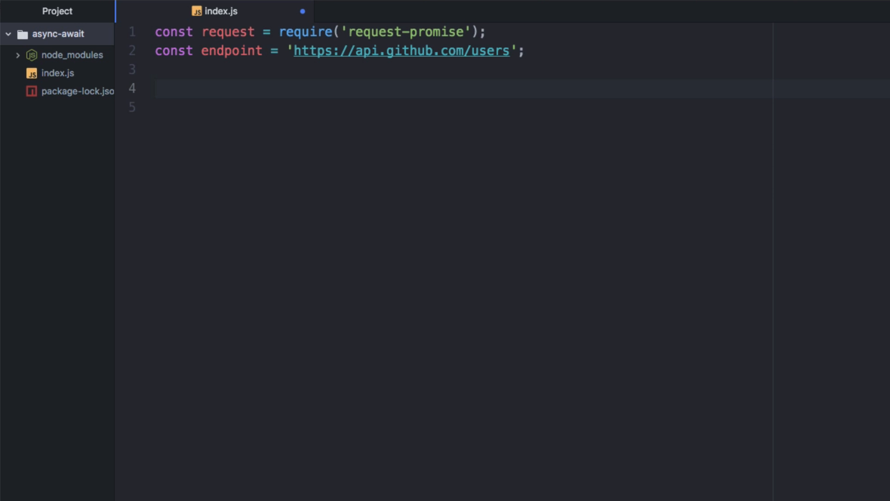
{"action": "left_click", "coordinate": [155, 88]}
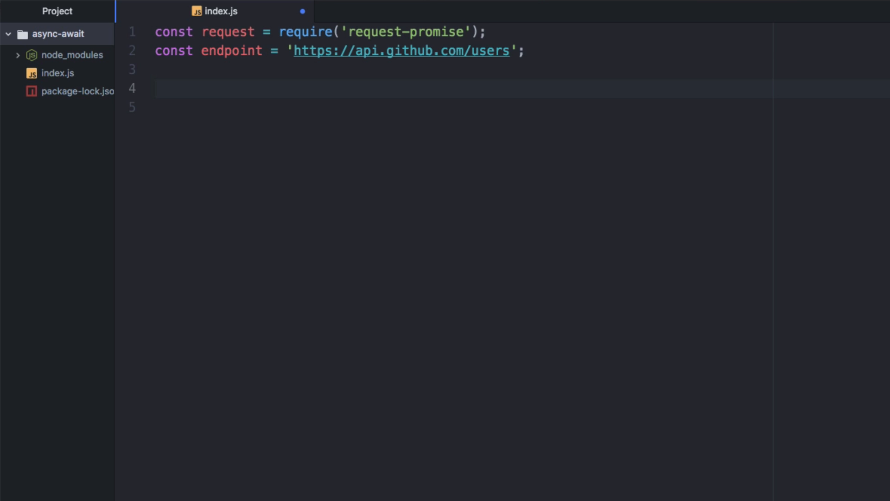
{"action": "left_click", "coordinate": [159, 88]}
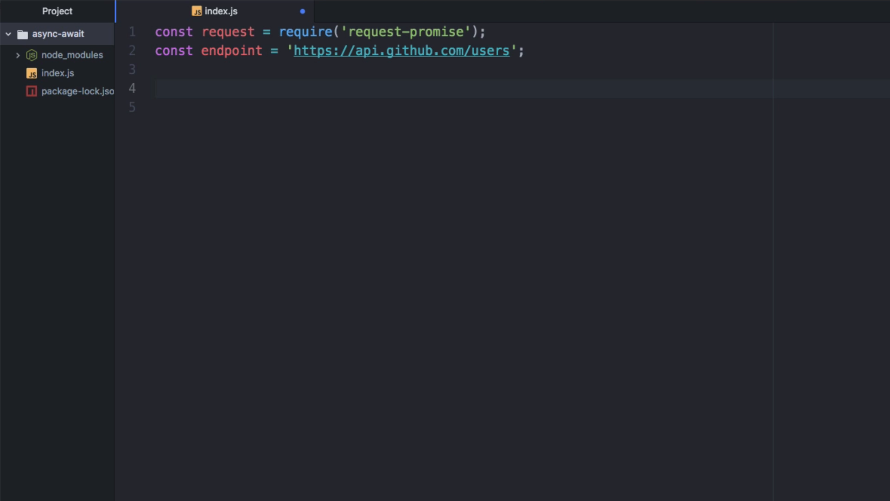
{"action": "type", "text": "asyn"}
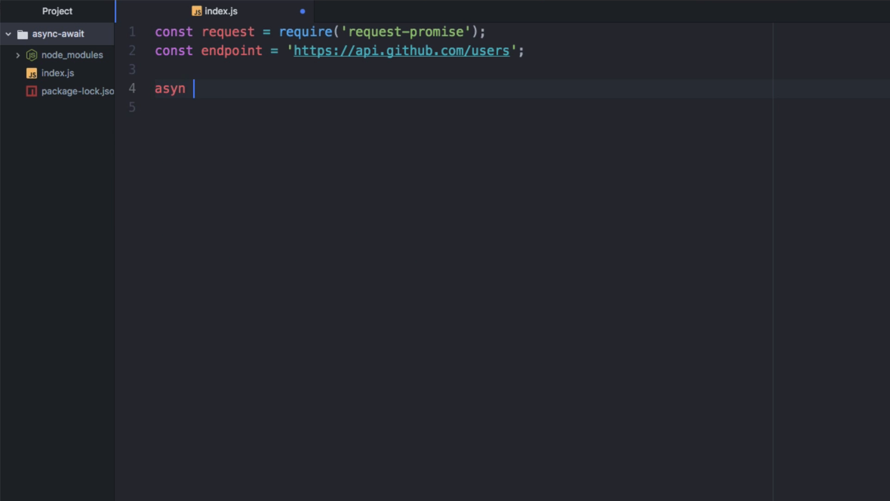
{"action": "type", "text": "c function"}
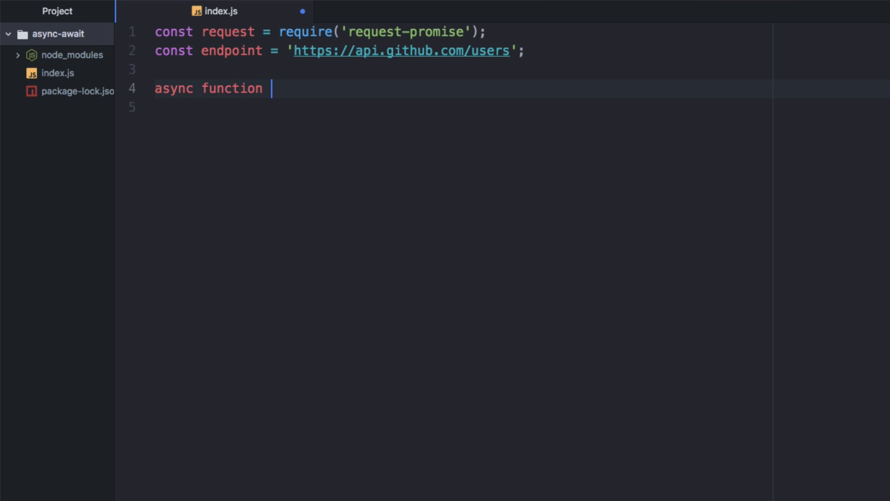
{"action": "type", "text": "() {"}
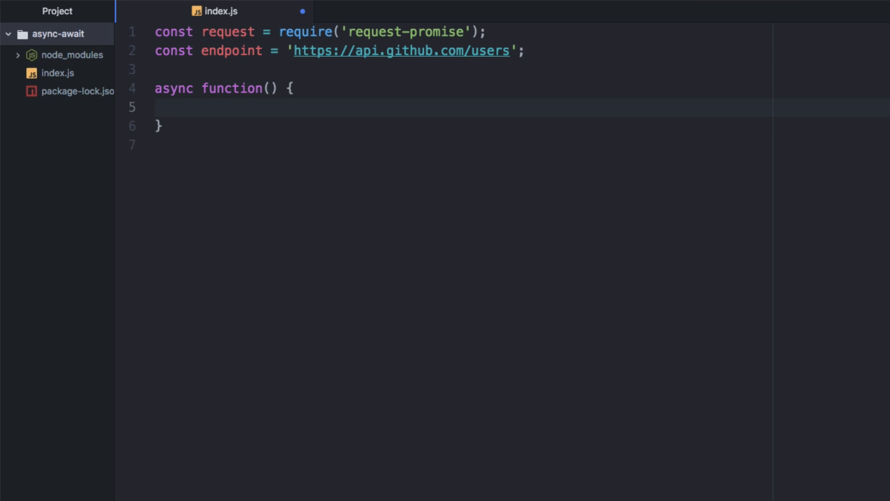
Name the function main and wrap it as an immediately invoked (async function main() { })().
{"action": "left_click", "coordinate": [170, 108]}
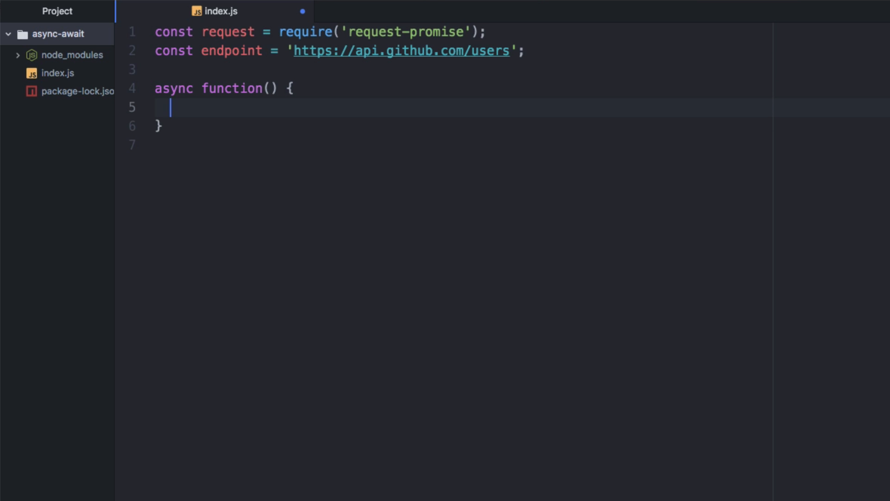
{"action": "left_click", "coordinate": [244, 88]}
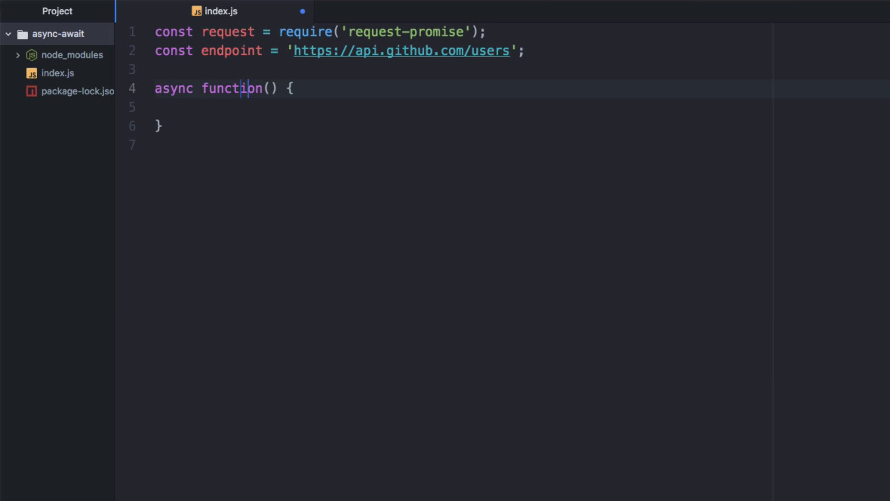
{"action": "type", "text": "main"}
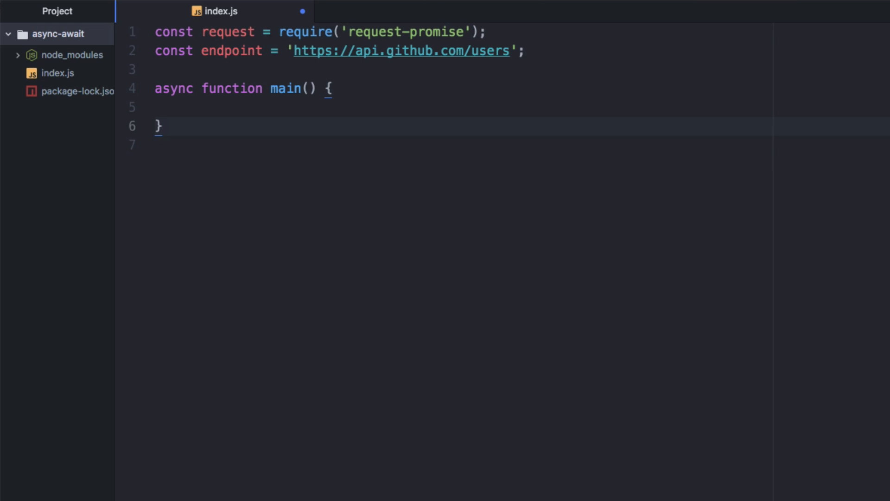
{"action": "type", "text": "("}
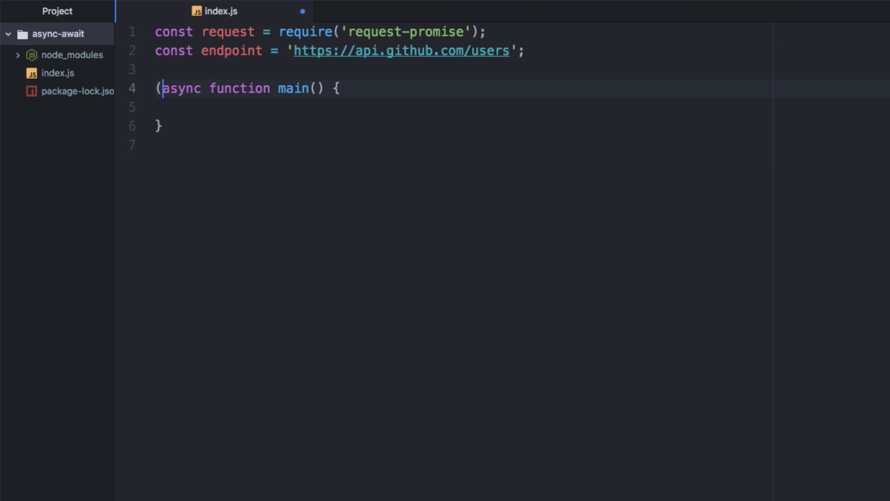
{"action": "type", "text": ")"}
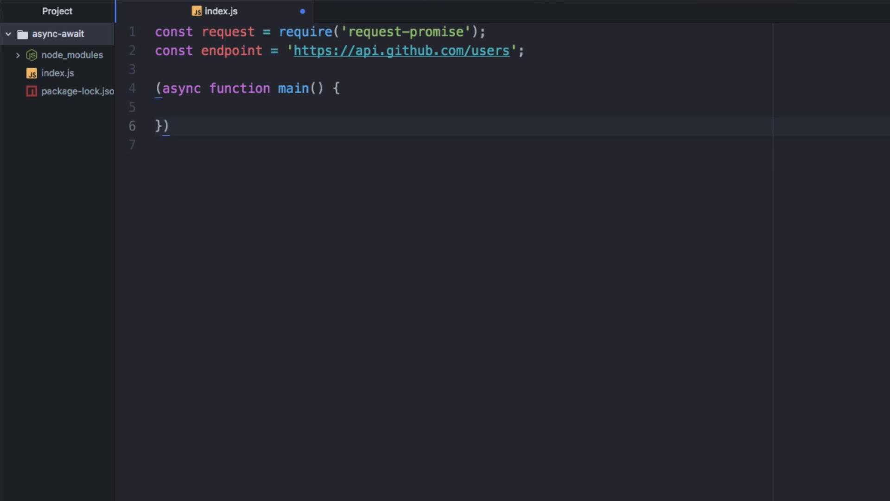
{"action": "type", "text": "()"}
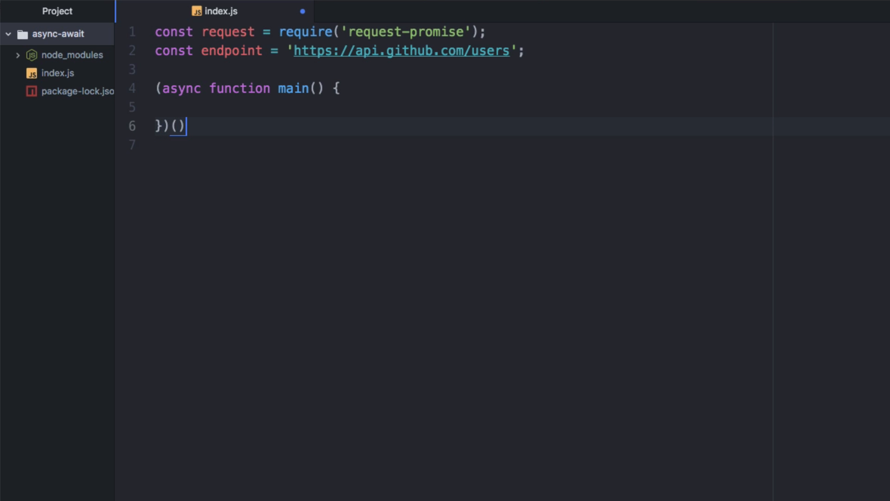
Add console.log('here'); inside main's body.
{"action": "key", "text": "Enter"}
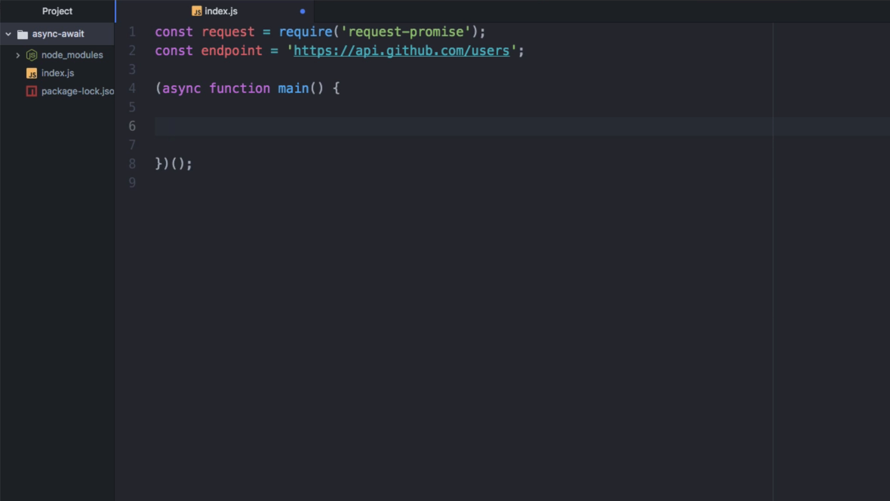
{"action": "type", "text": "consolel"}
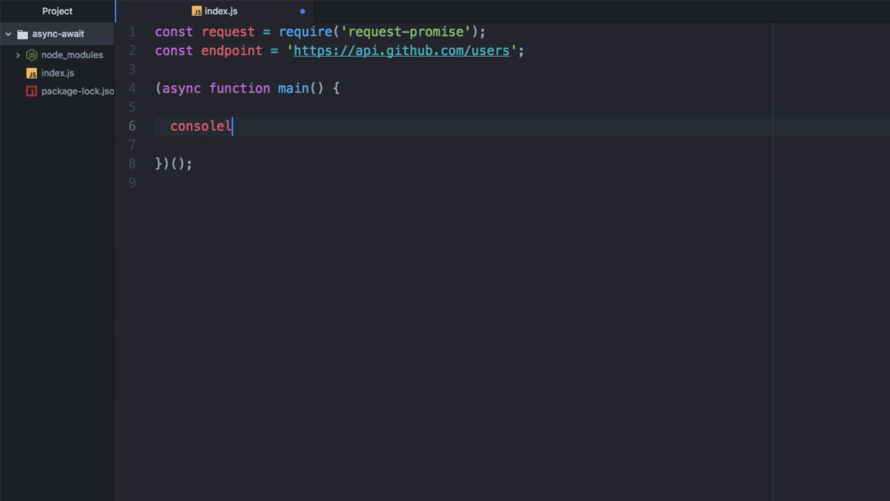
{"action": "type", "text": ".log('here');"}
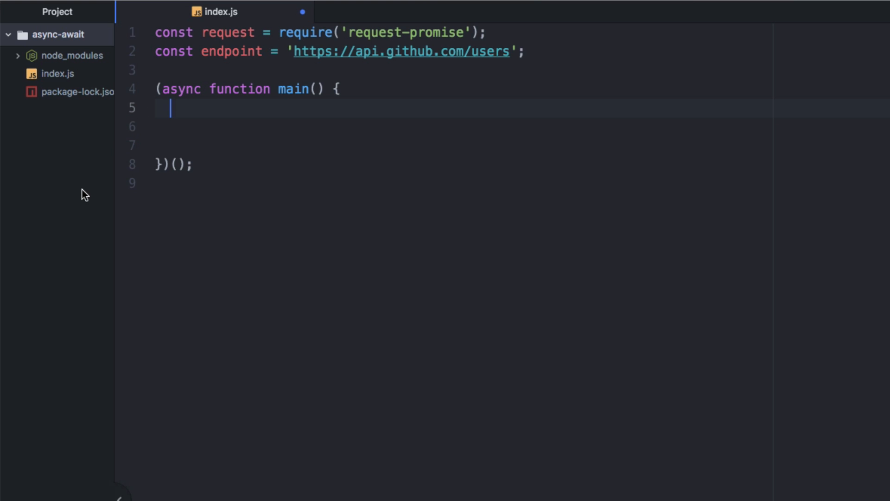
Add a try/catch inside main whose catch logs e.message.
{"action": "type", "text": "try }"}
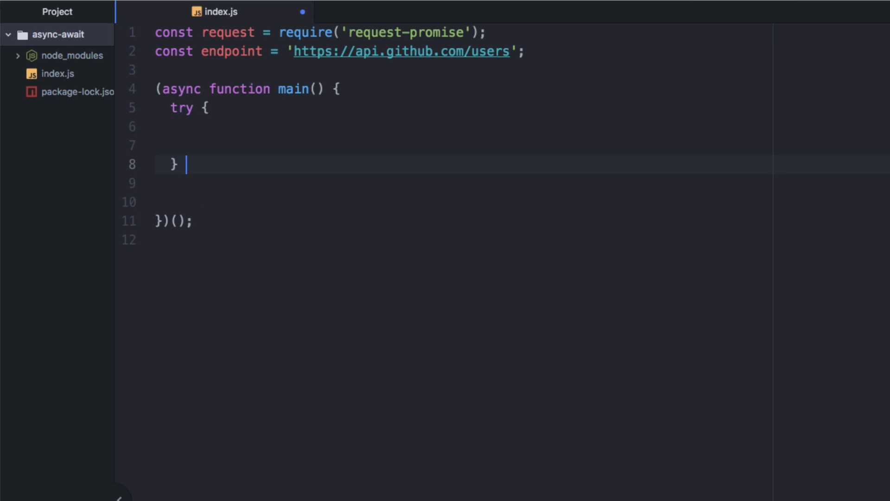
{"action": "type", "text": "catch (e) {"}
{"action": "type", "text": "console."}
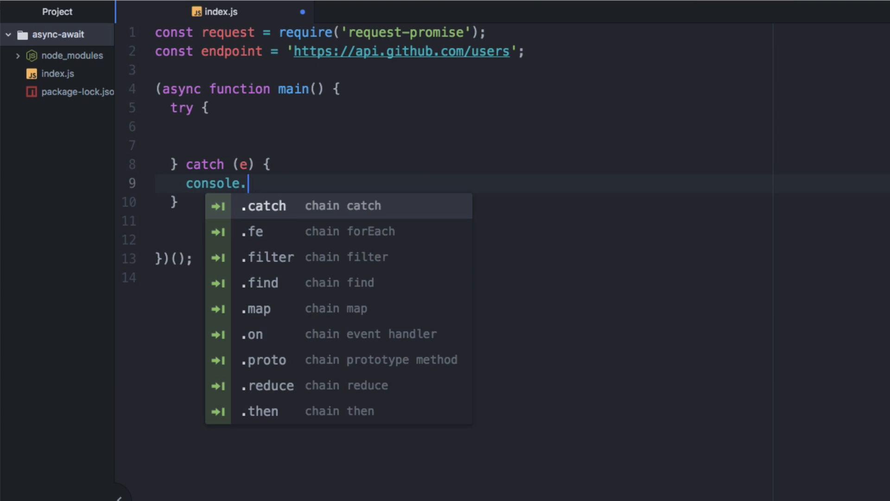
{"action": "type", "text": "log("}
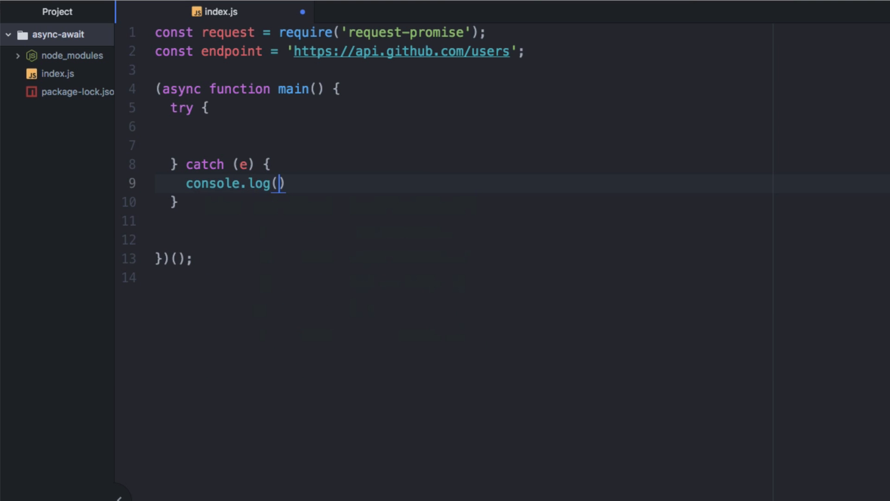
{"action": "type", "text": "e.e"}
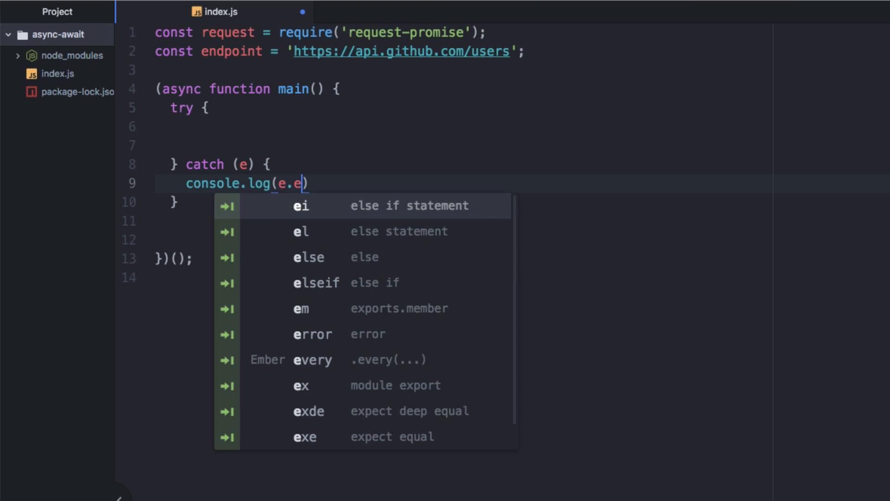
{"action": "type", "text": "message"}
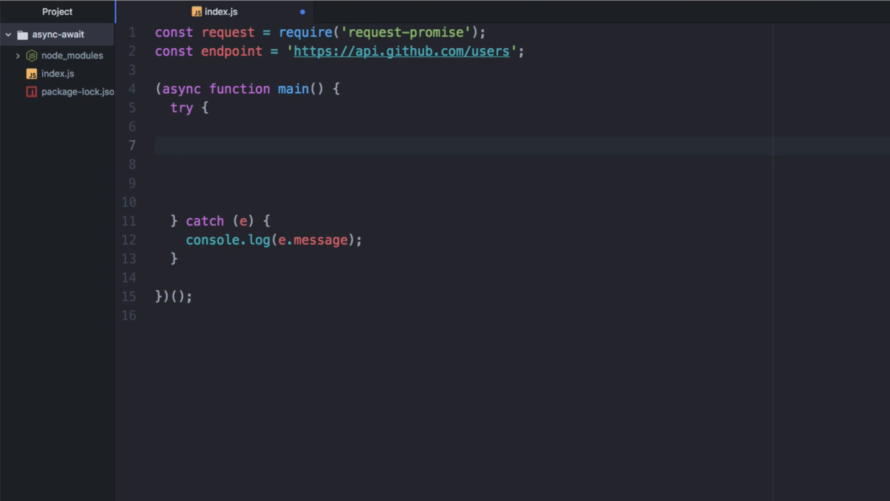
Write a '// main script' comment and position inside the empty try block.
{"action": "type", "text": "// ma"}
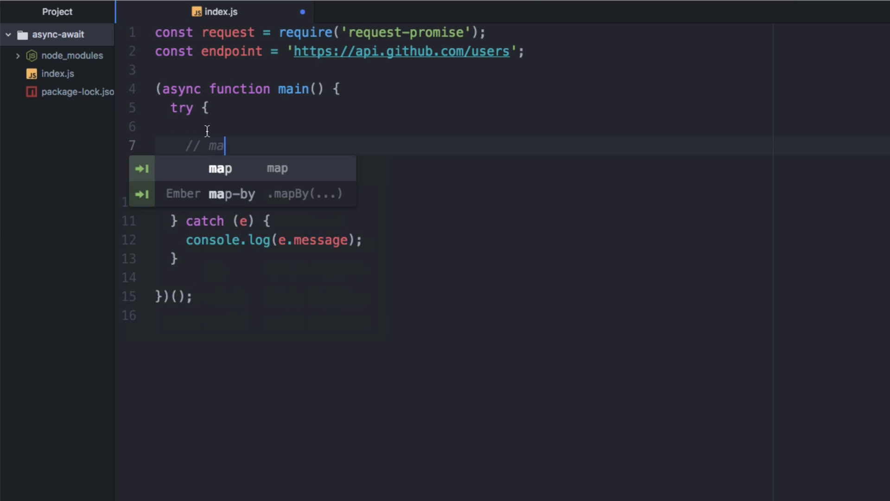
{"action": "type", "text": "in script code here"}
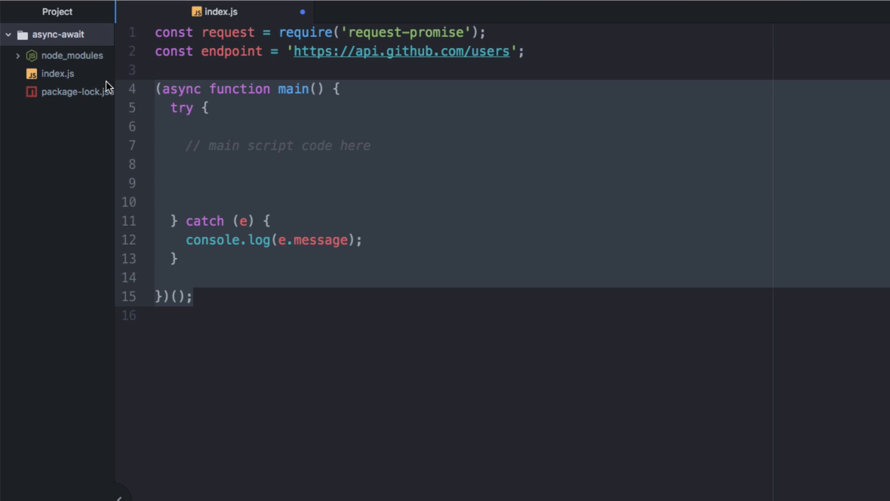
{"action": "left_click", "coordinate": [158, 89]}
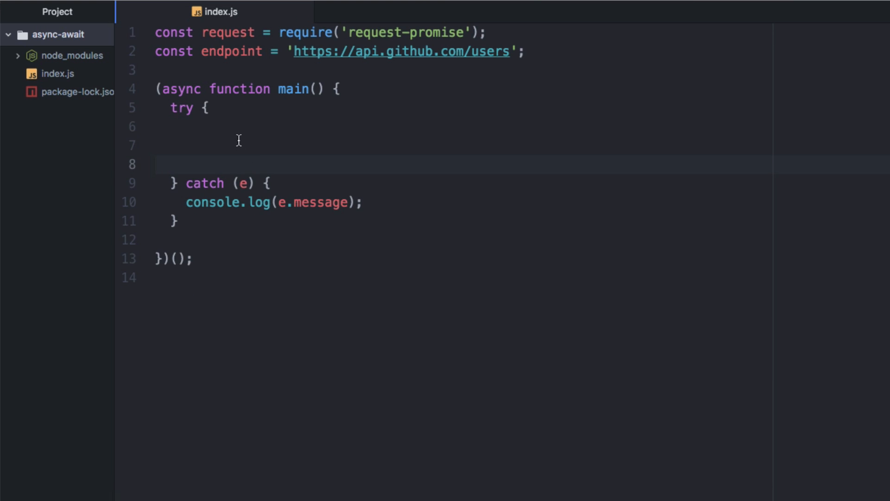
{"action": "left_click", "coordinate": [238, 145]}
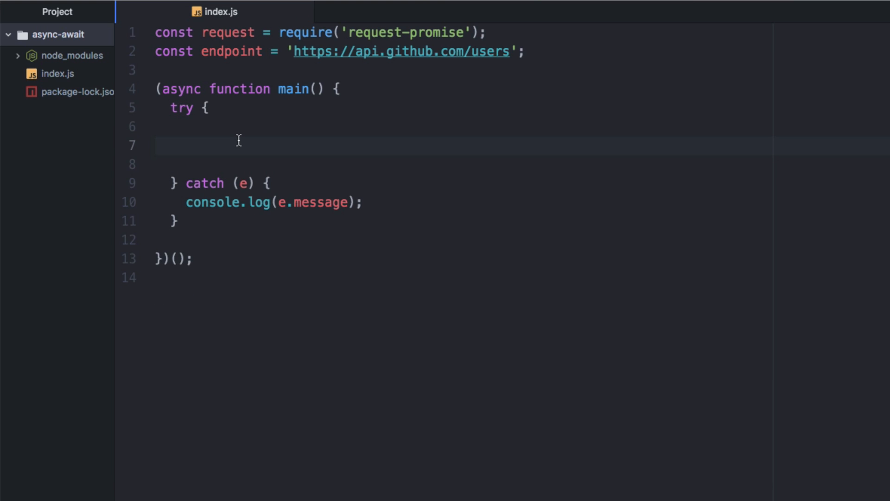
Add const res = await request.get(`${endpoint}/optikalefx`); in the try block.
{"action": "key", "text": "enter"}
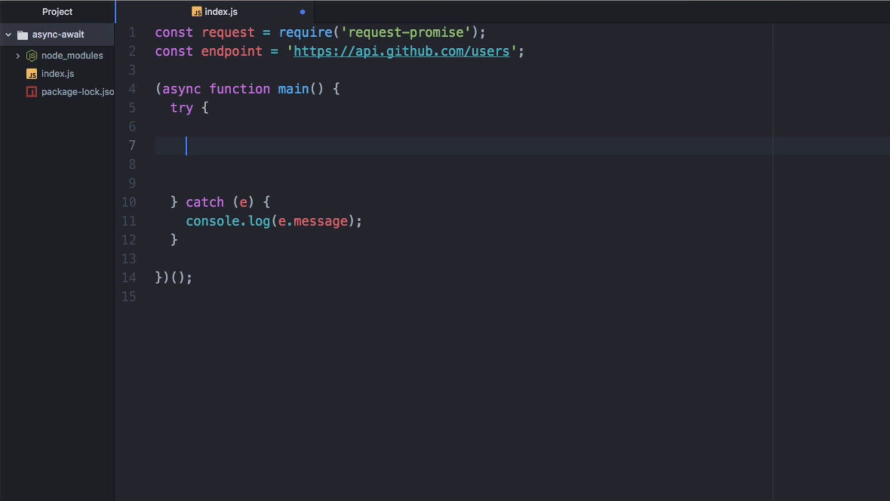
{"action": "type", "text": "request."}
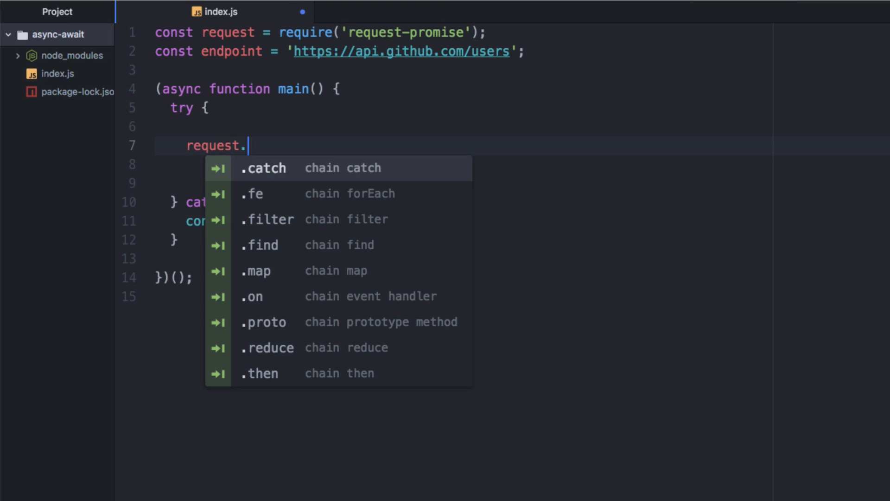
{"action": "type", "text": "get("}
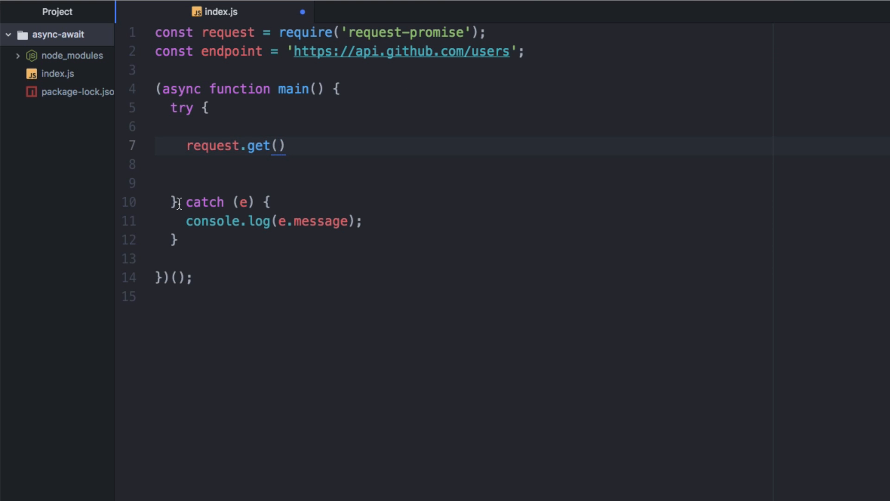
{"action": "type", "text": "`"}
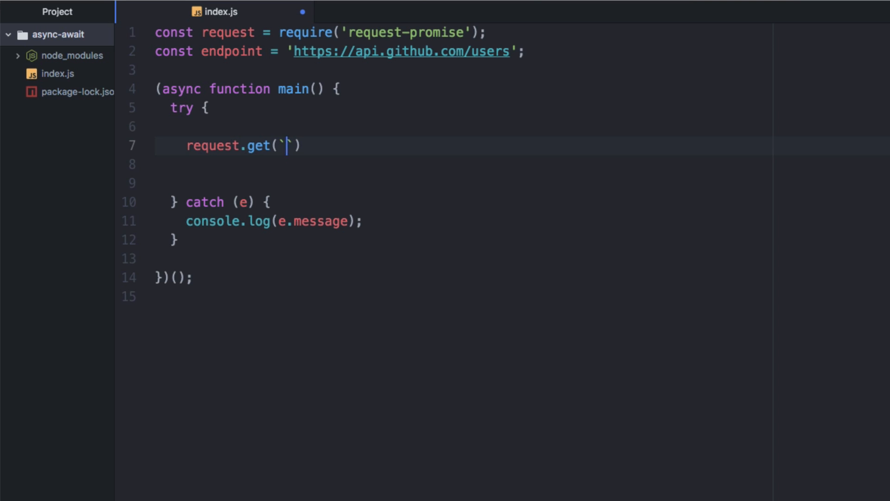
{"action": "type", "text": "$"}
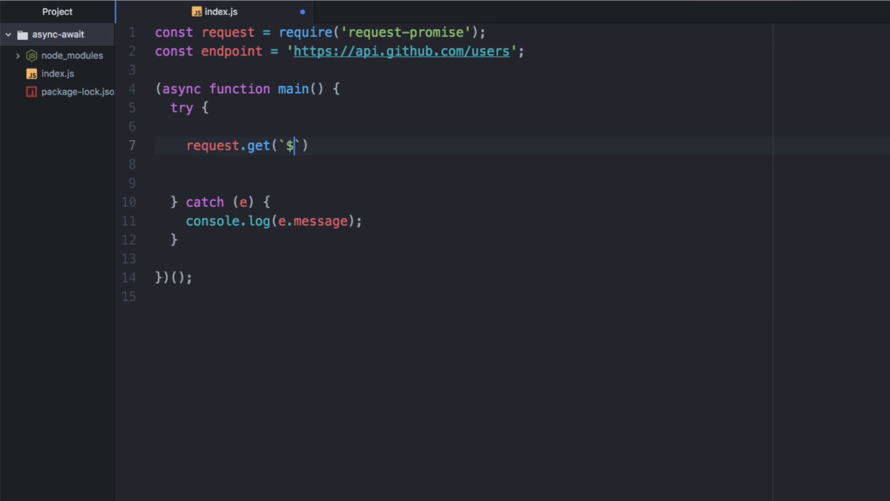
{"action": "type", "text": "{endpoint}/"}
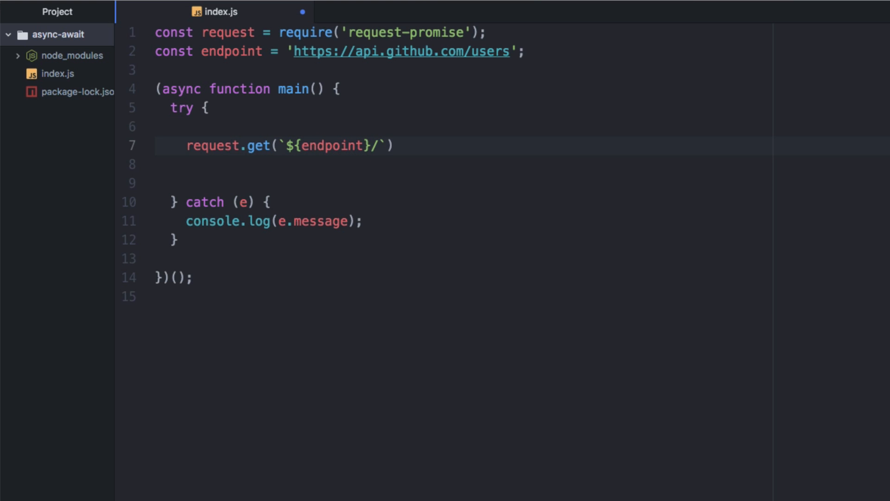
{"action": "type", "text": "optikla"}
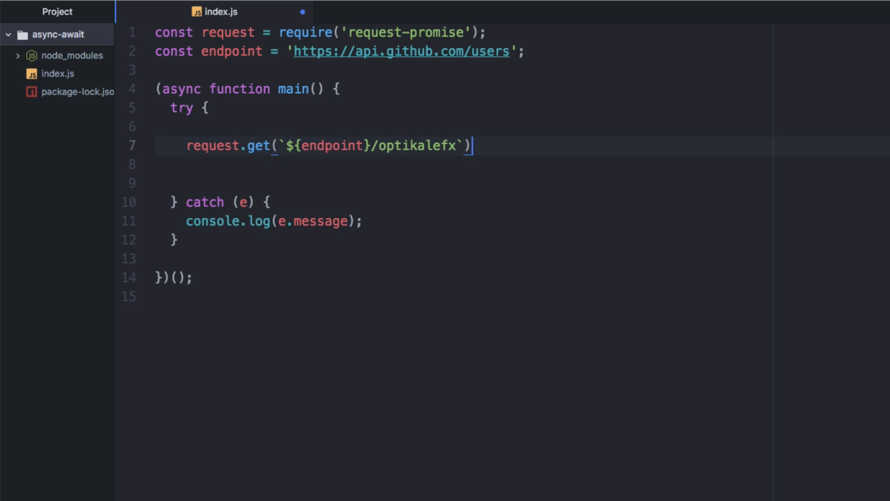
{"action": "type", "text": ";"}
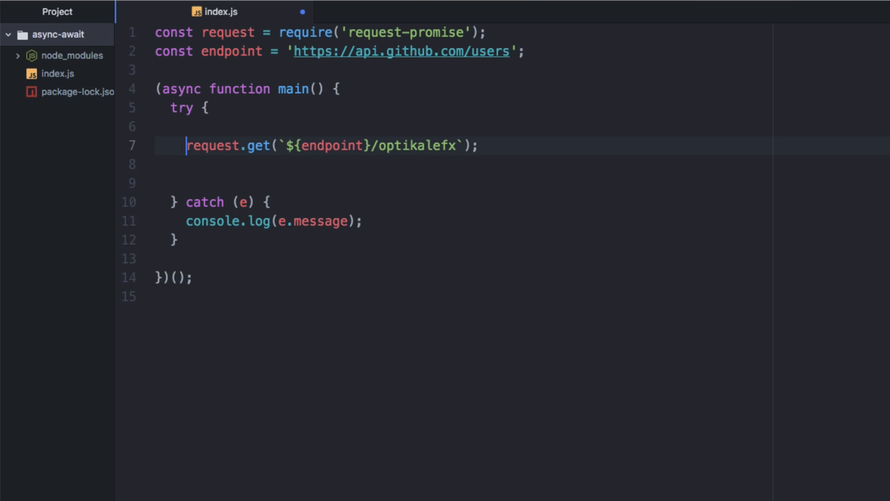
{"action": "type", "text": "await"}
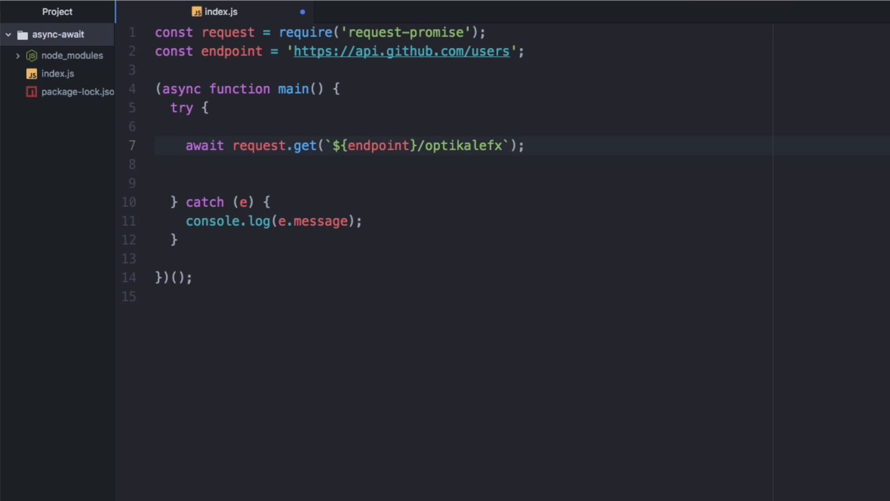
{"action": "type", "text": "const res ="}
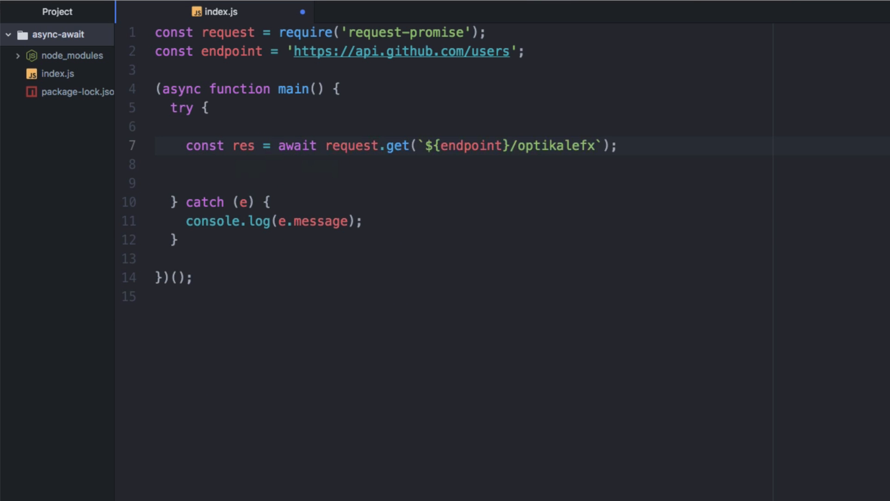
{"action": "type", "text": "co"}
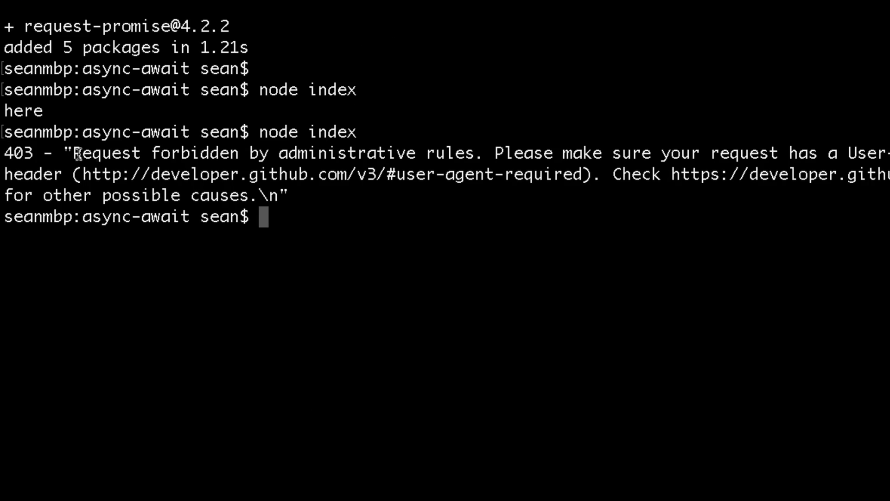
Highlight the 403 User-Agent error message in the terminal output.
{"action": "left_click_drag", "start_coordinate": [75, 153], "coordinate": [568, 153]}
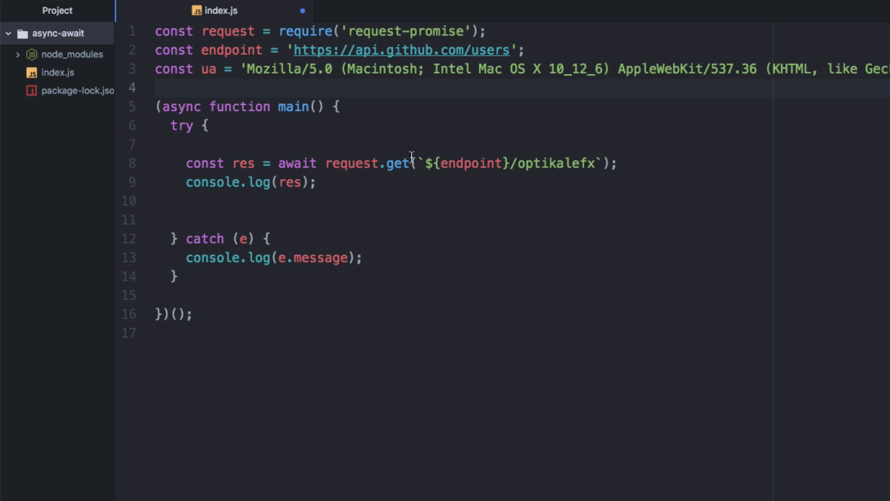
Replace request.get with an options object whose url is `${endpoint}/optikalefx`.
{"action": "left_click_drag", "start_coordinate": [387, 163], "coordinate": [598, 163]}
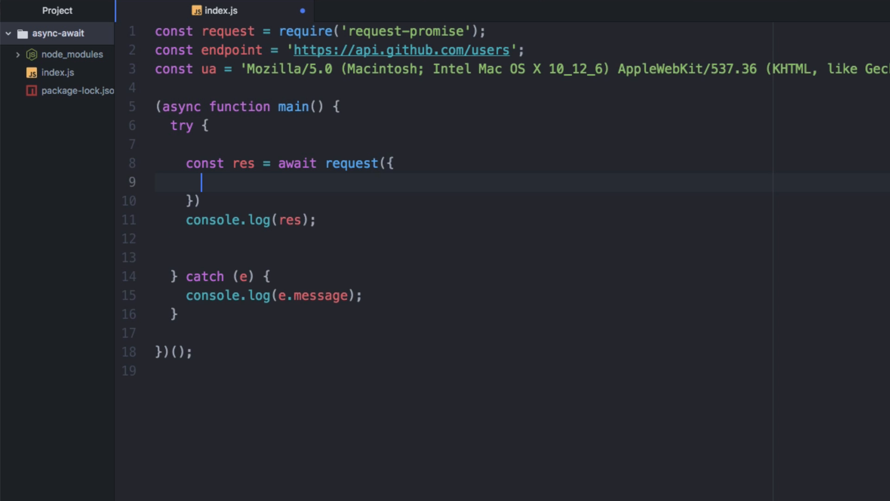
{"action": "type", "text": "url:"}
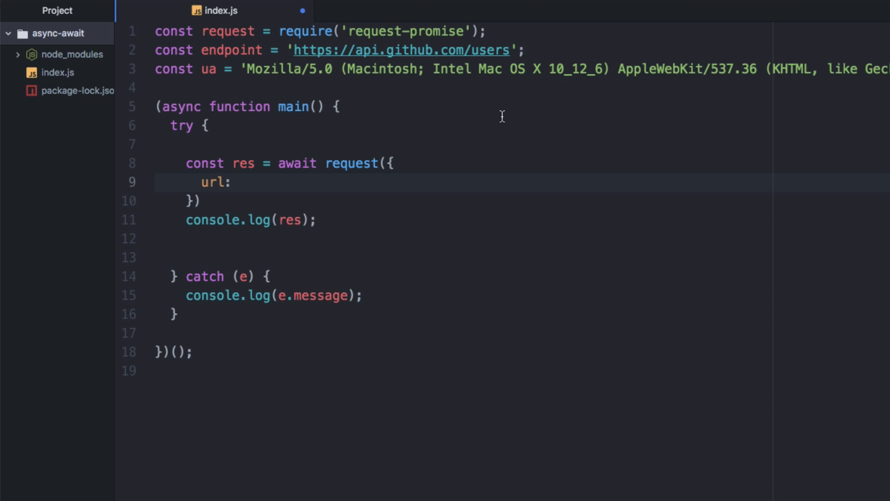
{"action": "type", "text": "``"}
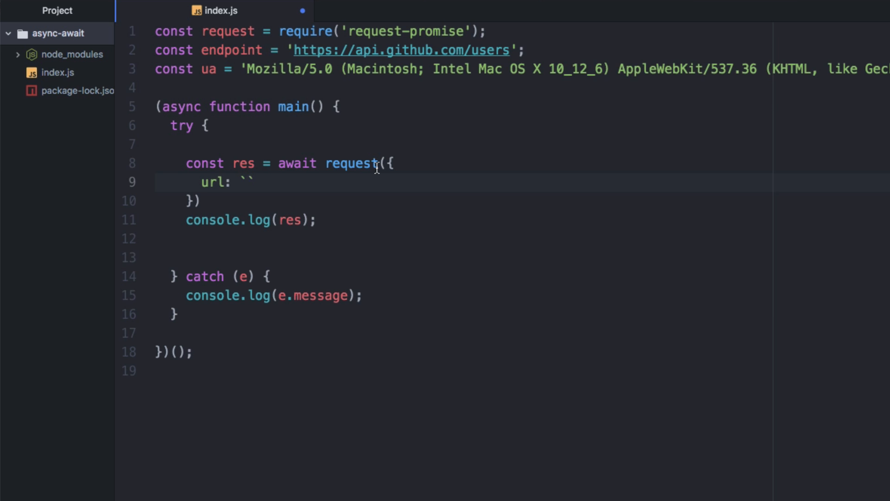
{"action": "type", "text": "${}"}
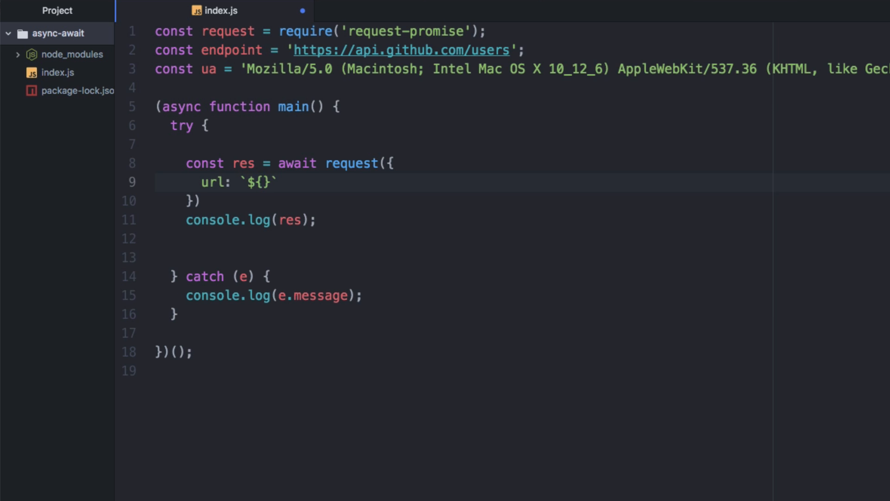
{"action": "type", "text": "endpoint"}
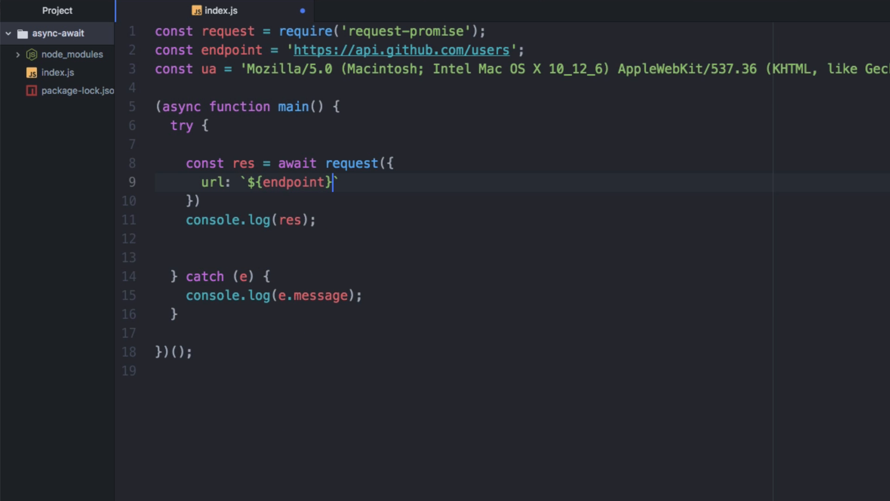
{"action": "type", "text": "/optika"}
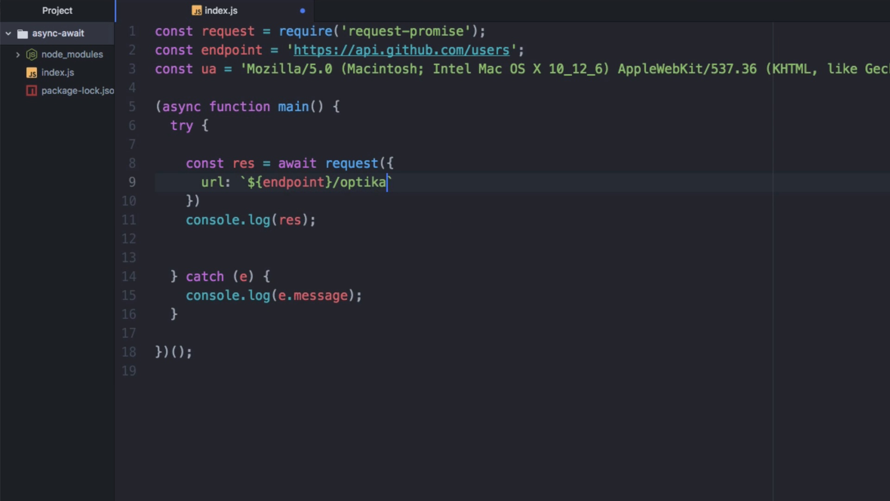
{"action": "type", "text": "lefx`,"}
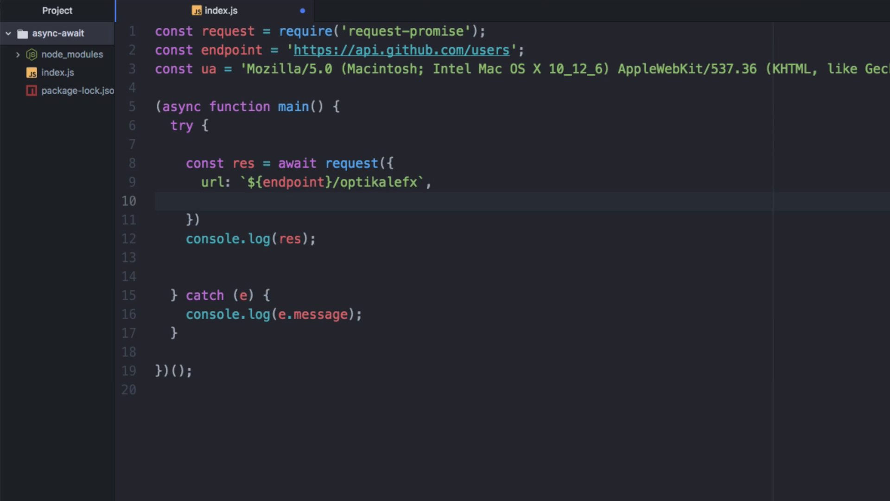
Add headers { 'User-Agent': ua } and method: 'GET' to the request options.
{"action": "type", "text": "headers: {"}
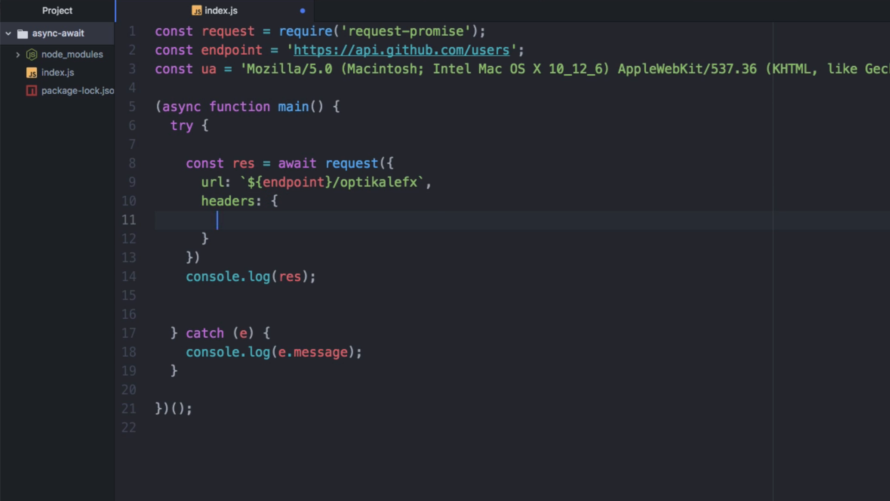
{"action": "type", "text": "'UI"}
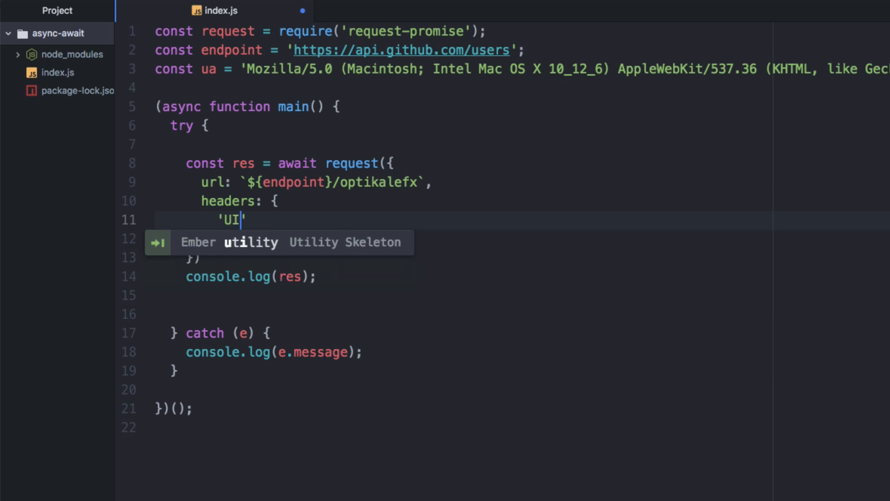
{"action": "type", "text": "ser-Agent"}
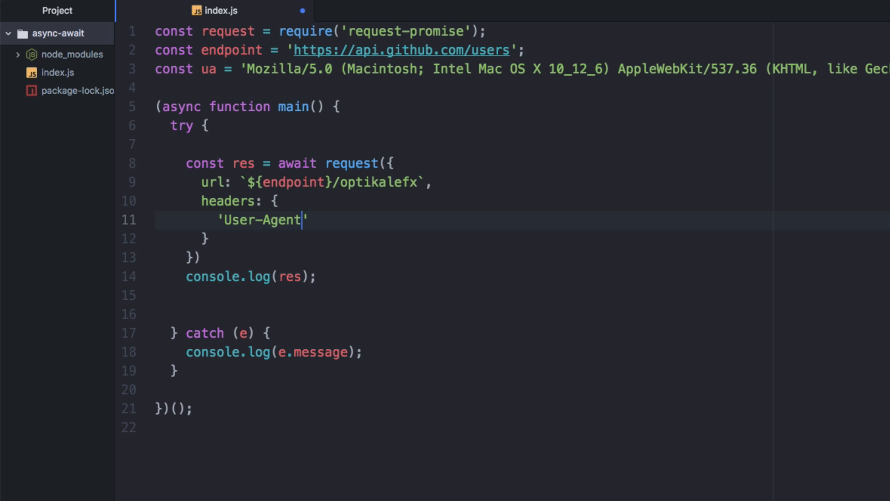
{"action": "type", "text": ": ua"}
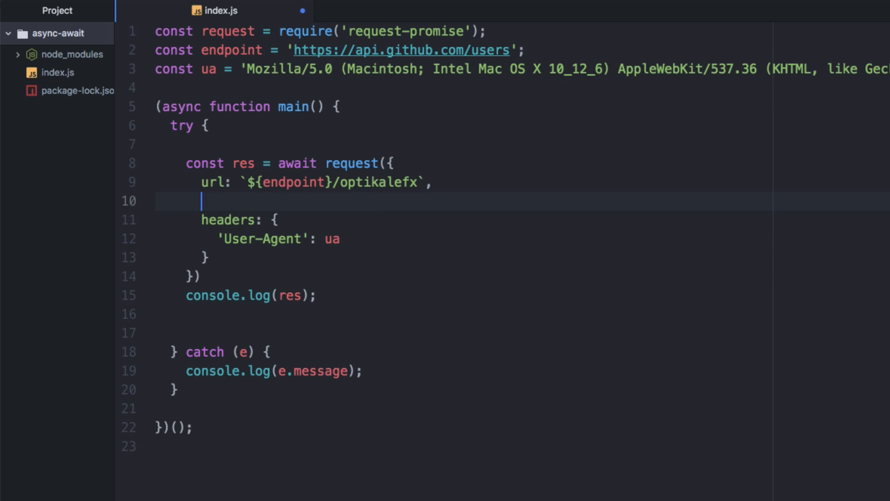
{"action": "type", "text": "method: 'GET',"}
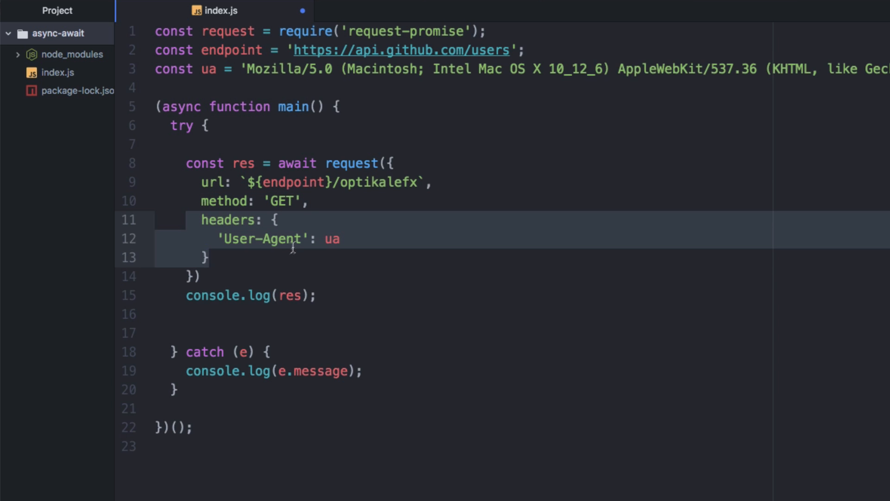
{"action": "type", "text": ";"}
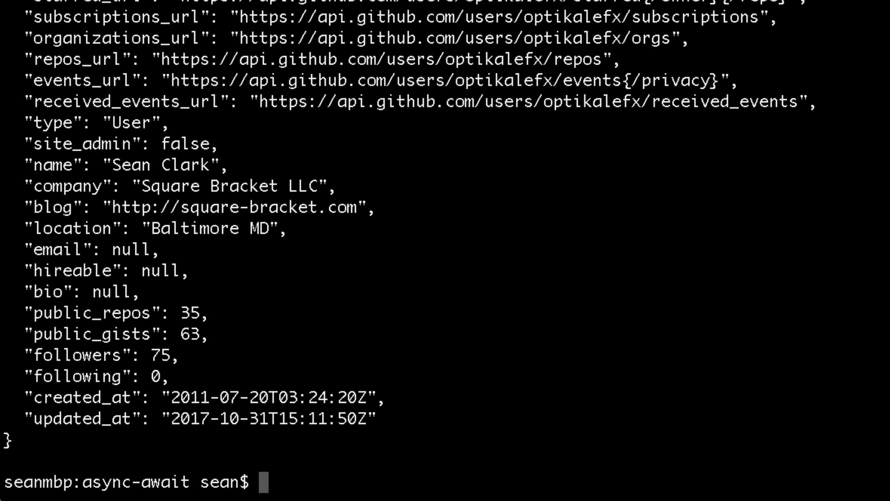
{"action": "left_click_drag", "start_coordinate": [22, 8], "coordinate": [398, 415]}
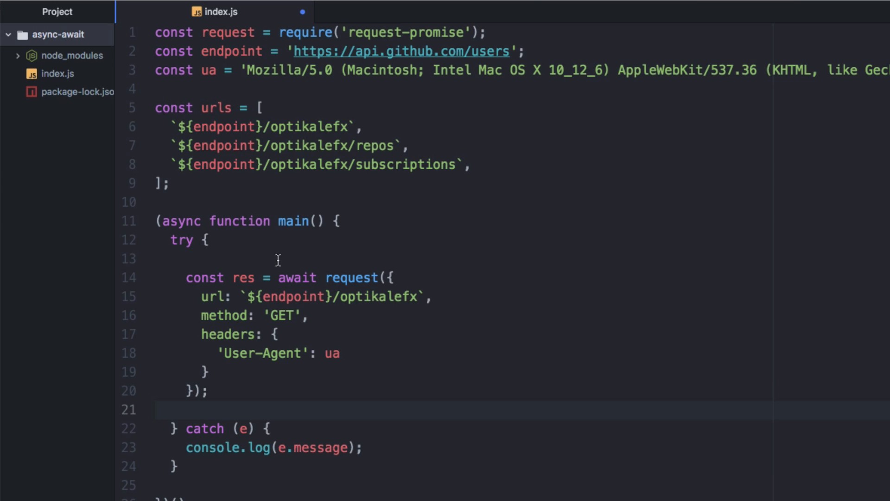
Add comments '// loop over and call all the endpoints' and '// then do something else when we're done' in try.
{"action": "left_click", "coordinate": [156, 409]}
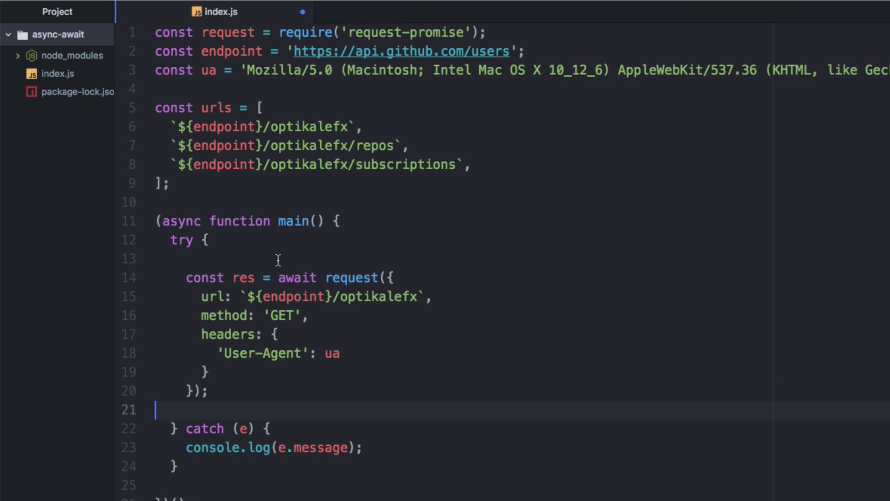
{"action": "key", "text": "enter"}
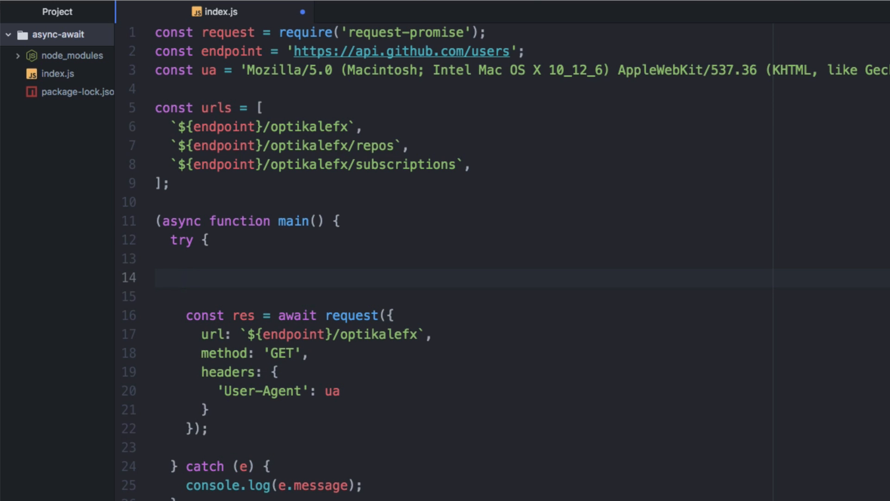
{"action": "type", "text": "// loop over and c"}
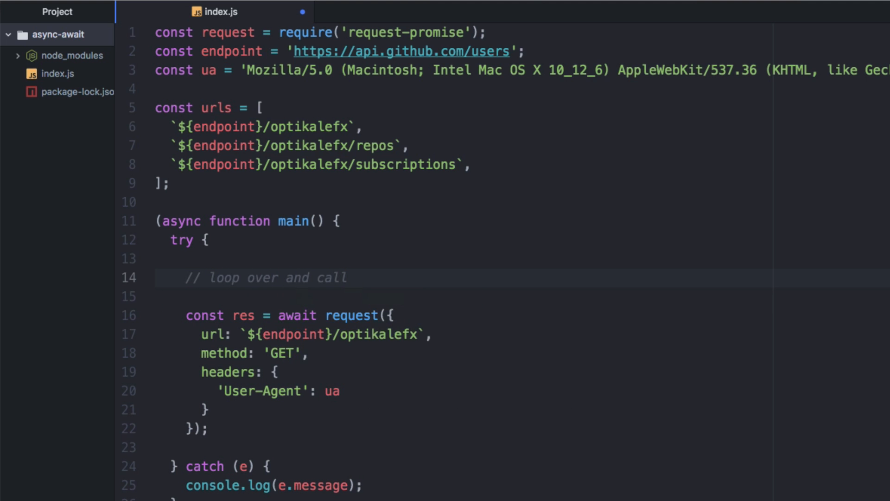
{"action": "type", "text": "all the endpoints"}
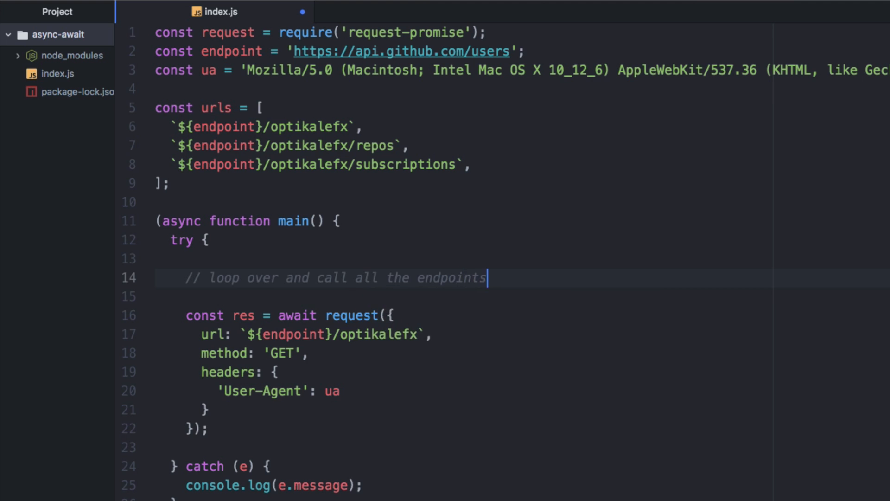
{"action": "type", "text": "// do something else w"}
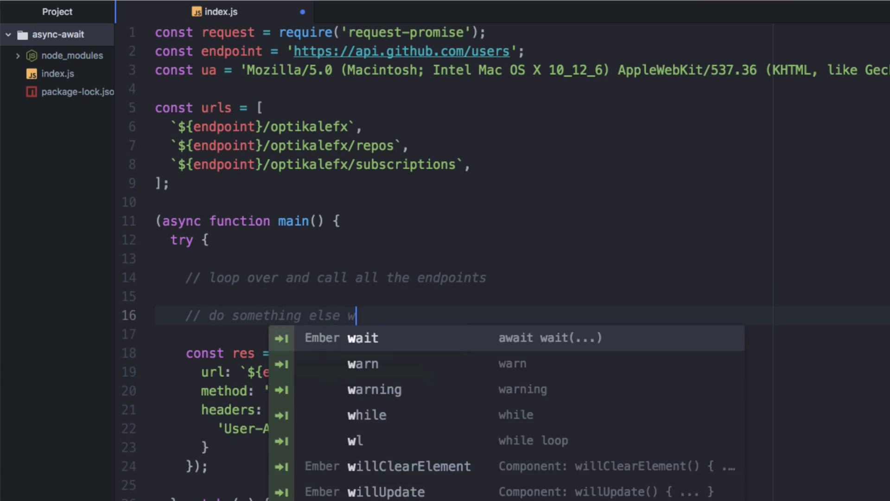
{"action": "type", "text": "hen we're done"}
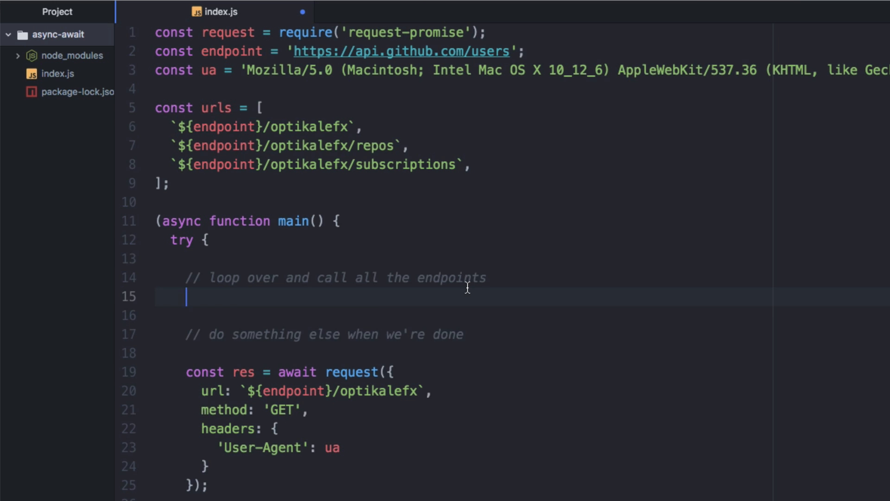
Wrap the request in urls.forEach(async (url) => { ... }).
{"action": "type", "text": "urls.fore"}
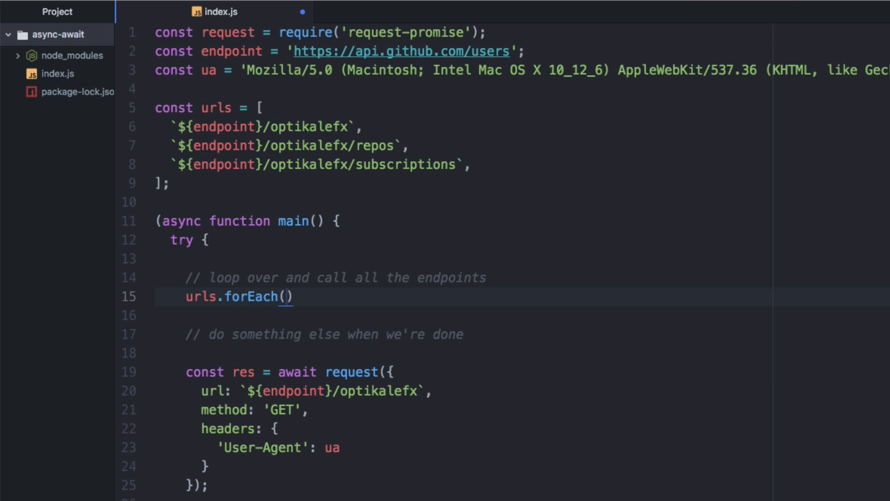
{"action": "type", "text": "(url) =>)"}
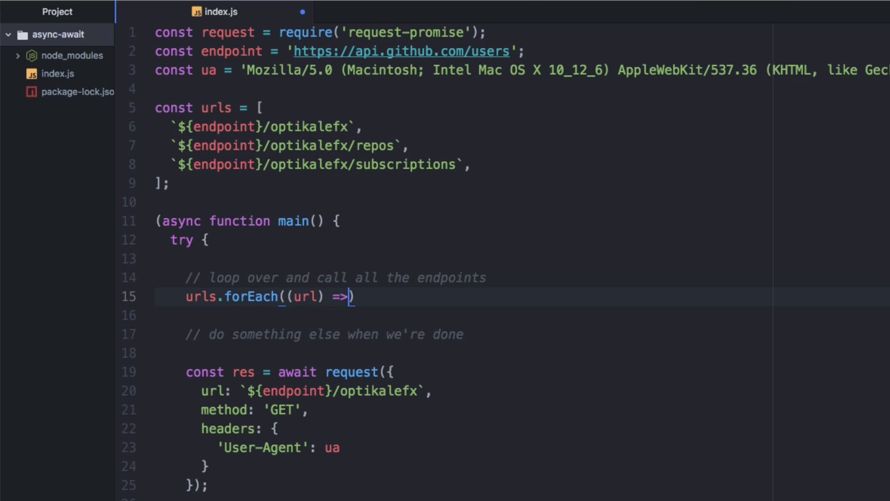
{"action": "type", "text": "{"}
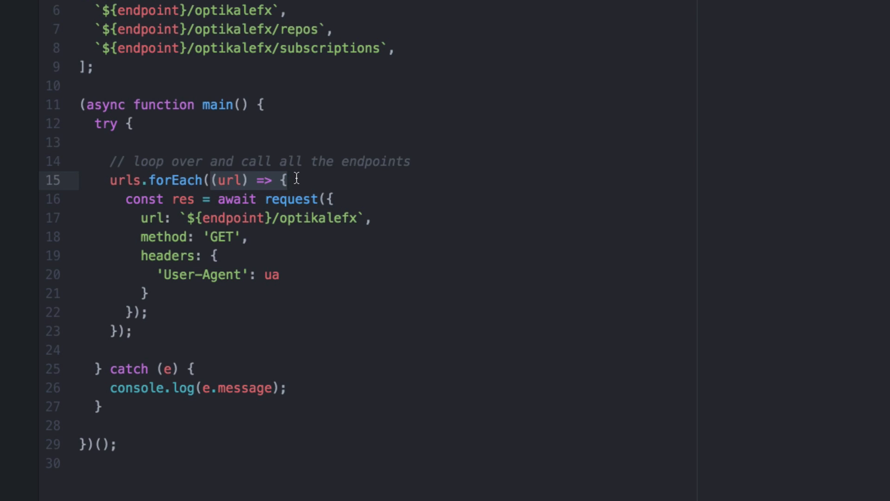
{"action": "left_click", "coordinate": [286, 180]}
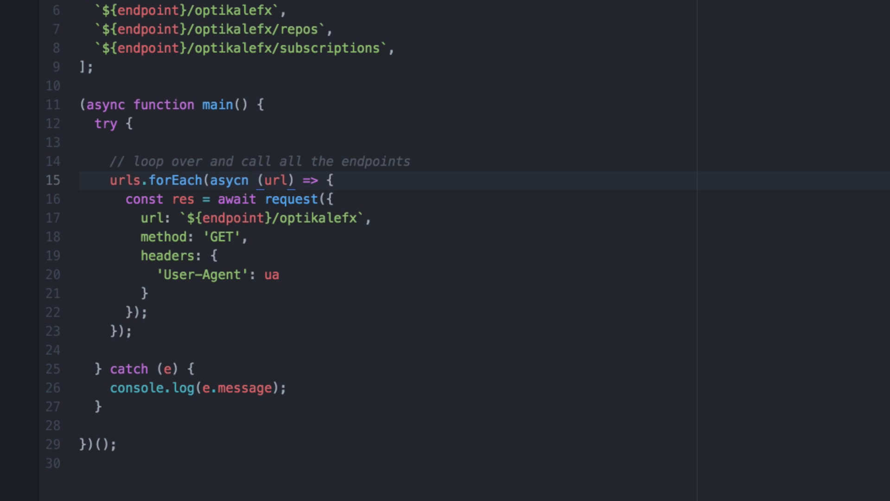
{"action": "type", "text": "async"}
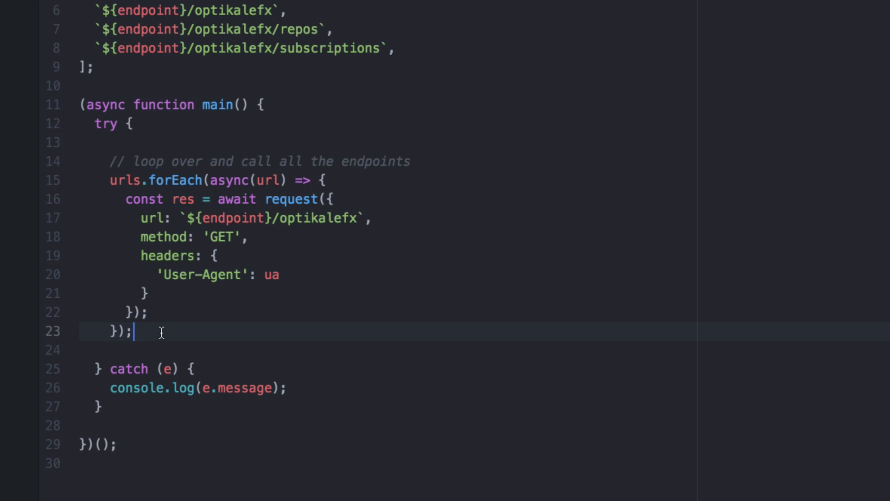
Log 'done' with url using shorthand, log 'done the loop' after, and remove the res assignment.
{"action": "type", "text": "console."}
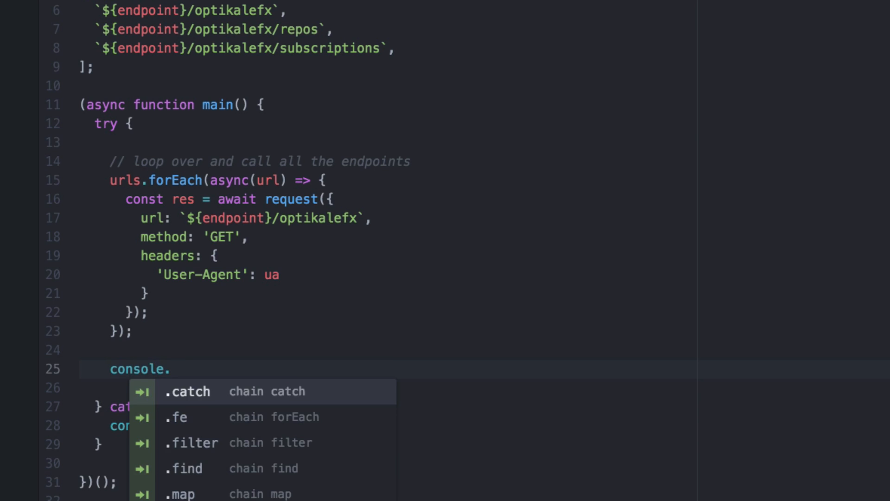
{"action": "type", "text": "log('do'"}
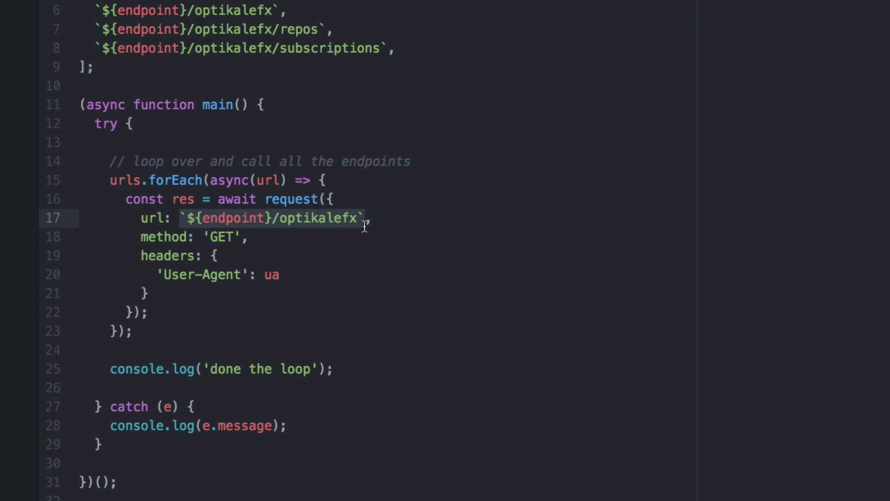
{"action": "type", "text": "url:,"}
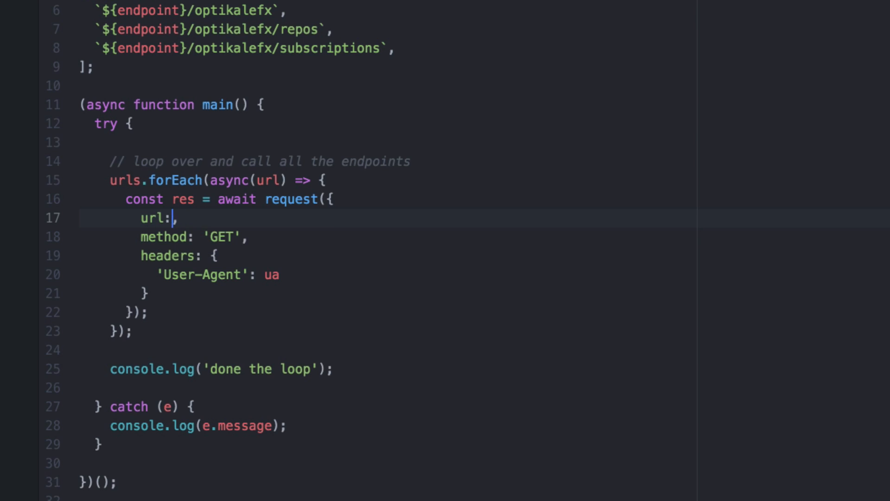
{"action": "key", "text": "Backspace"}
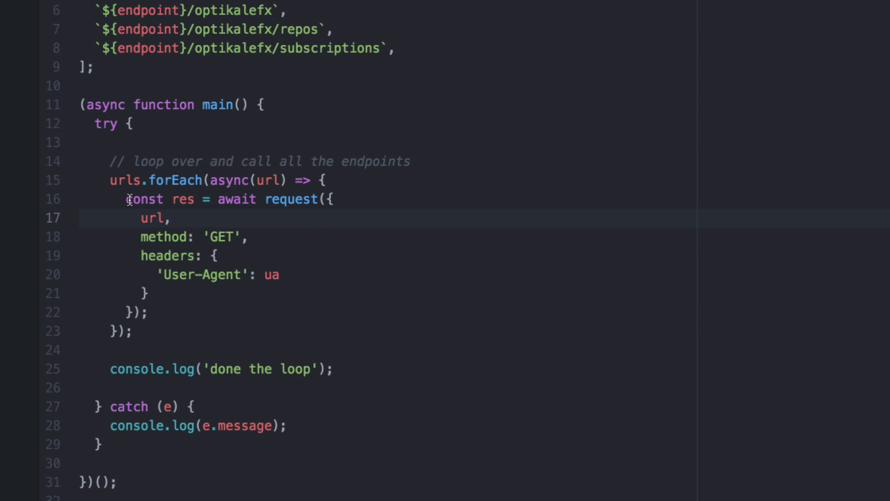
{"action": "left_click_drag", "start_coordinate": [126, 198], "coordinate": [147, 313]}
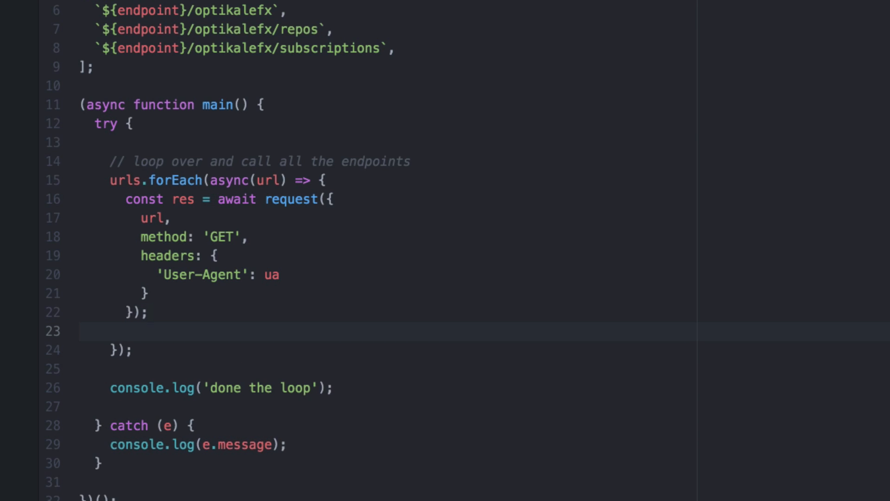
{"action": "type", "text": "console.log('done', url);"}
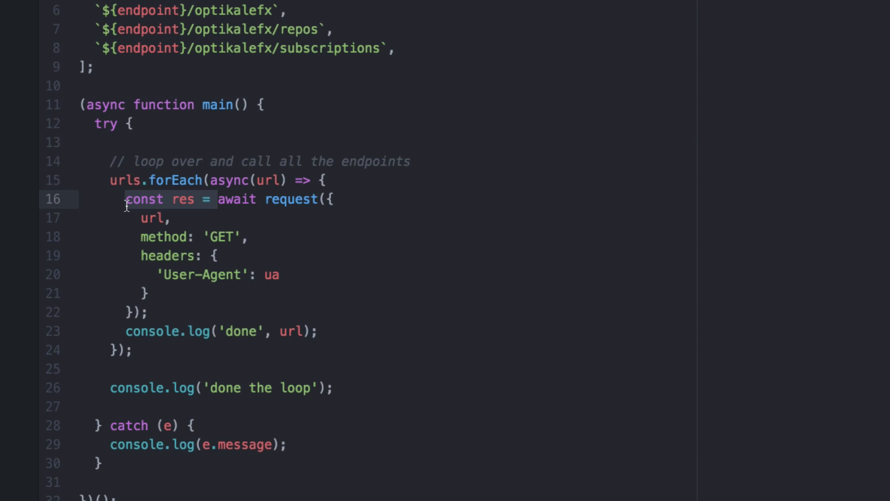
{"action": "key", "text": "Delete"}
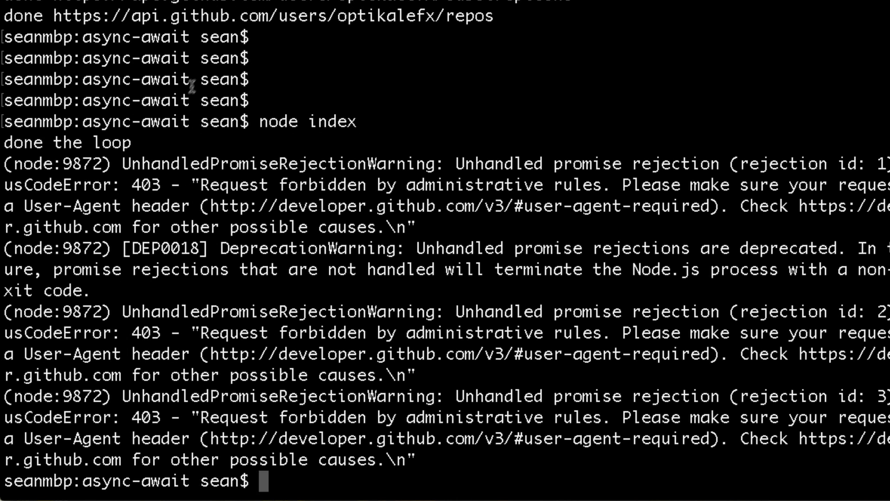
Select the terminal output showing 'done the loop' followed by the 403 rejections.
{"action": "left_click_drag", "start_coordinate": [128, 164], "coordinate": [534, 248]}
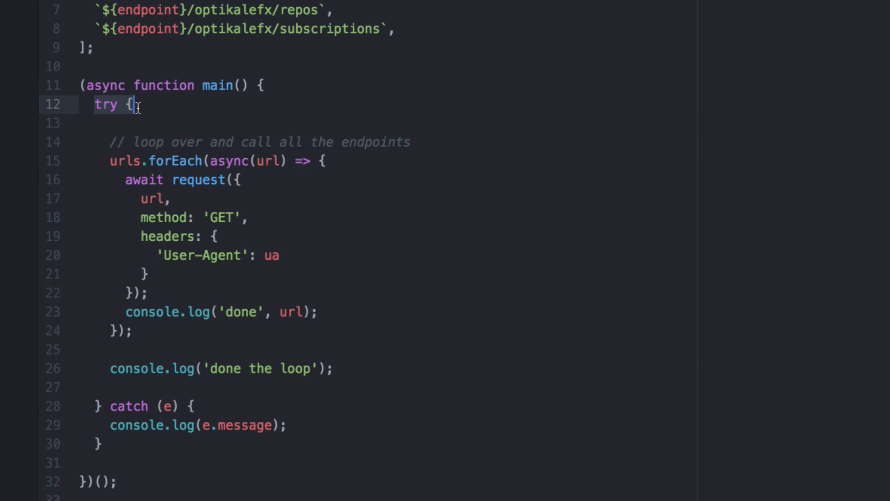
Wrap the awaited request and 'done' log in try { ... } catch (e) { console.log(e.message); }.
{"action": "type", "text": "try {"}
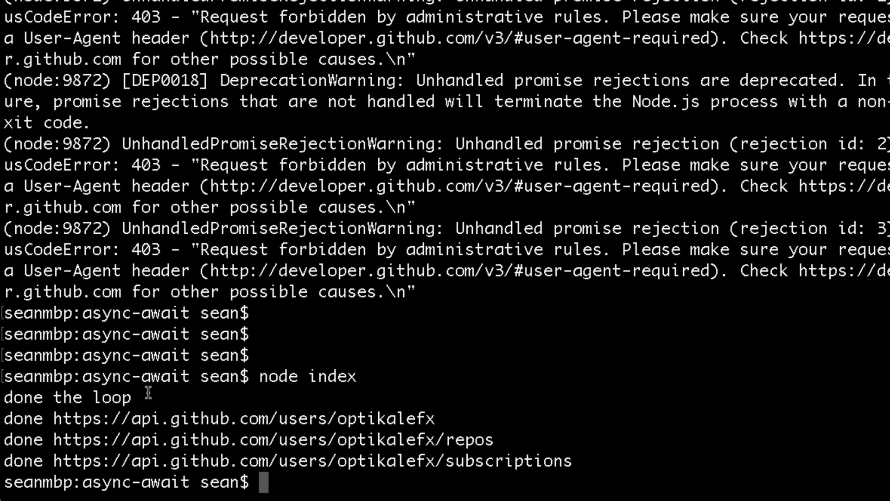
{"action": "double_click", "coordinate": [65, 396]}
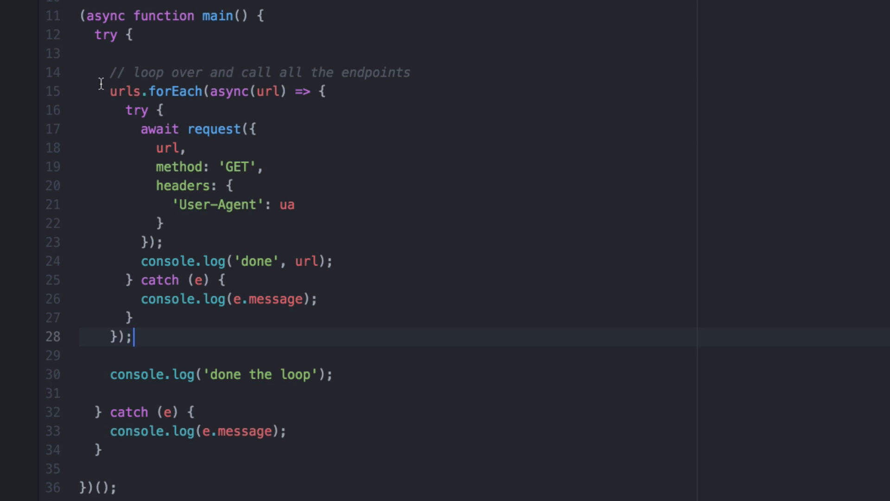
Add then remove an await before urls.forEach, leaving the caret at the forEach line start.
{"action": "left_click", "coordinate": [327, 92]}
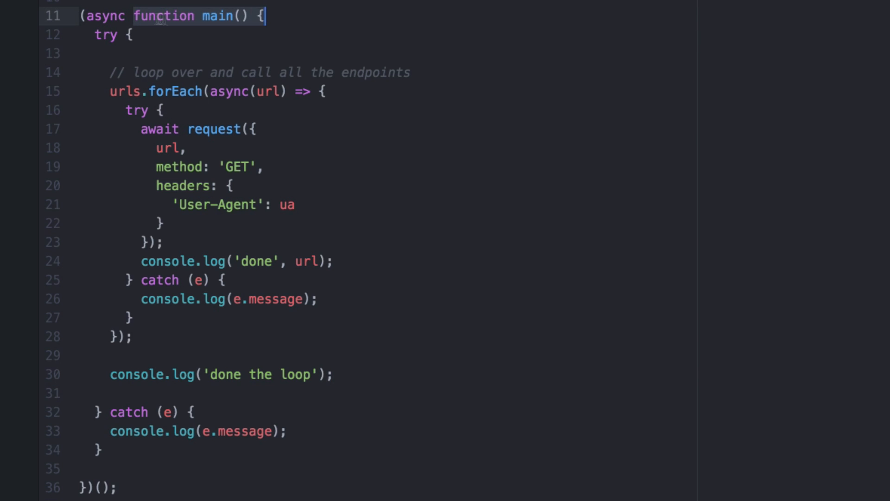
{"action": "mouse_move", "coordinate": [227, 16]}
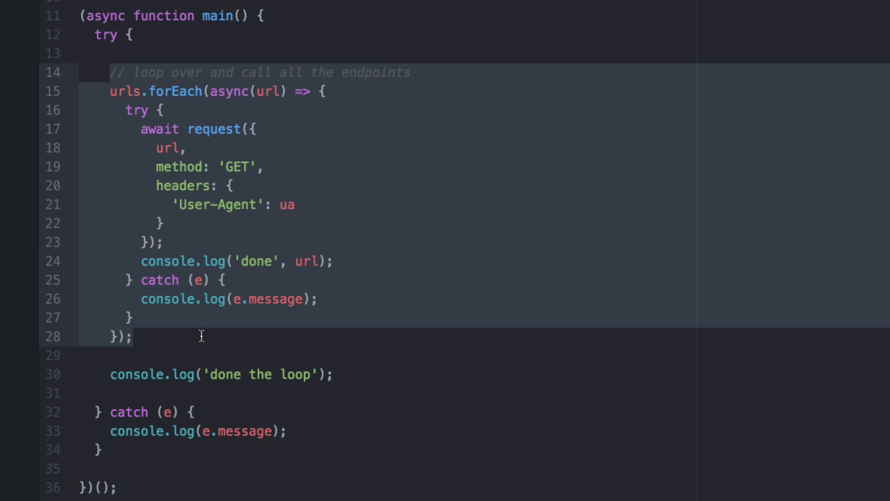
{"action": "left_click", "coordinate": [132, 335]}
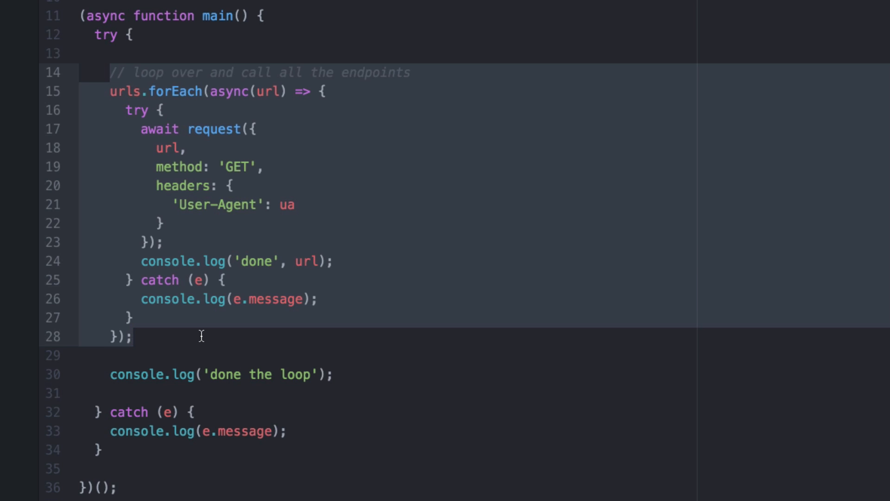
{"action": "left_click", "coordinate": [133, 335]}
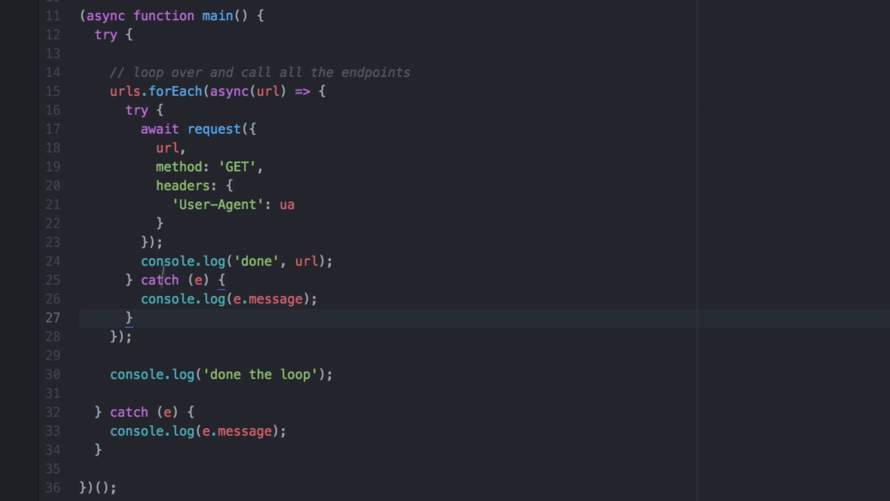
{"action": "type", "text": "await"}
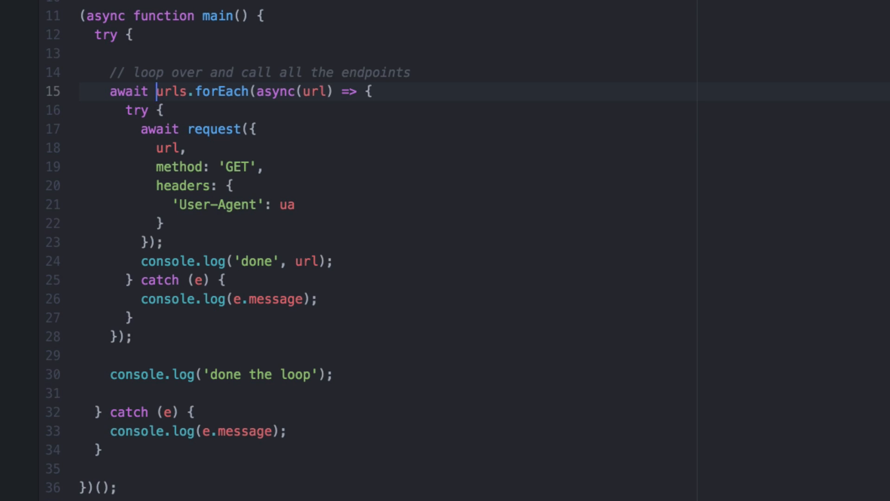
{"action": "key", "text": "BackSpace"}
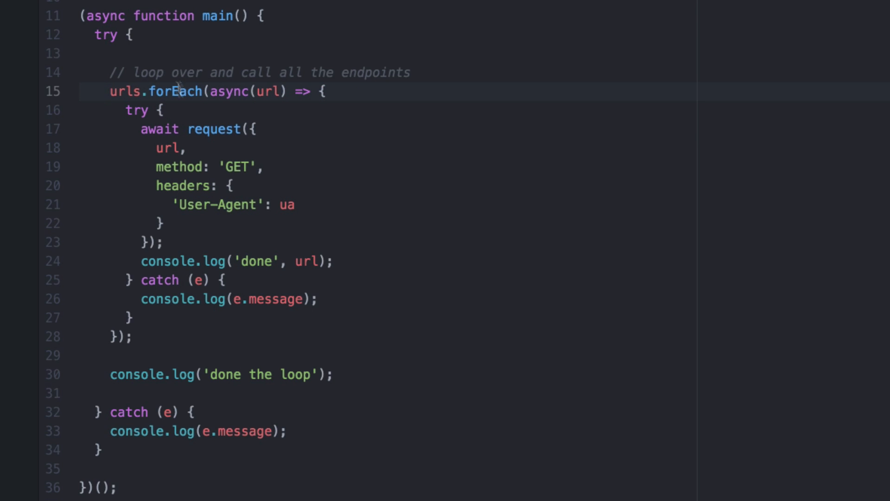
{"action": "left_click", "coordinate": [110, 92]}
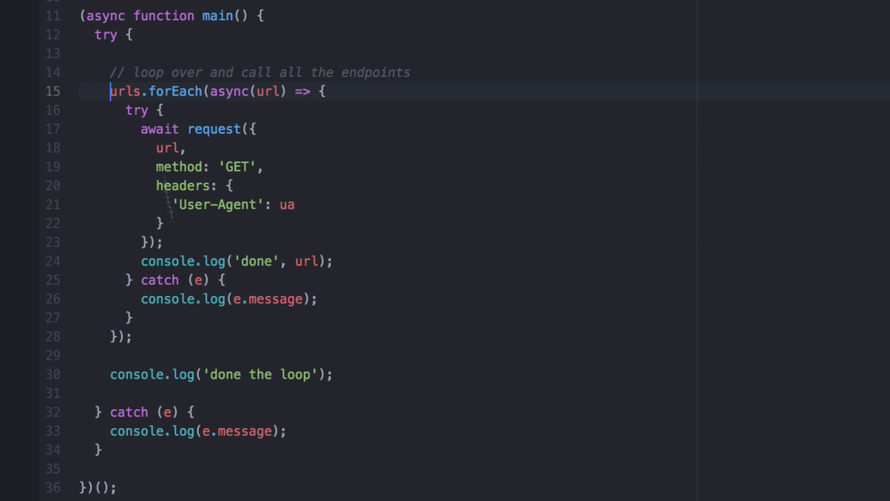
{"action": "mouse_move", "coordinate": [276, 141]}
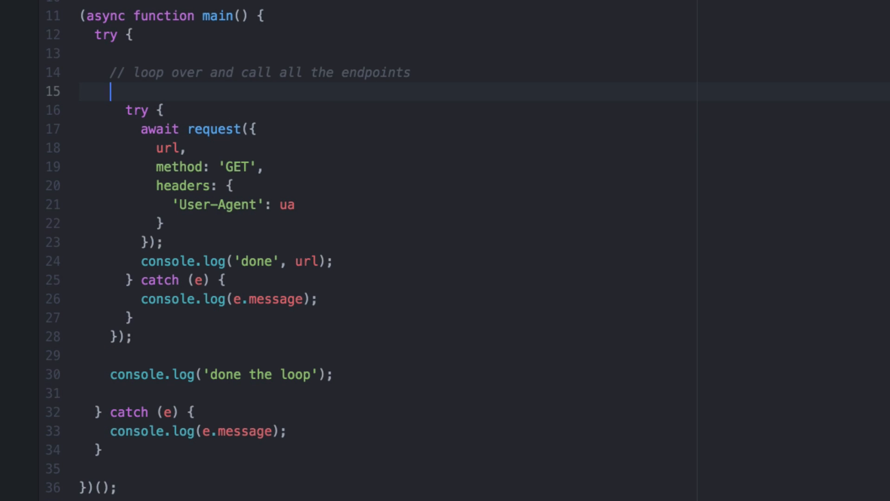
Write the loop header for (let i = 0; i < urls.length; i++) in place of forEach.
{"action": "type", "text": "for (let i ="}
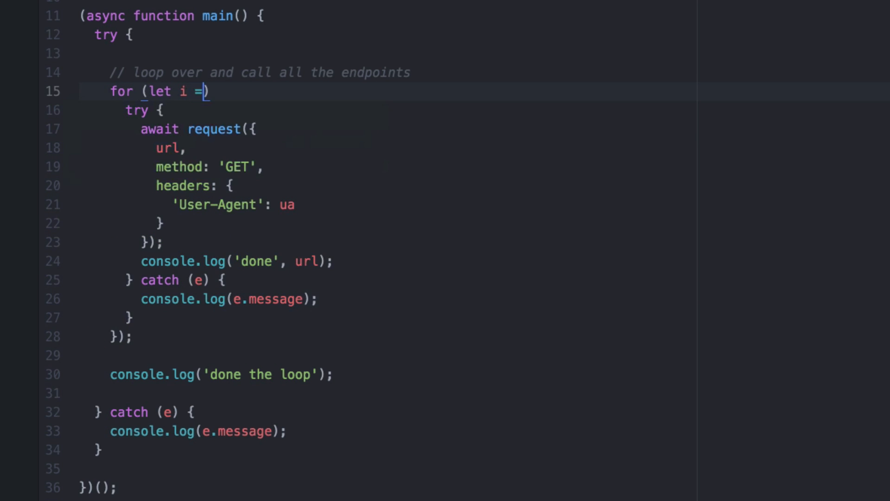
{"action": "type", "text": "0; i <"}
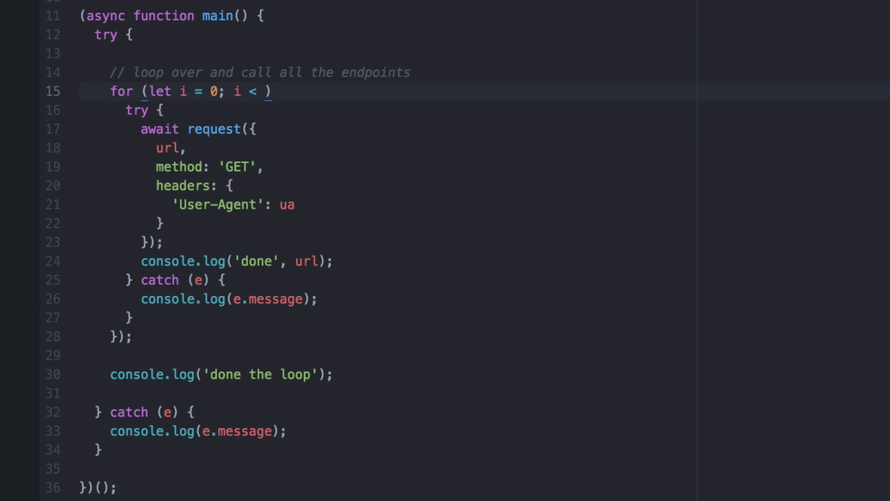
{"action": "type", "text": "ur"}
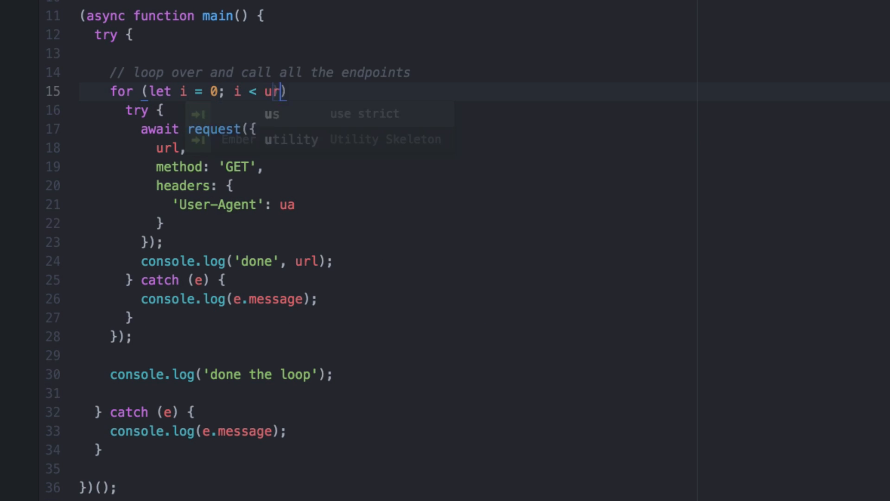
{"action": "type", "text": "ls.lenght"}
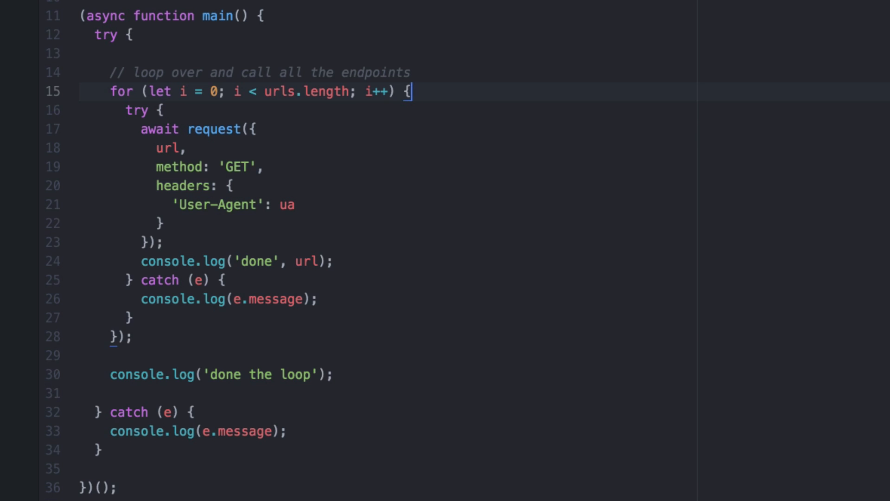
Add const url = urls[i]; and drop the leftover callback parenthesis and inner try/catch.
{"action": "type", "text": "const"}
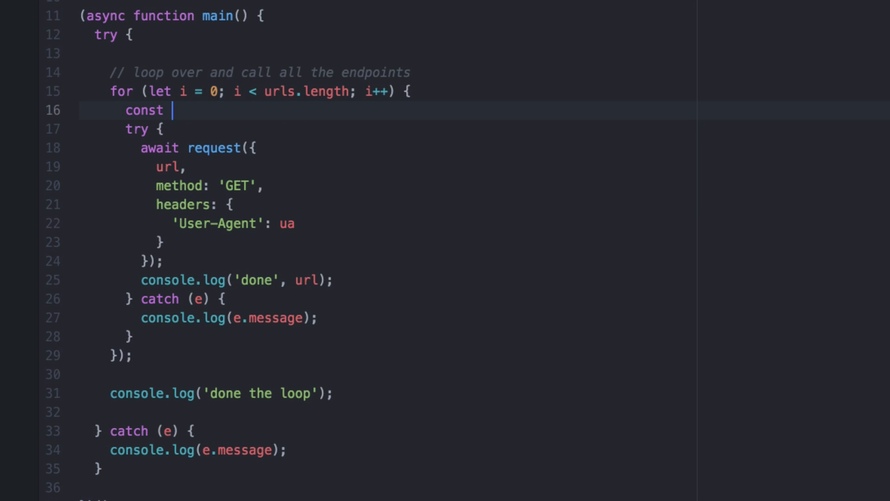
{"action": "type", "text": "url = urls[i];"}
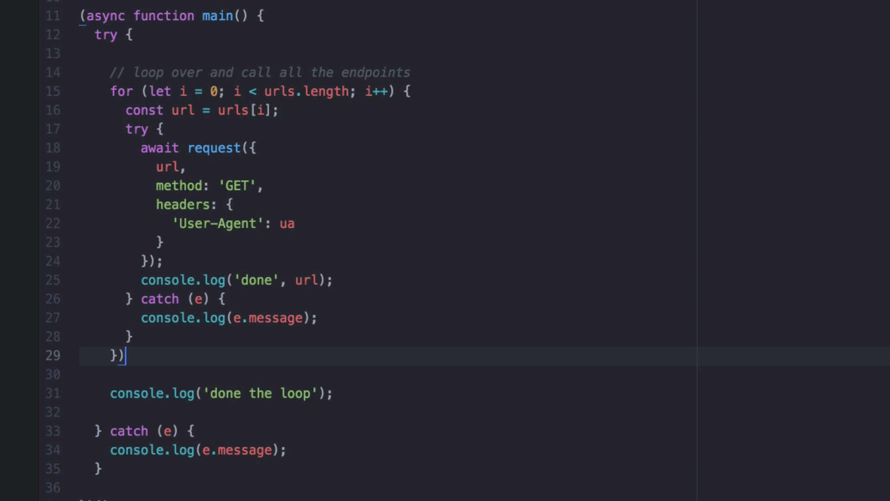
{"action": "key", "text": "Backspace"}
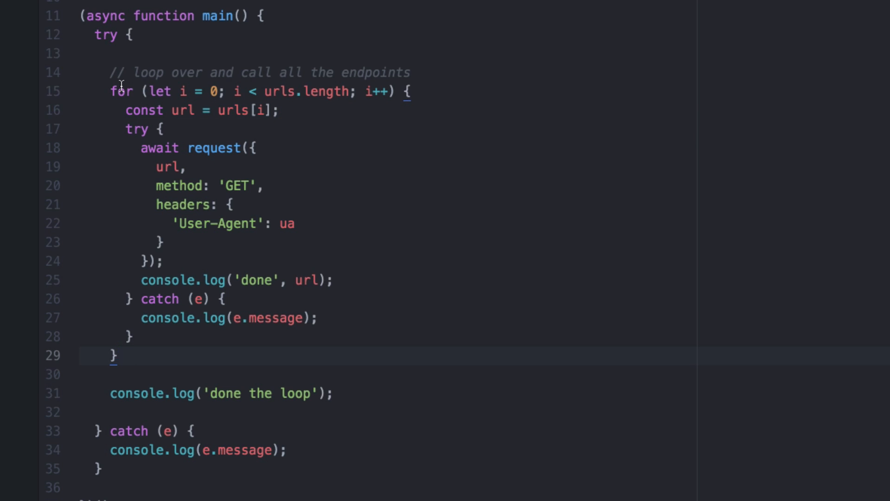
{"action": "left_click", "coordinate": [117, 355]}
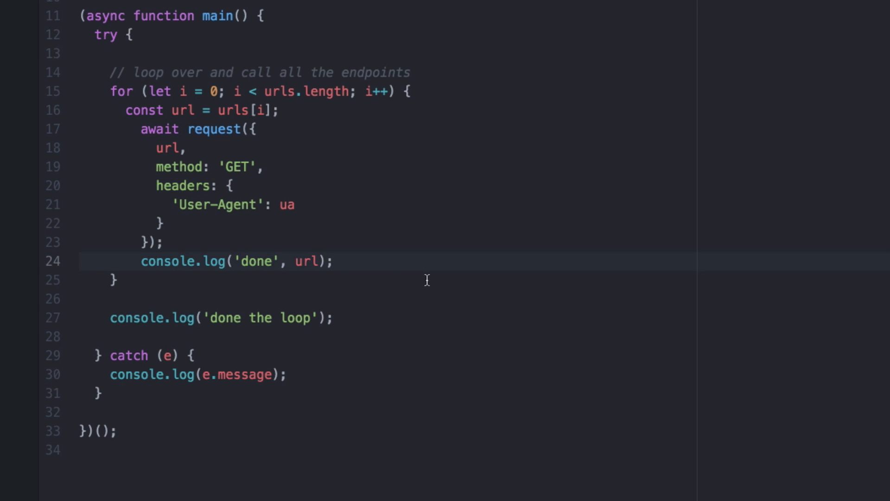
{"action": "left_click_drag", "start_coordinate": [140, 129], "coordinate": [332, 261]}
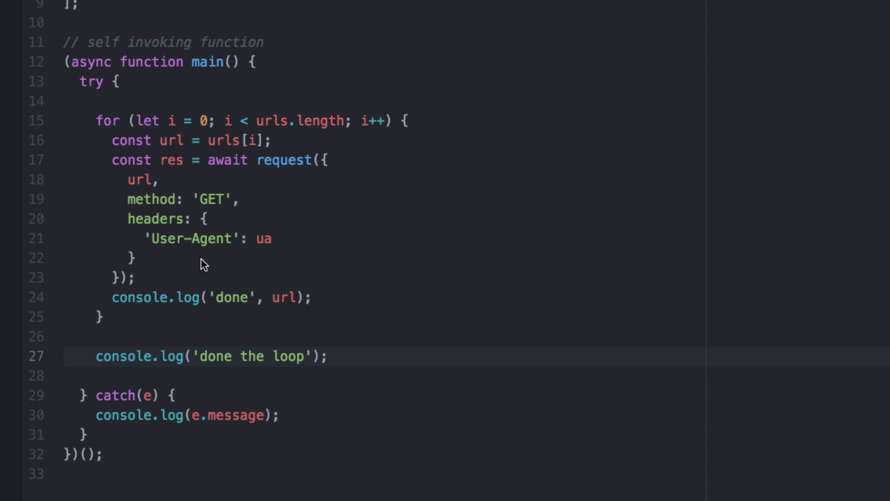
{"action": "left_click", "coordinate": [162, 356]}
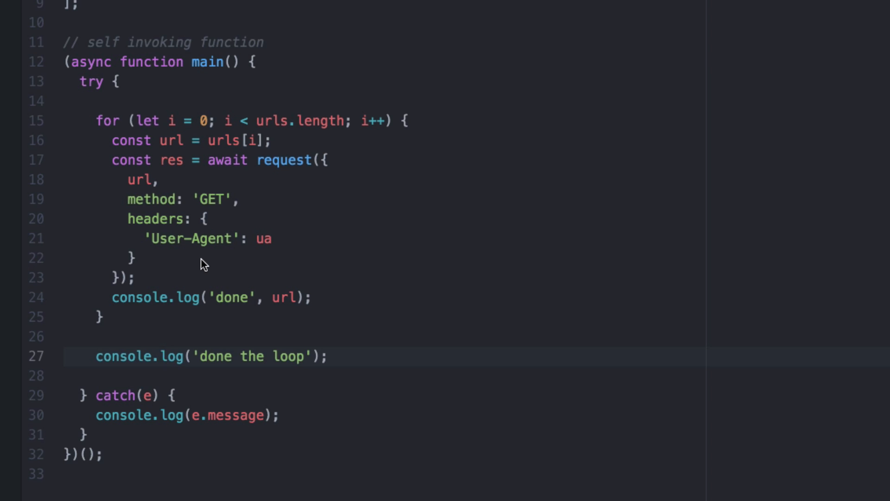
{"action": "left_click", "coordinate": [161, 356]}
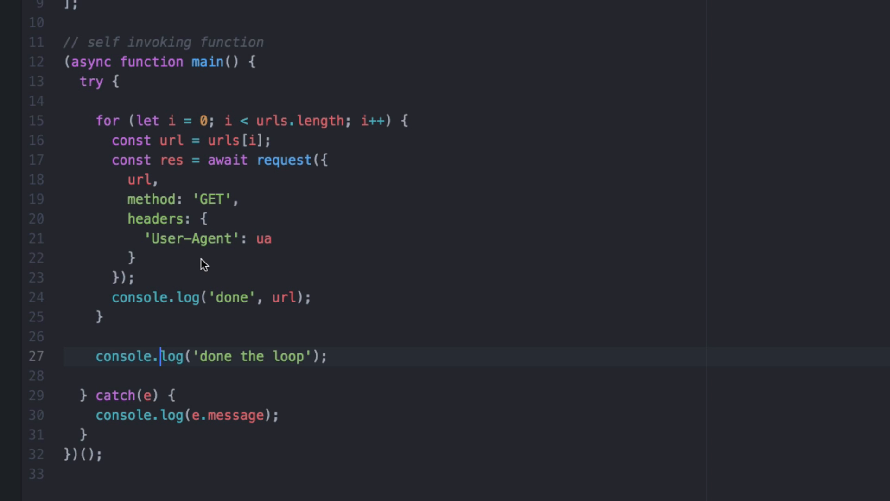
{"action": "left_click", "coordinate": [198, 101]}
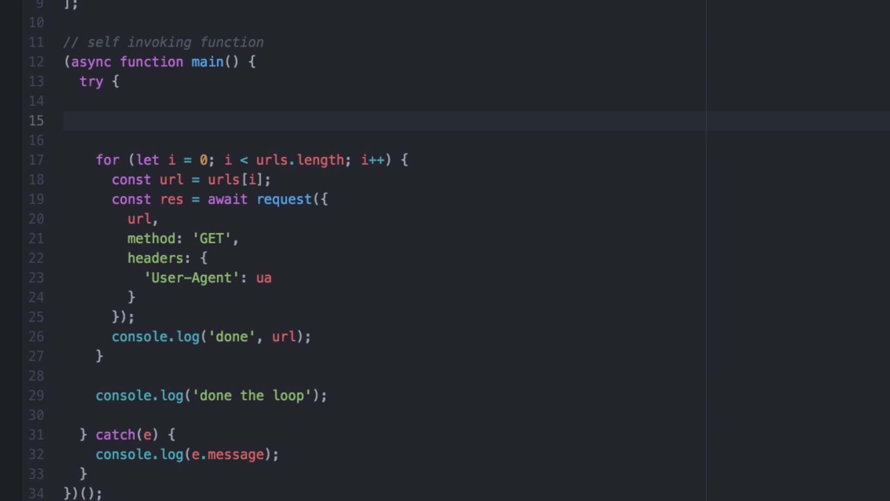
{"action": "type", "text": "Promise.all("}
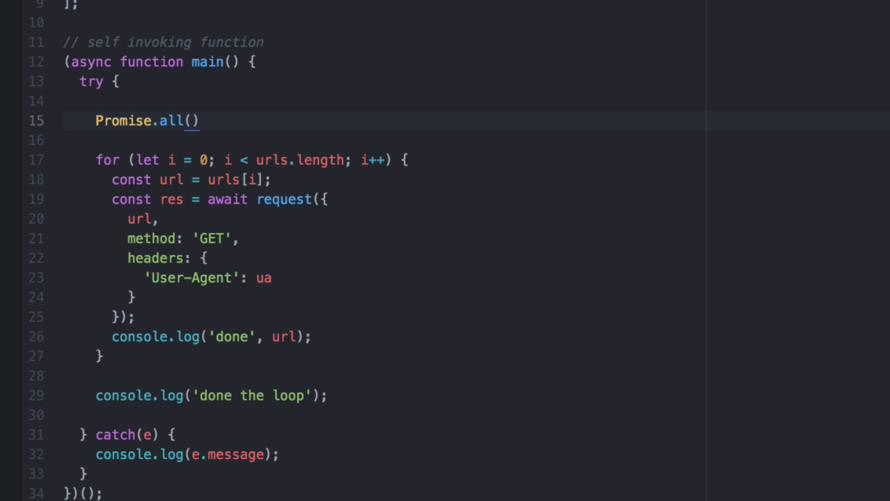
{"action": "type", "text": "["}
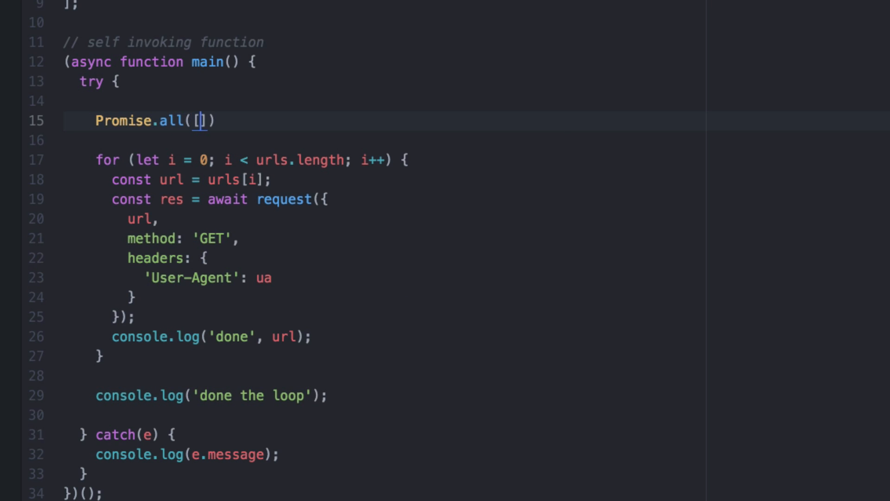
{"action": "type", "text": "promise1, promise2,"}
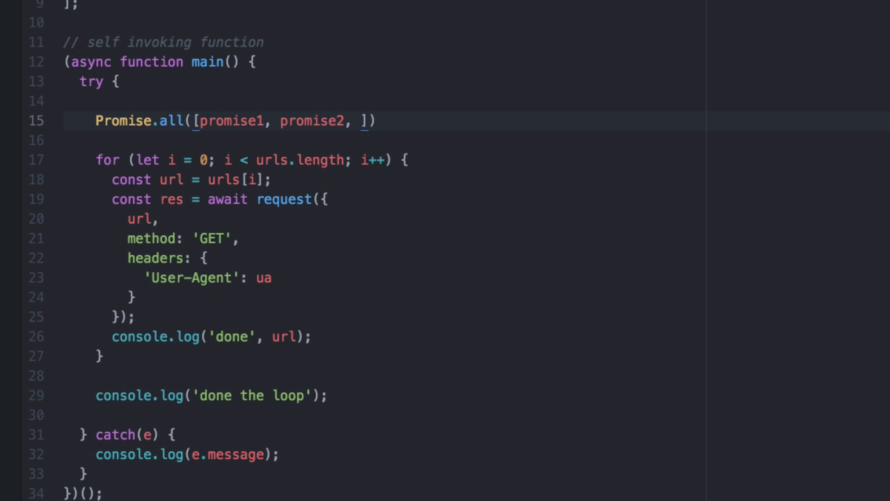
{"action": "type", "text": "promise3"}
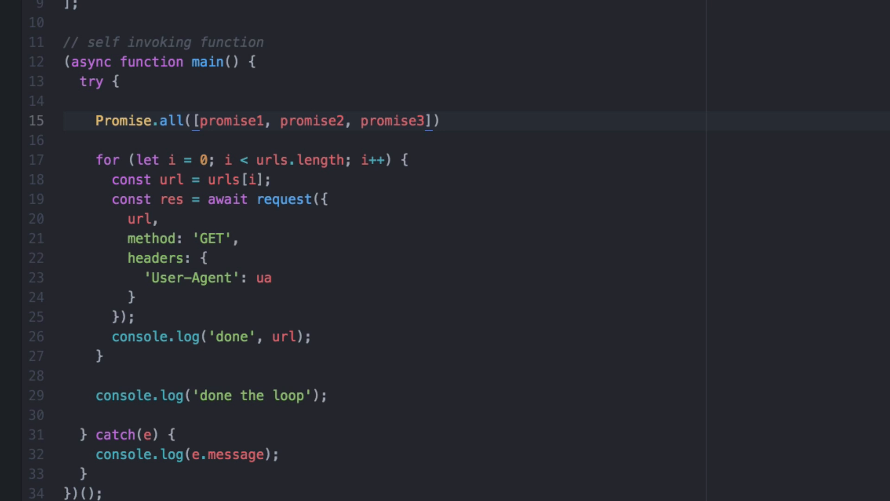
{"action": "type", "text": "awai"}
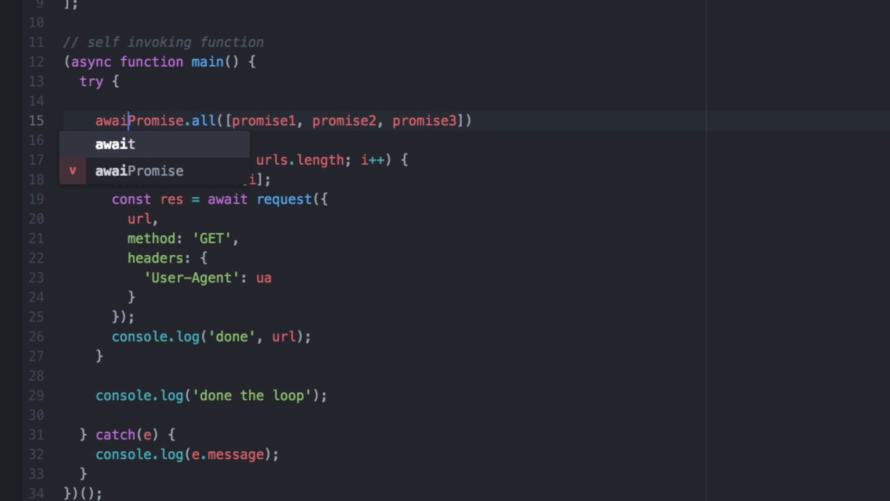
{"action": "key", "text": "Tab"}
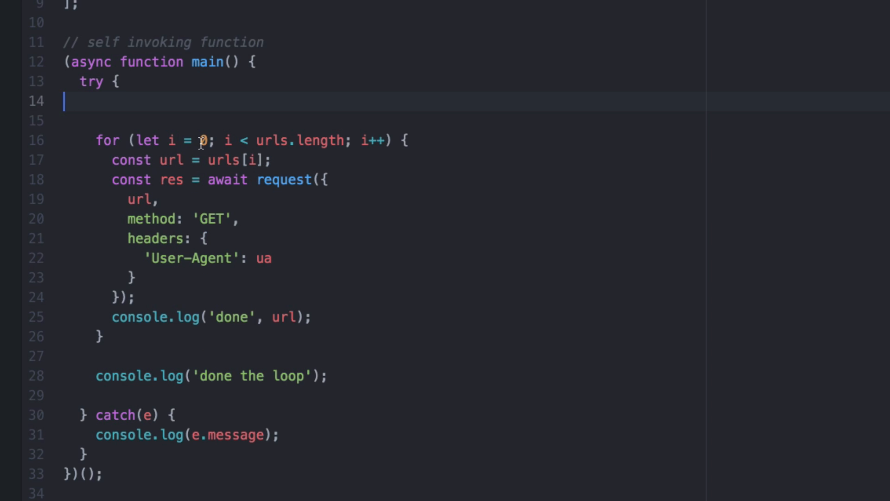
Add await Promise.all([ ]); above the for loop with three GET request({...}) calls inside.
{"action": "key", "text": "Enter"}
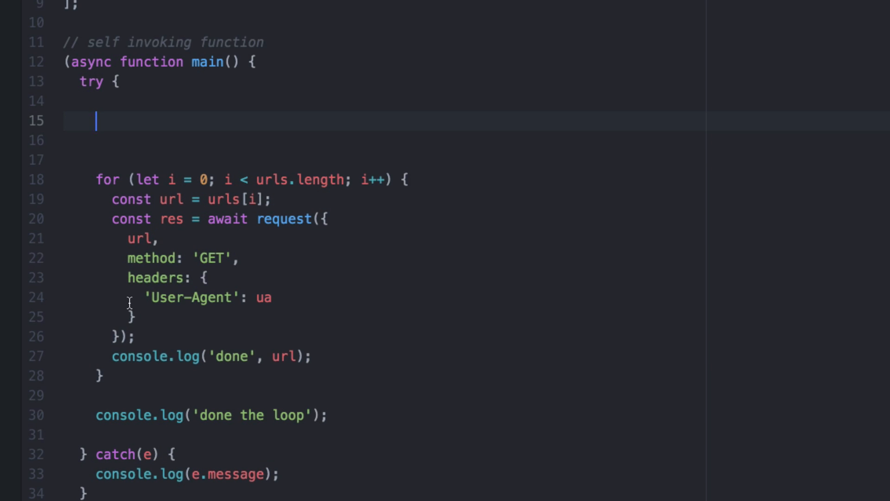
{"action": "type", "text": "await Promise"}
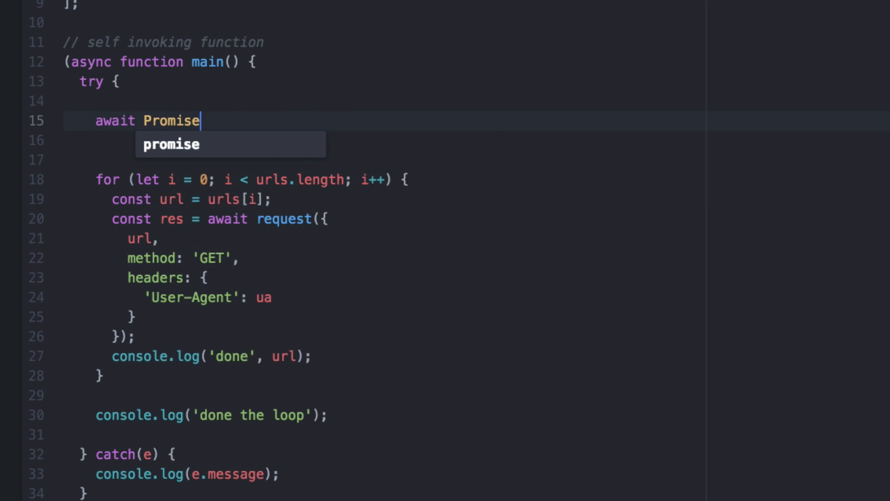
{"action": "type", "text": ".all()"}
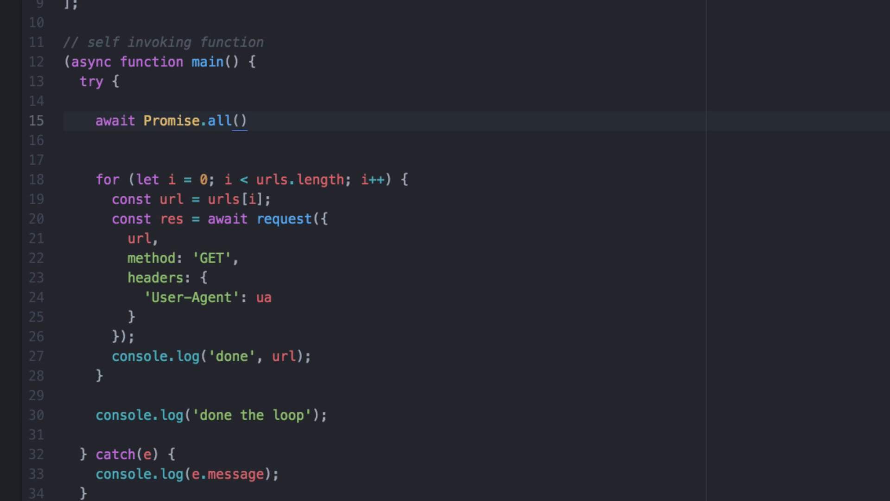
{"action": "type", "text": "["}
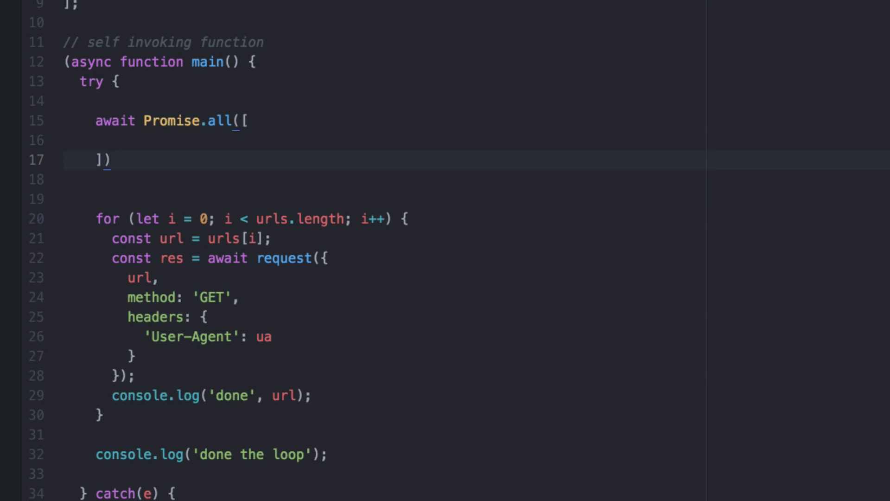
{"action": "type", "text": ";"}
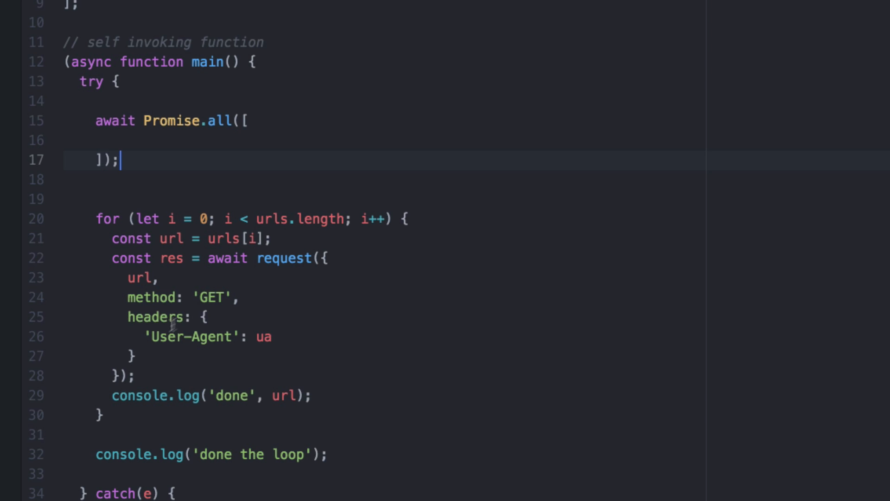
{"action": "mouse_move", "coordinate": [257, 257]}
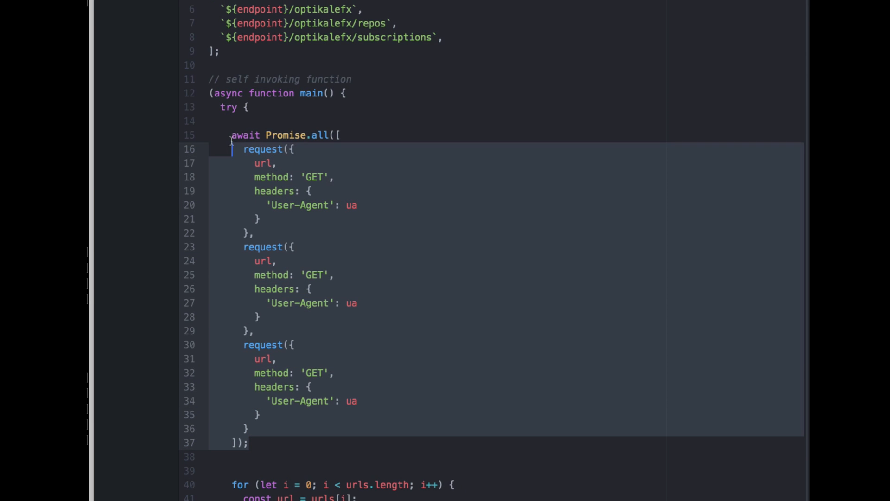
{"action": "left_click", "coordinate": [250, 135]}
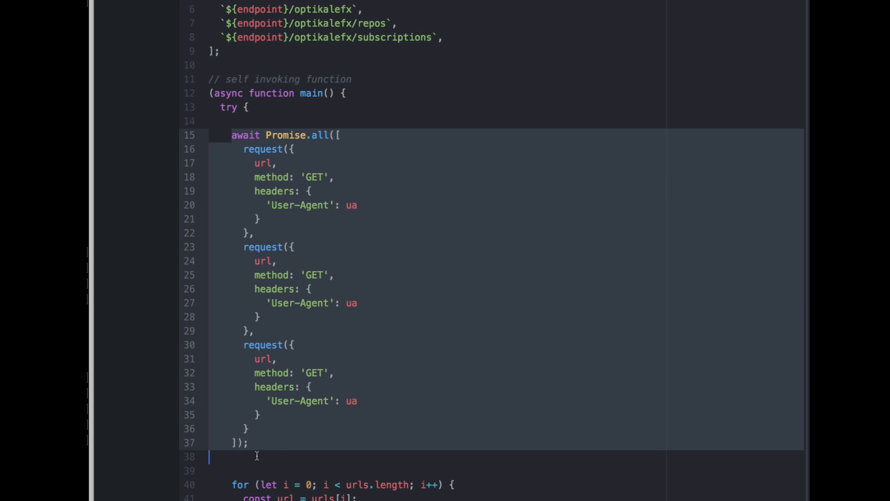
{"action": "mouse_move", "coordinate": [177, 135]}
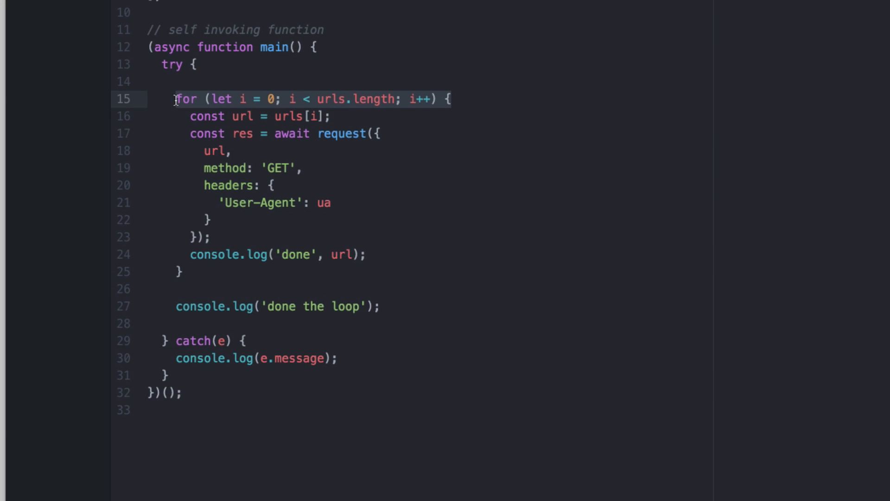
Rewrite the loop header as urls.forEach((url) => { ... }) around the awaited request.
{"action": "type", "text": "foreach"}
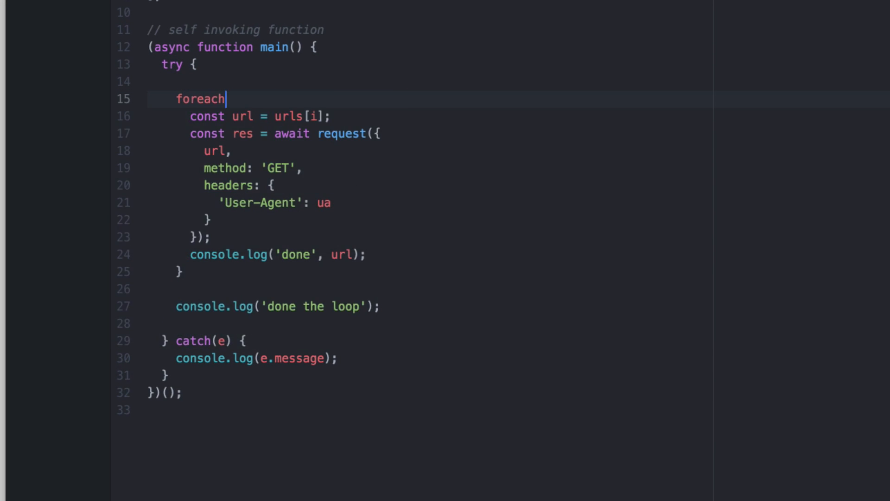
{"action": "type", "text": "(u"}
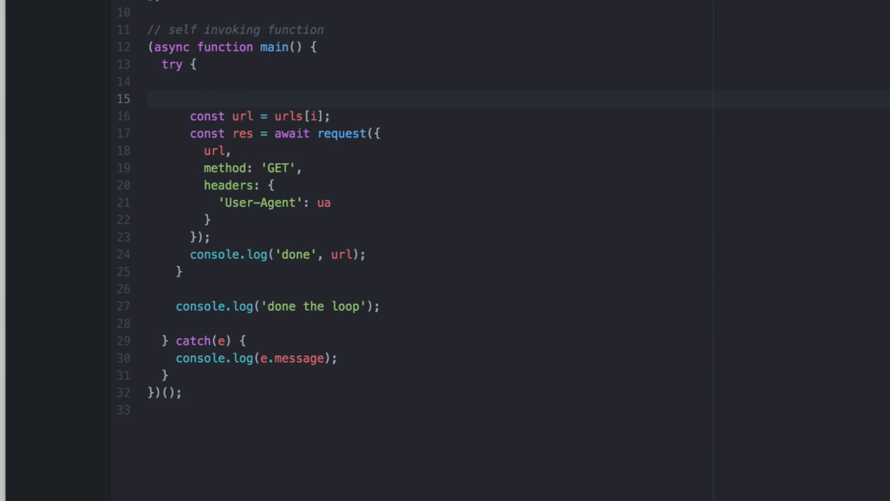
{"action": "type", "text": "urls.forEach"}
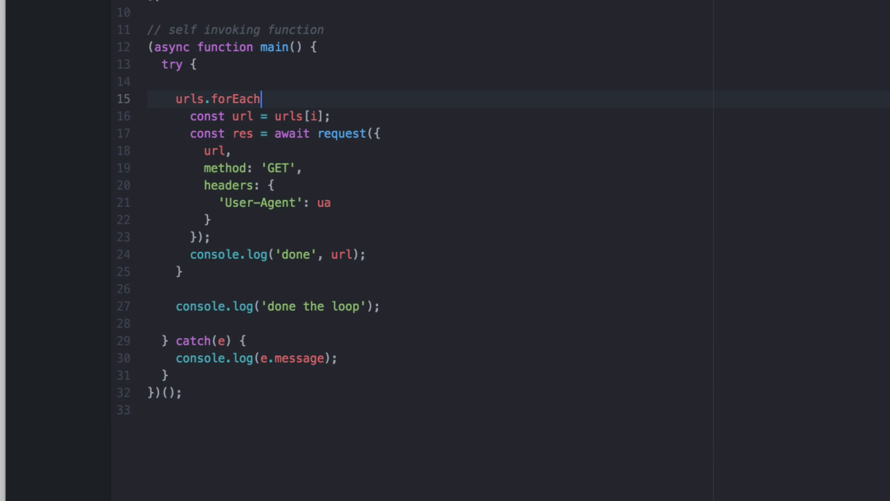
{"action": "type", "text": "((url)"}
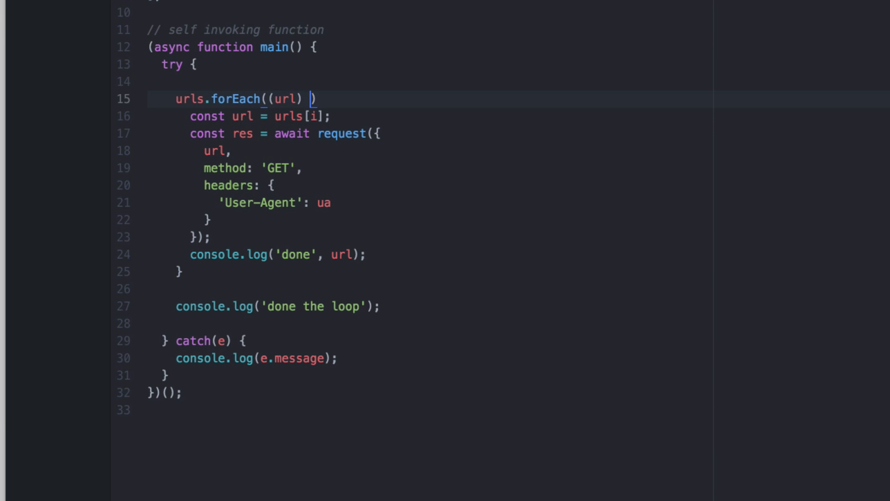
{"action": "type", "text": "=> {}"}
{"action": "left_click", "coordinate": [180, 271]}
{"action": "type", "text": ");"}
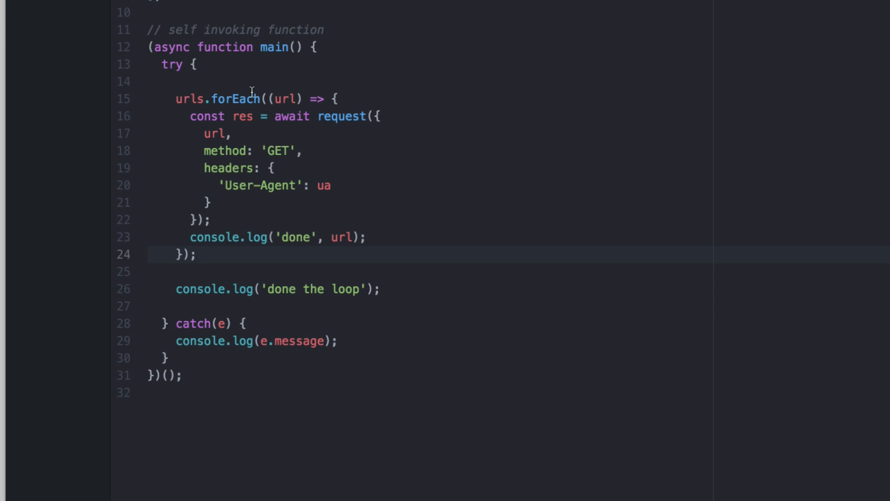
Change urls.forEach to urls.map and open blank lines above it under try {.
{"action": "left_click", "coordinate": [196, 254]}
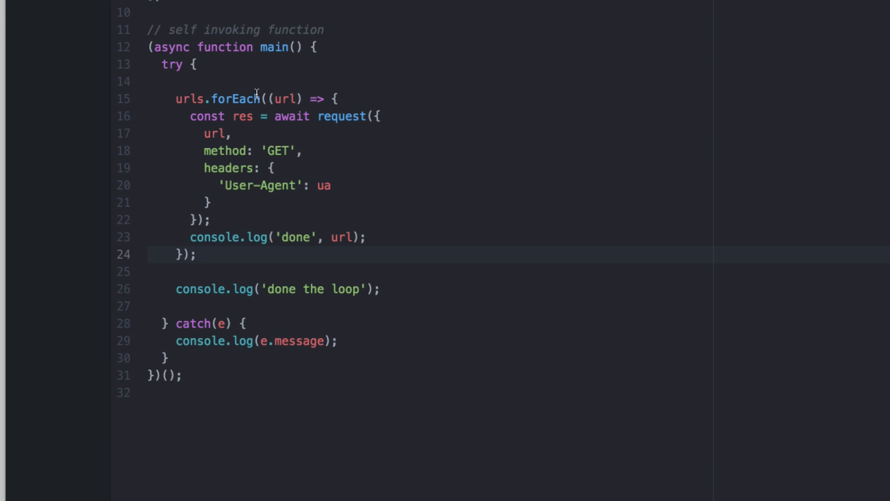
{"action": "double_click", "coordinate": [232, 99]}
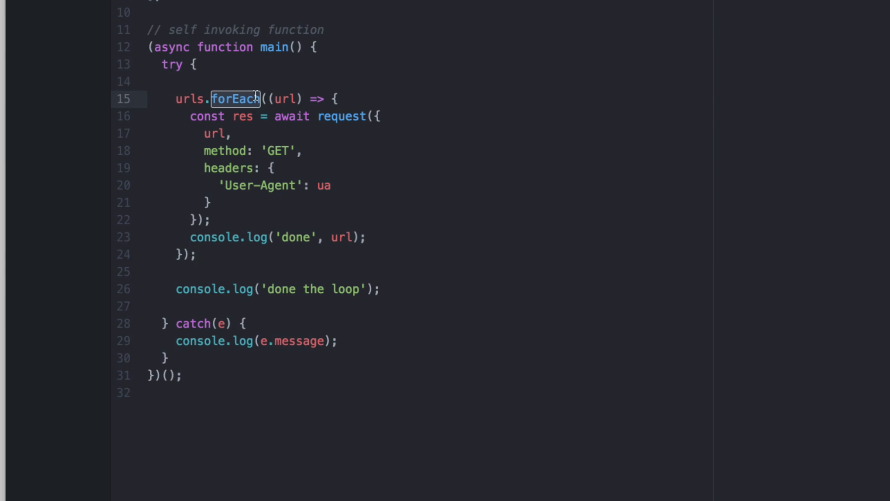
{"action": "type", "text": "map"}
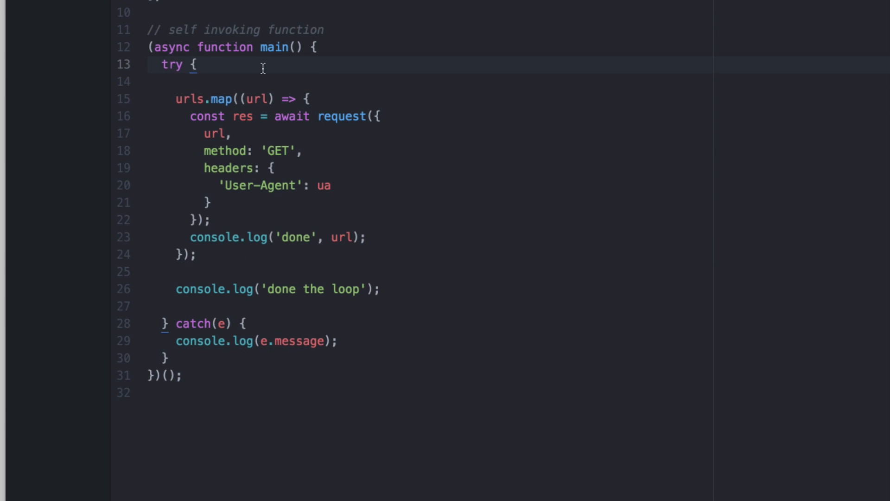
{"action": "key", "text": "Enter"}
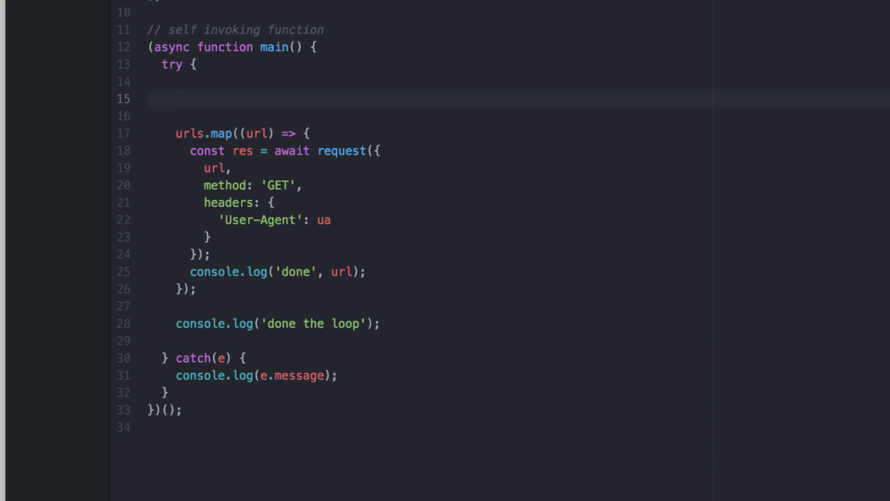
{"action": "left_click", "coordinate": [177, 99]}
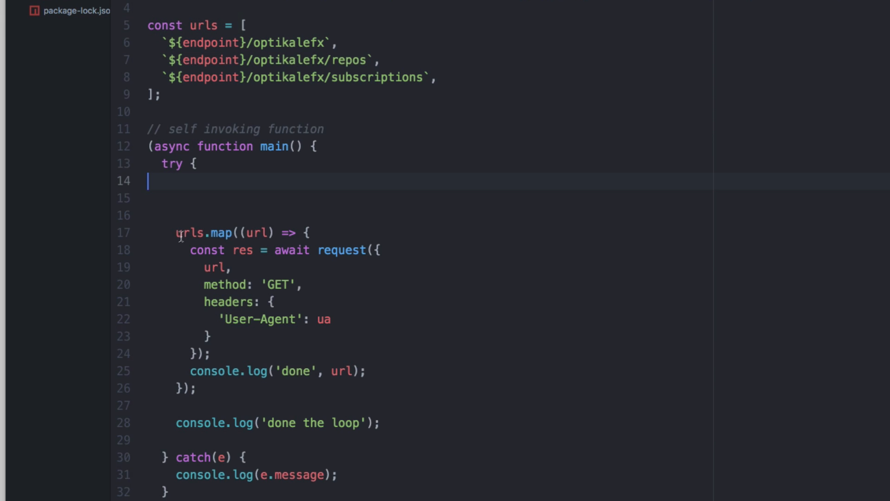
Make the map callback return the request and assign the map to const arrayOfPromises.
{"action": "double_click", "coordinate": [222, 232]}
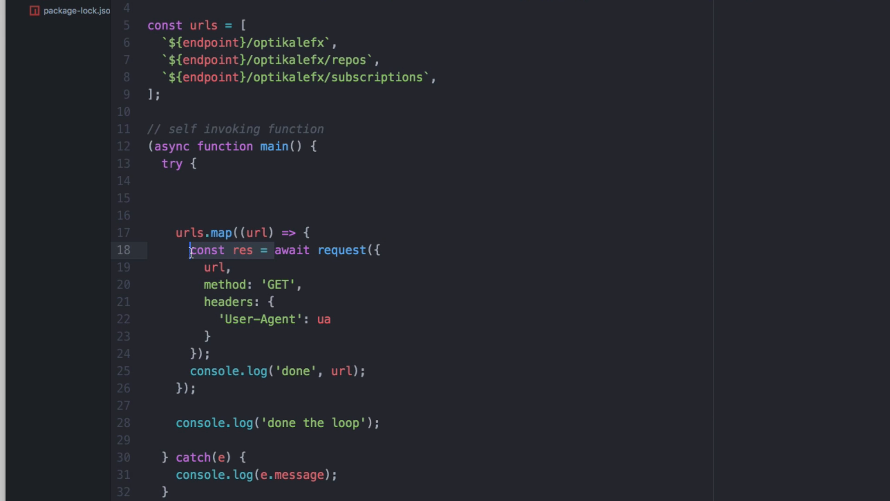
{"action": "type", "text": "return request({"}
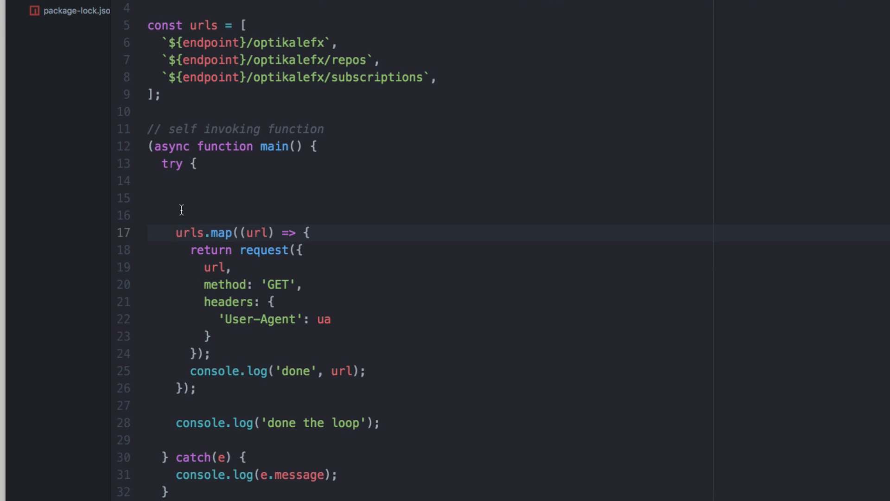
{"action": "type", "text": "const arrayOfPromises ="}
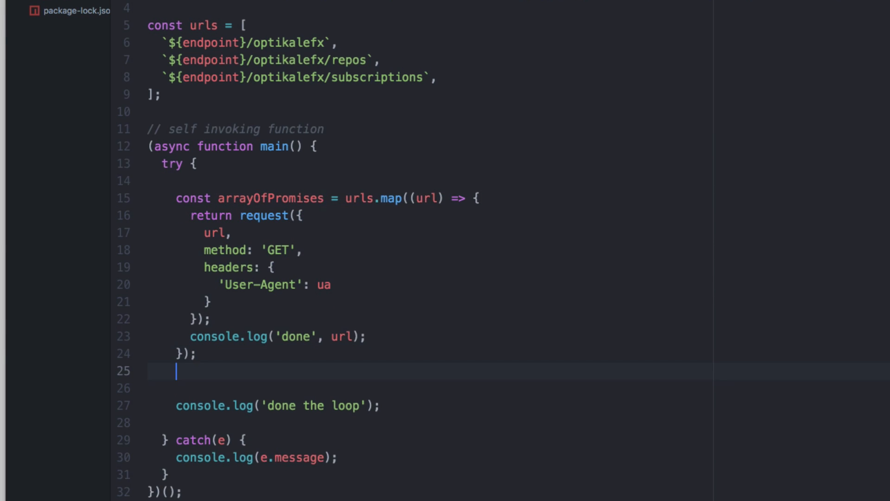
Add await Promise.all(arrayOfPromises); after the loop.
{"action": "type", "text": "await"}
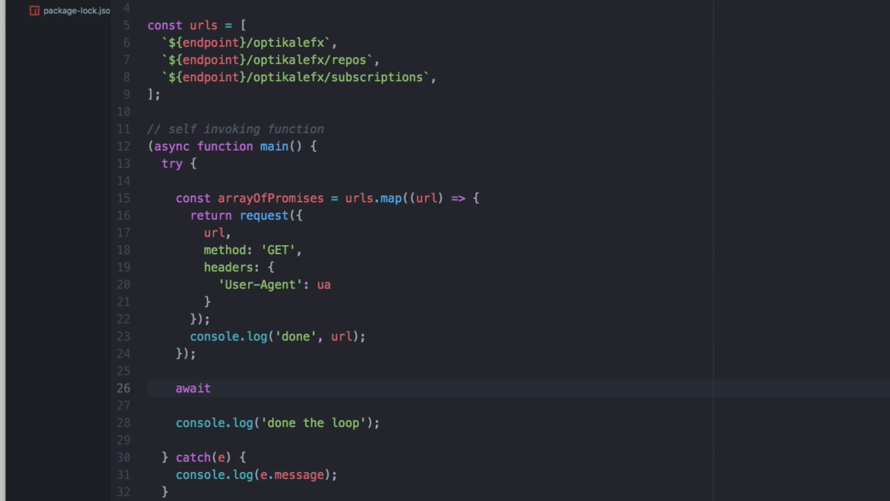
{"action": "left_click", "coordinate": [219, 388]}
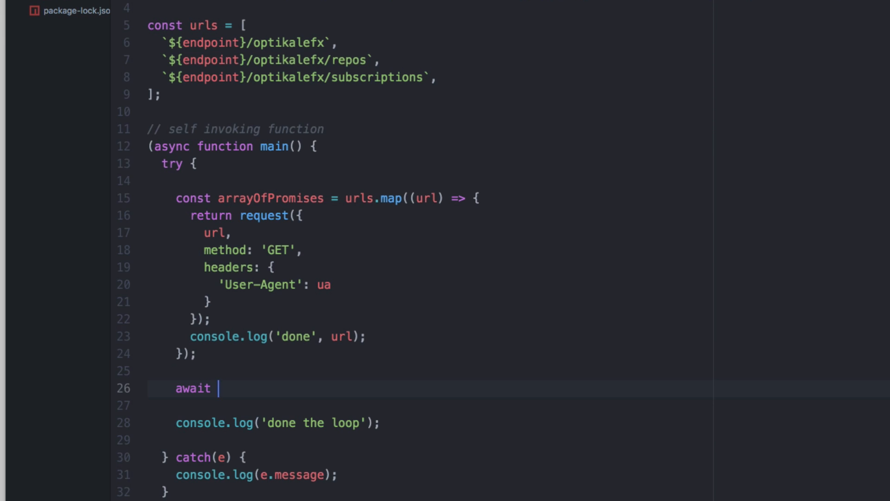
{"action": "type", "text": "Promise.all(arrayOfPromises);"}
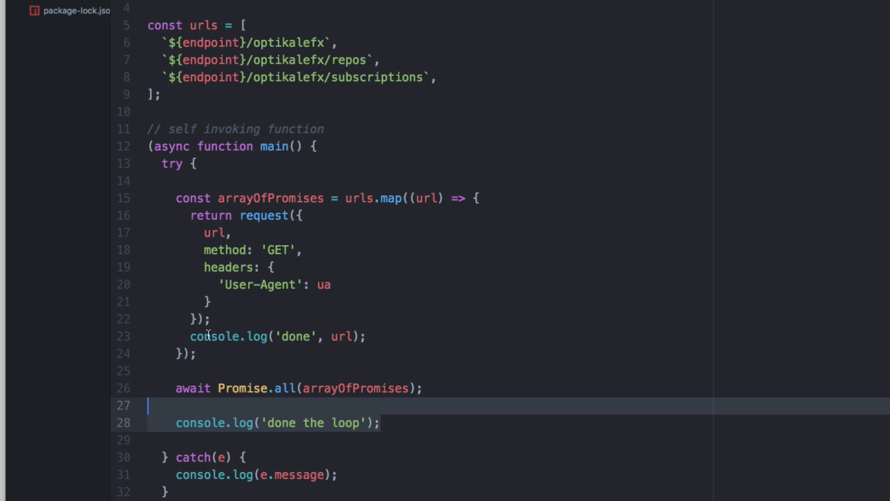
Replace const arrayOfPromises = with await Promise.all( around urls.map and store each request as const promise.
{"action": "left_click", "coordinate": [260, 335]}
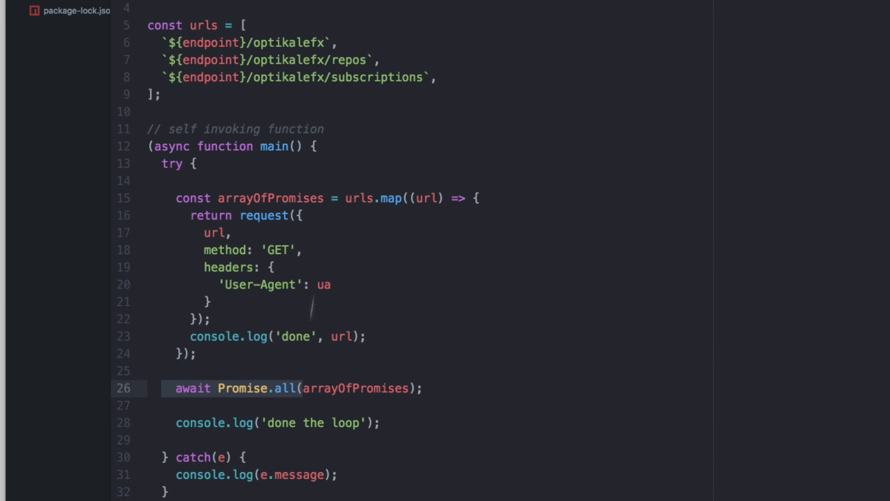
{"action": "left_click", "coordinate": [176, 199]}
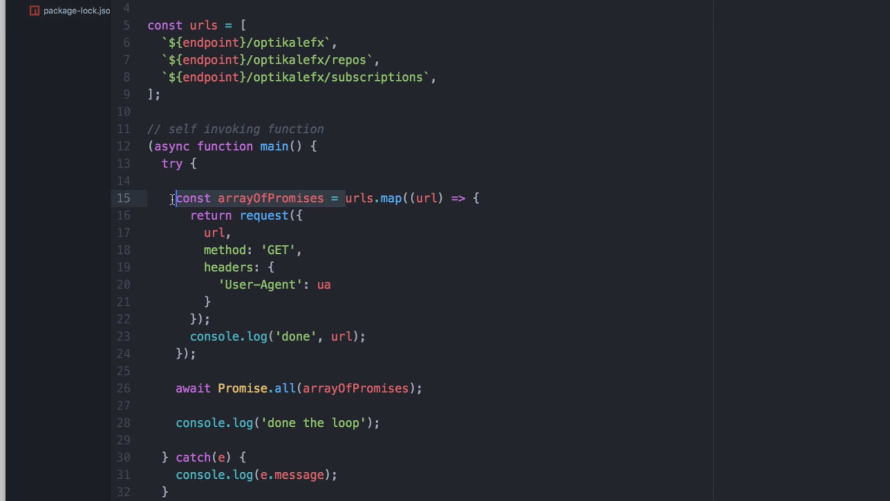
{"action": "type", "text": "await Promise.all("}
{"action": "type", "text": "return promise;"}
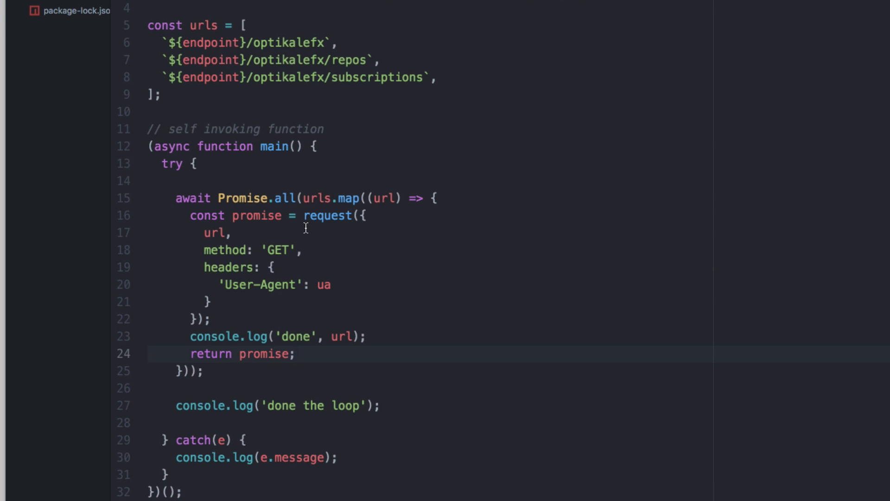
{"action": "left_click", "coordinate": [278, 335]}
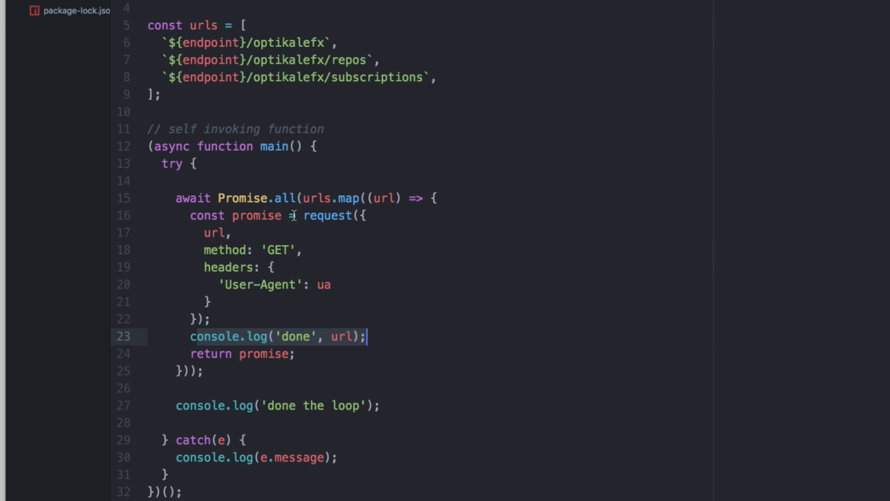
{"action": "mouse_move", "coordinate": [333, 267]}
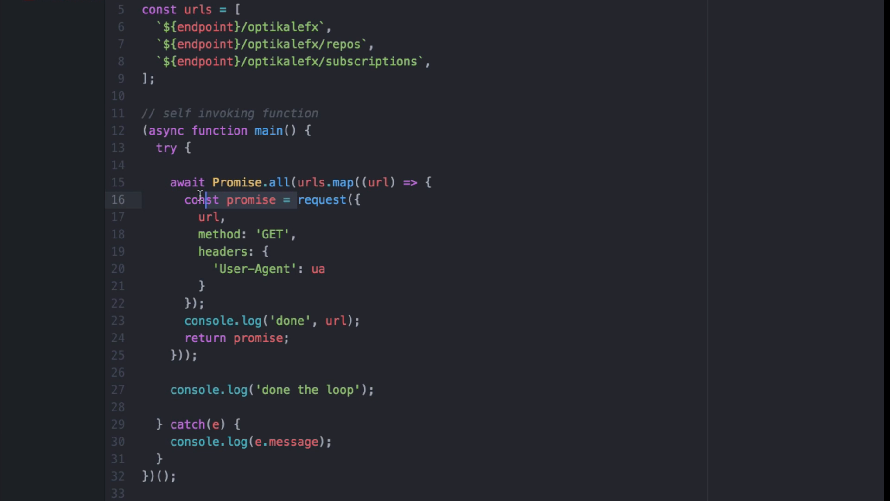
Return the request directly from the map callback, removing the promise constant and 'done' log.
{"action": "type", "text": "return request({"}
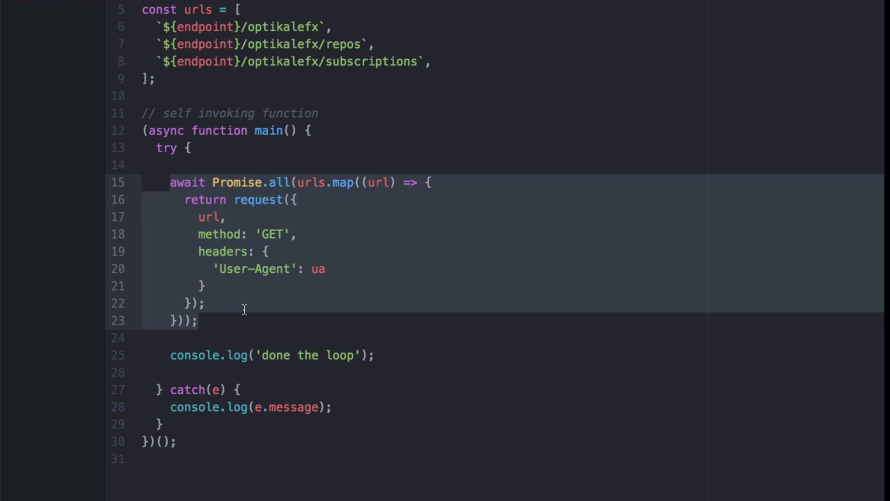
{"action": "left_click", "coordinate": [207, 302]}
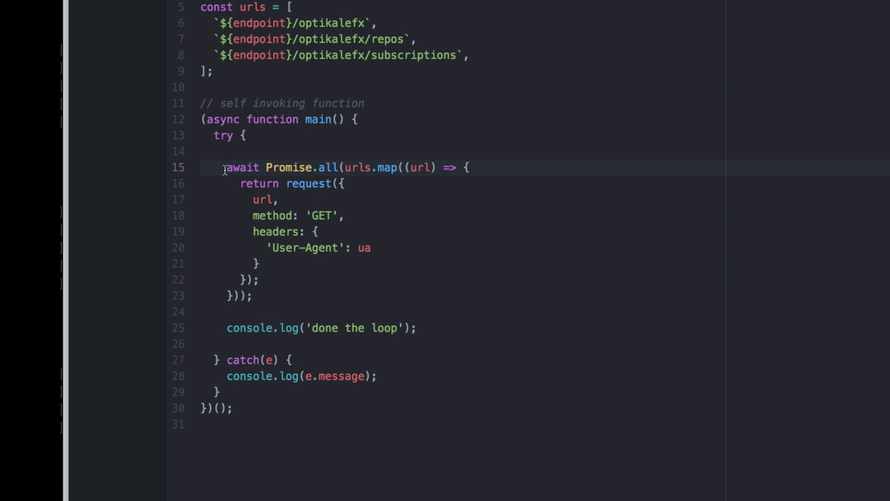
Store the awaited Promise.all output as const result.
{"action": "type", "text": "const result"}
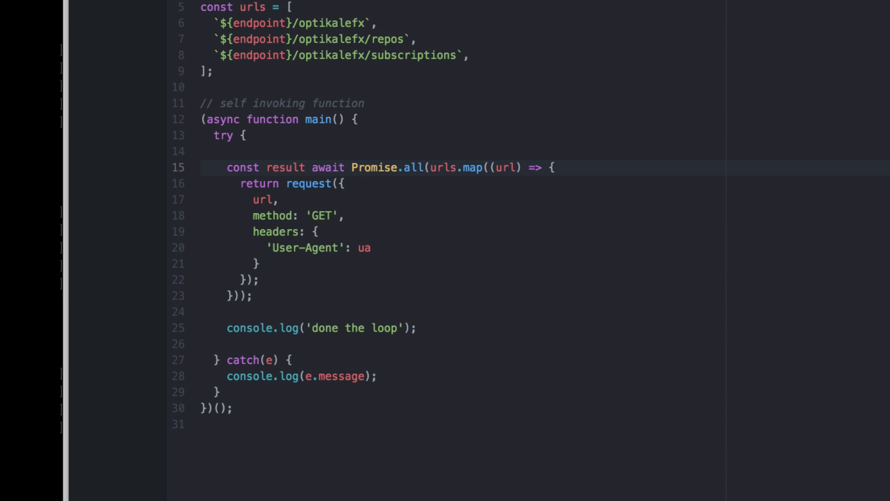
{"action": "type", "text": "="}
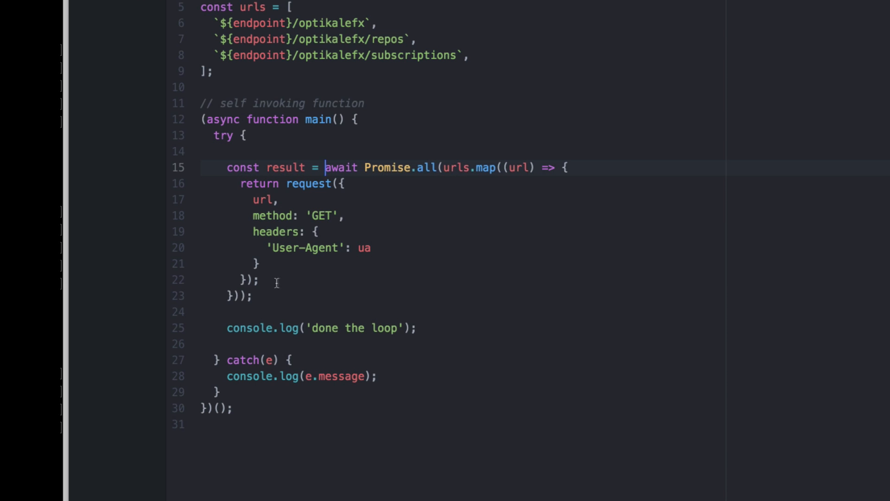
{"action": "left_click", "coordinate": [257, 295]}
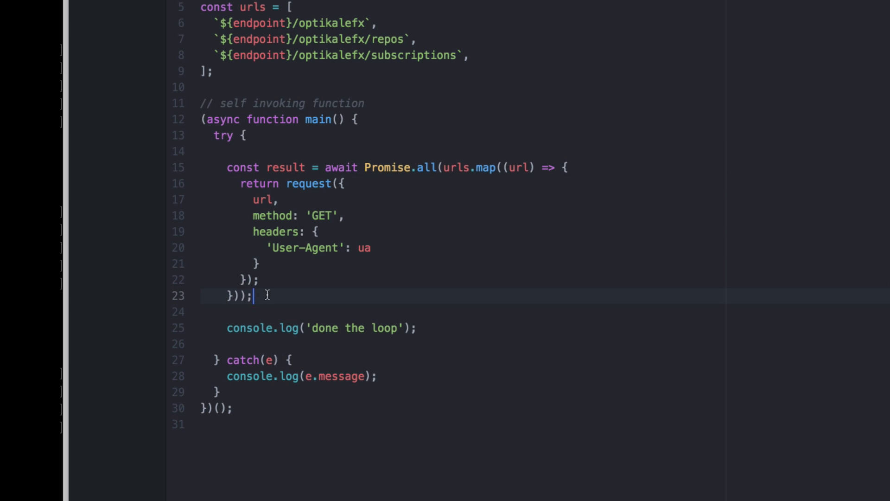
{"action": "key", "text": "enter"}
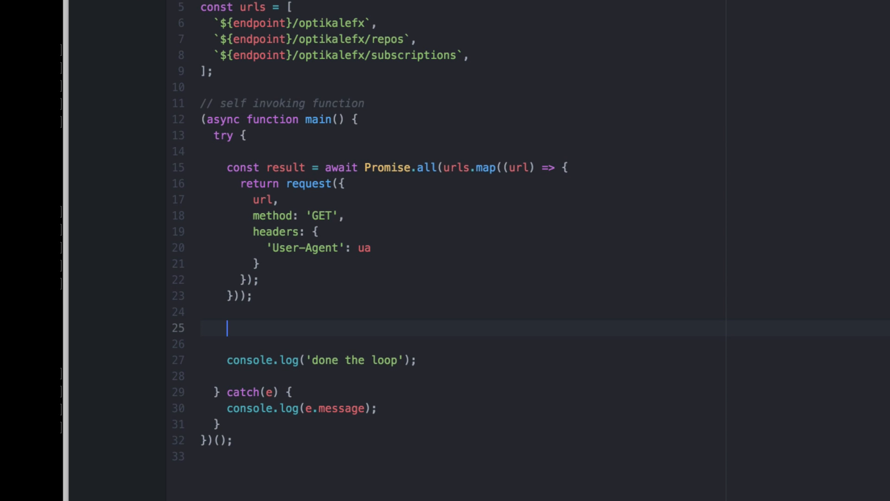
{"action": "key", "text": "Backspace"}
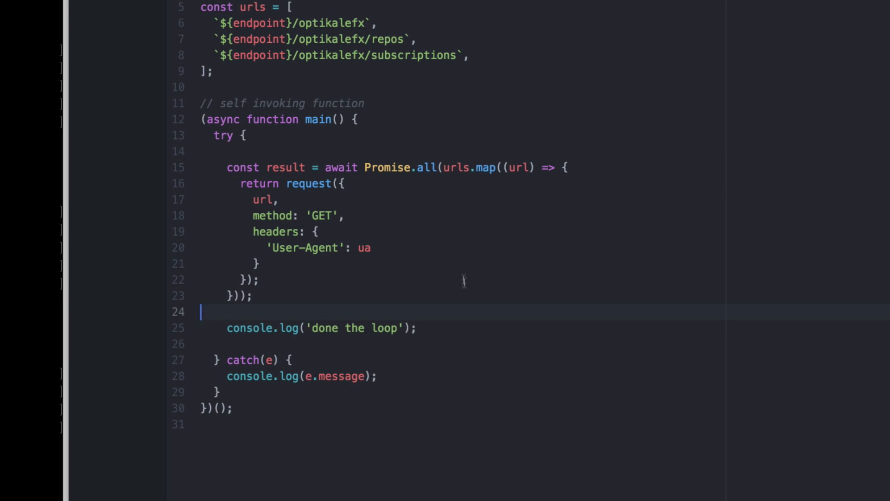
Log console.log('res 1', result[0]); and console.log('res 2', result[1]); after 'done the loop'.
{"action": "type", "text": "console.log('res 1', result[0"}
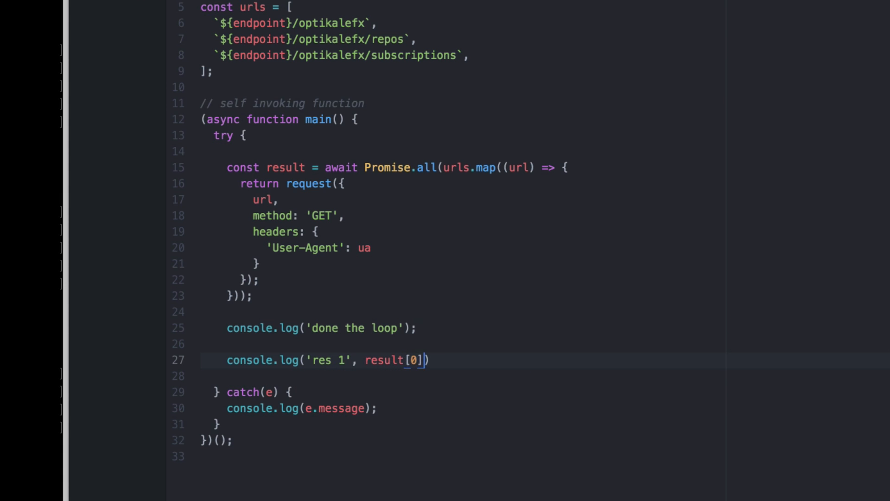
{"action": "type", "text": "consoel"}
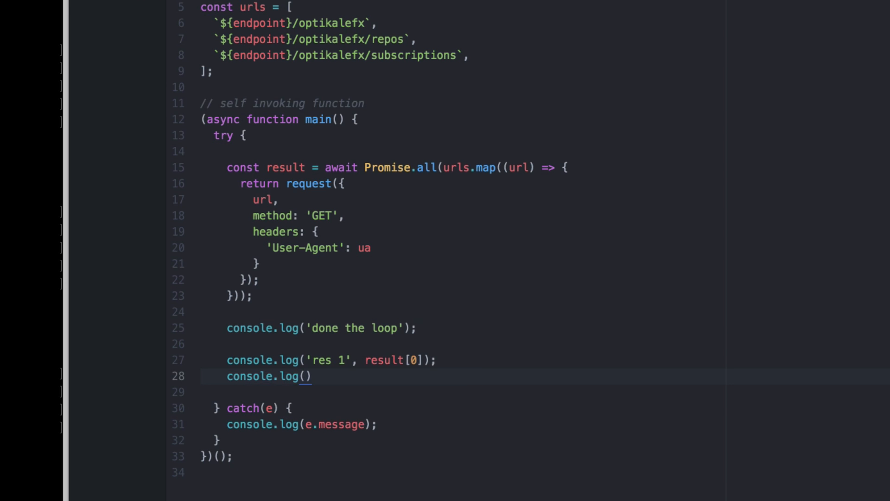
{"action": "type", "text": "'res 2',"}
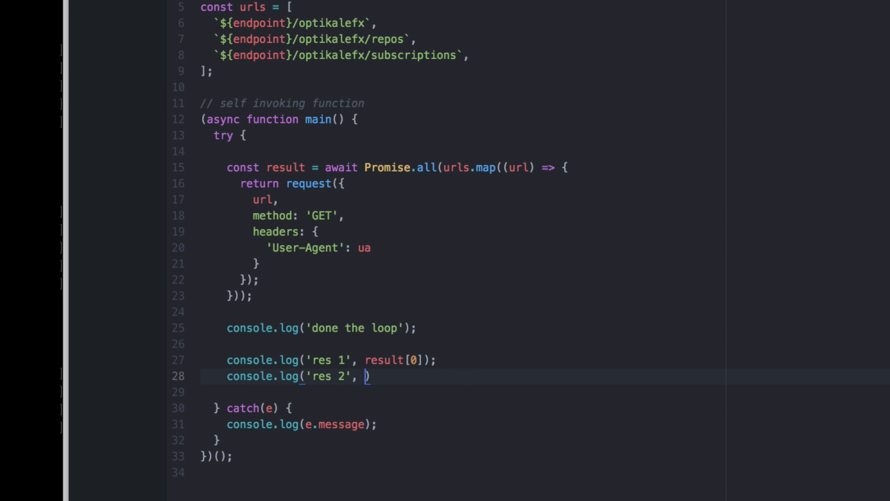
{"action": "type", "text": "result[1]"}
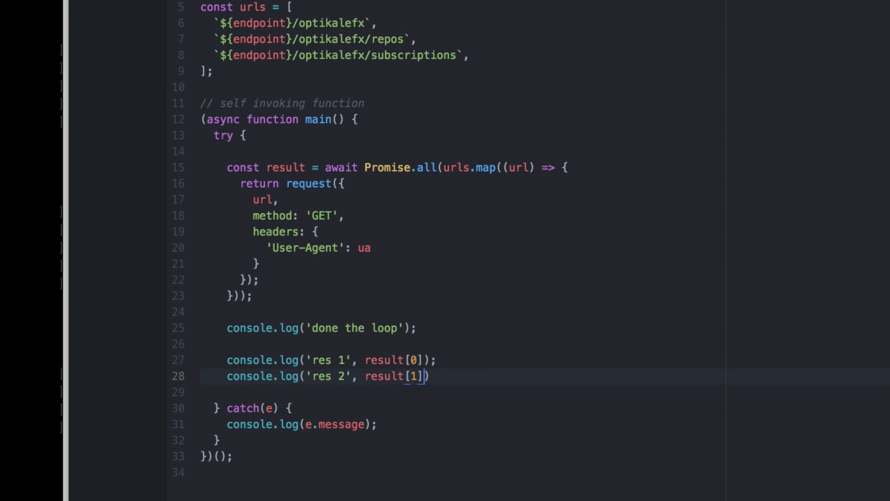
{"action": "type", "text": ";"}
{"action": "left_click", "coordinate": [545, 167]}
{"action": "type", "text": "[ "}
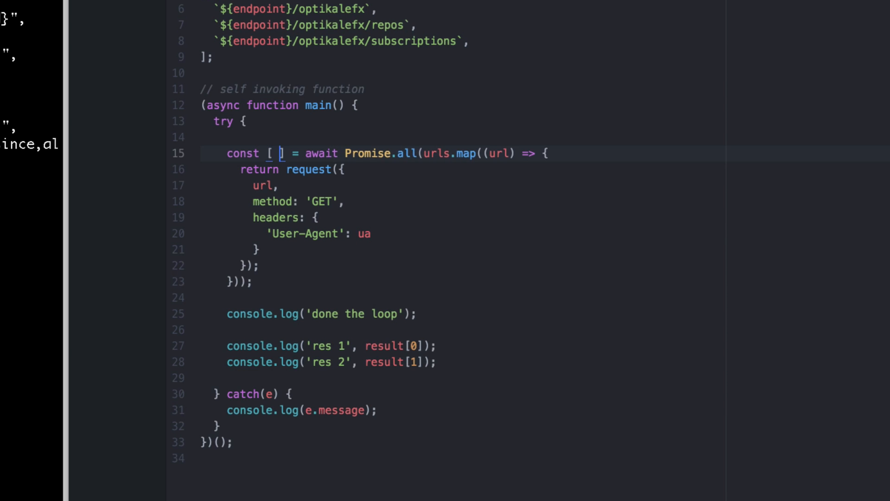
Destructure the Promise.all result into [profile, repos, subs] and log profile and repos instead of result[0]/result[1].
{"action": "type", "text": "profile, repos, subs"}
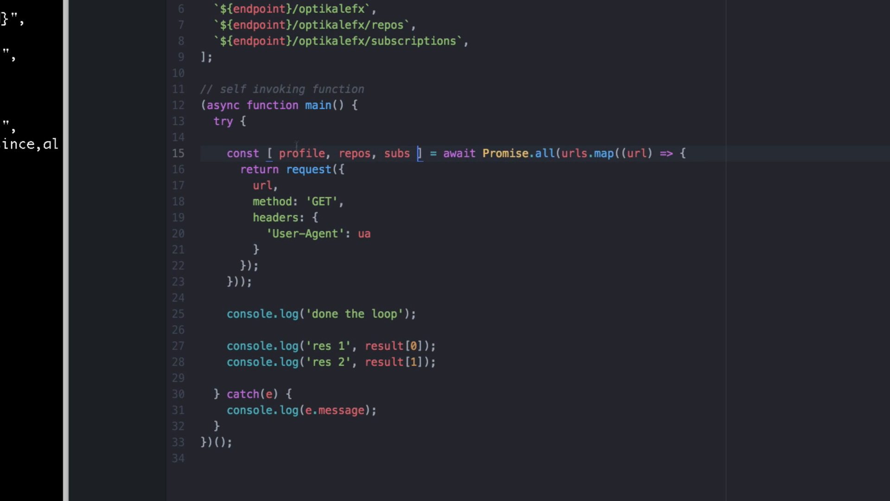
{"action": "left_click", "coordinate": [325, 89]}
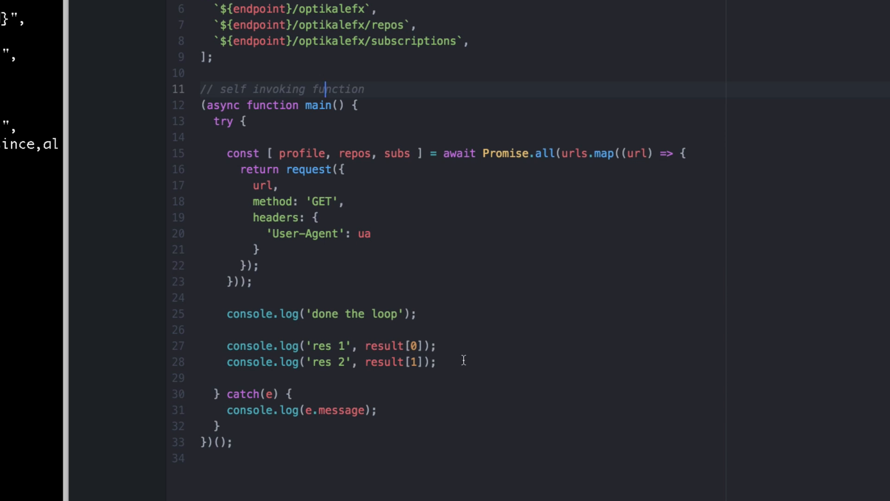
{"action": "left_click", "coordinate": [367, 346]}
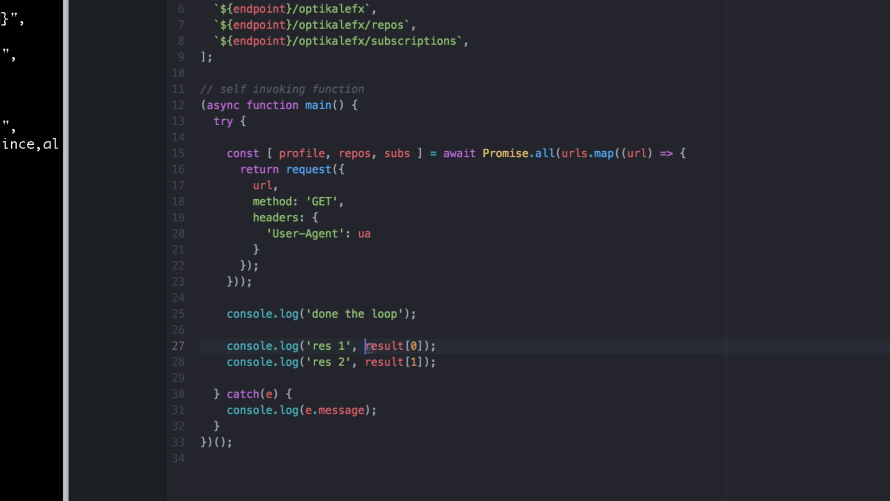
{"action": "double_click", "coordinate": [392, 346]}
{"action": "type", "text": "profil"}
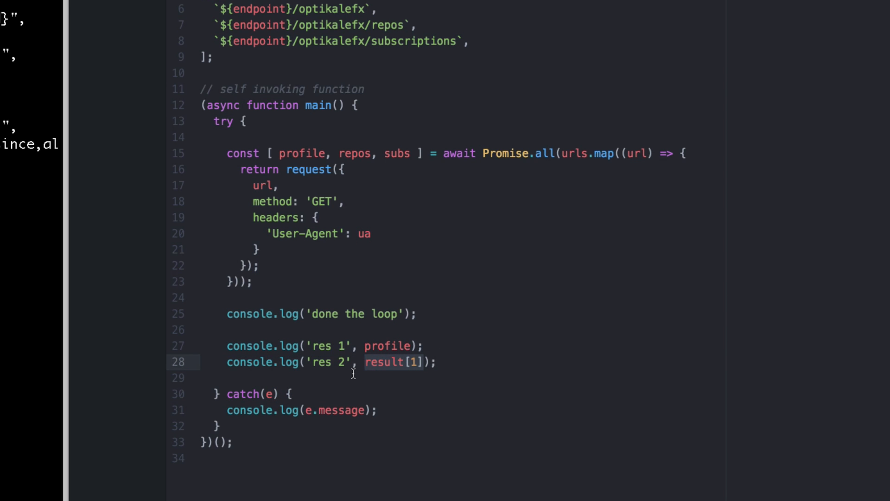
{"action": "type", "text": "repos"}
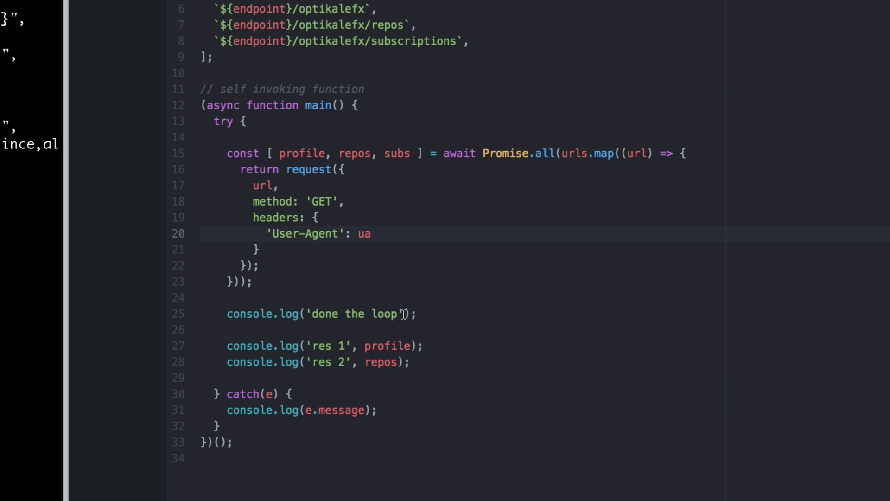